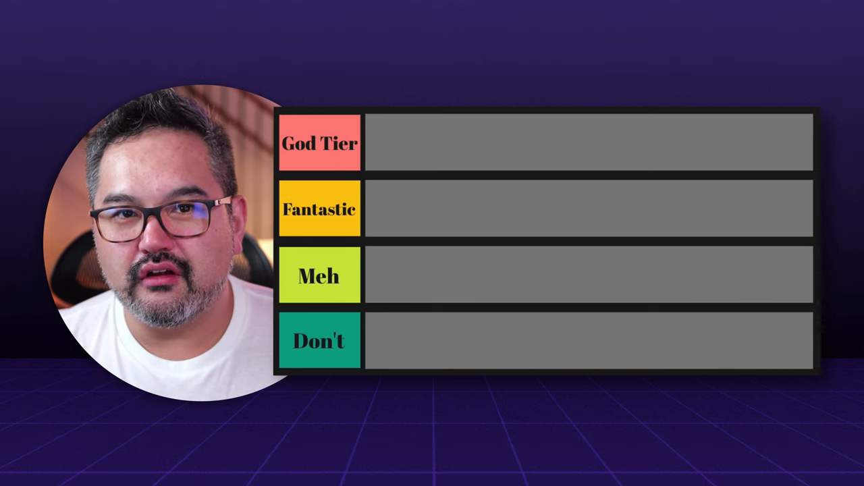
mouse_move(755, 159)
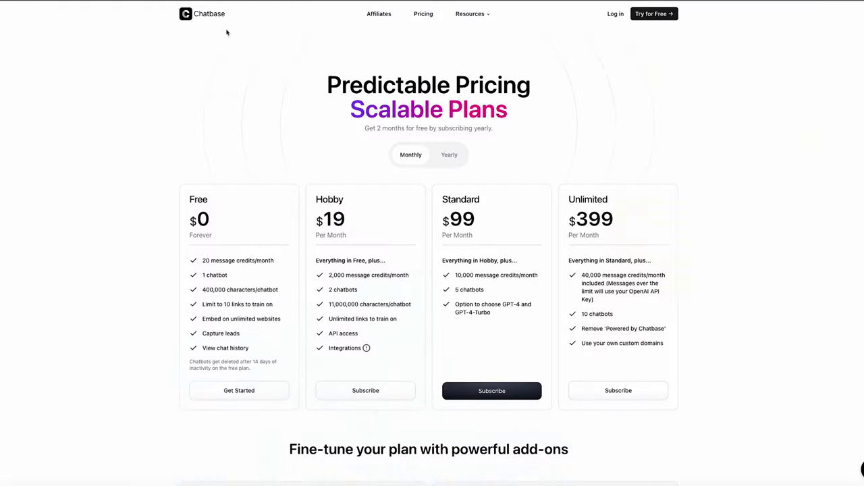
- Crawl the website links under Website sources and create the chatbot from them
left_click(201, 13)
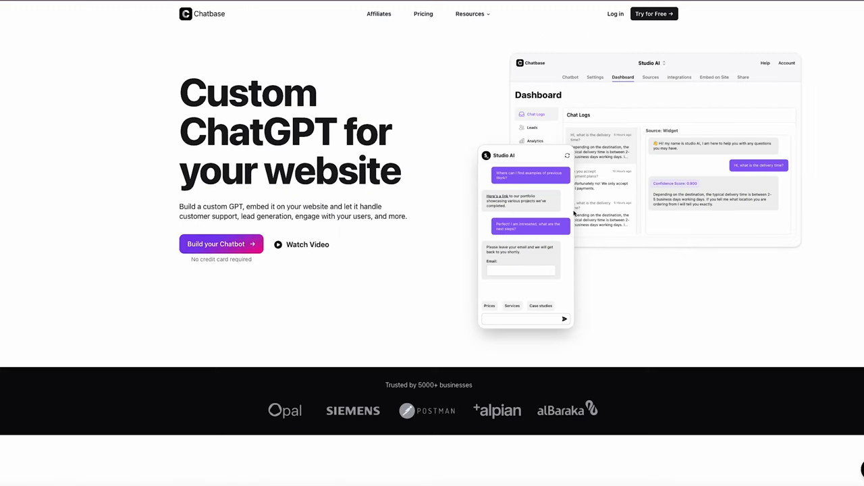
scroll("down", 3)
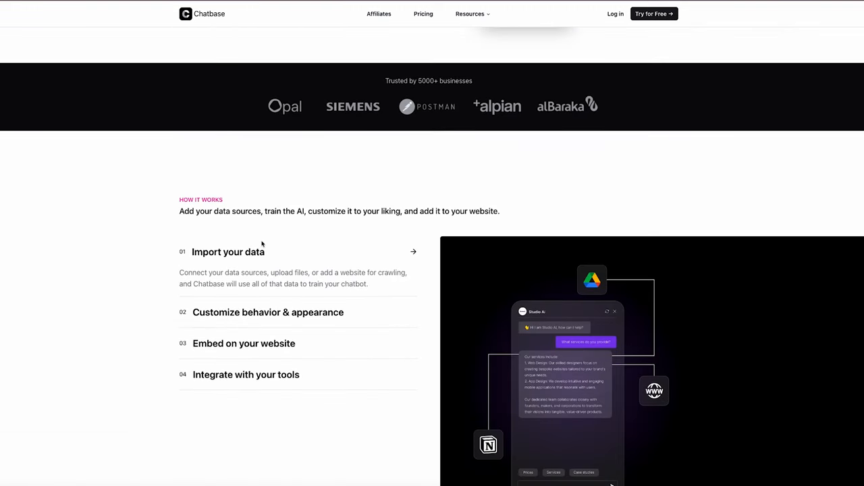
scroll("down", 3)
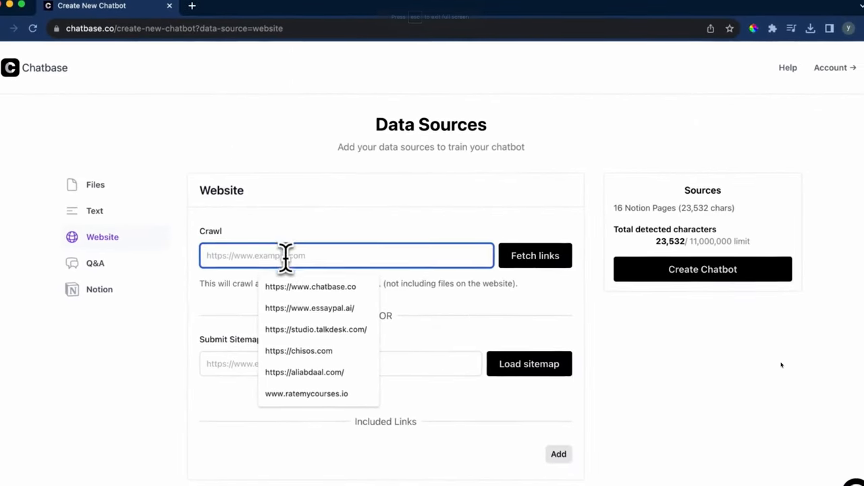
left_click(311, 308)
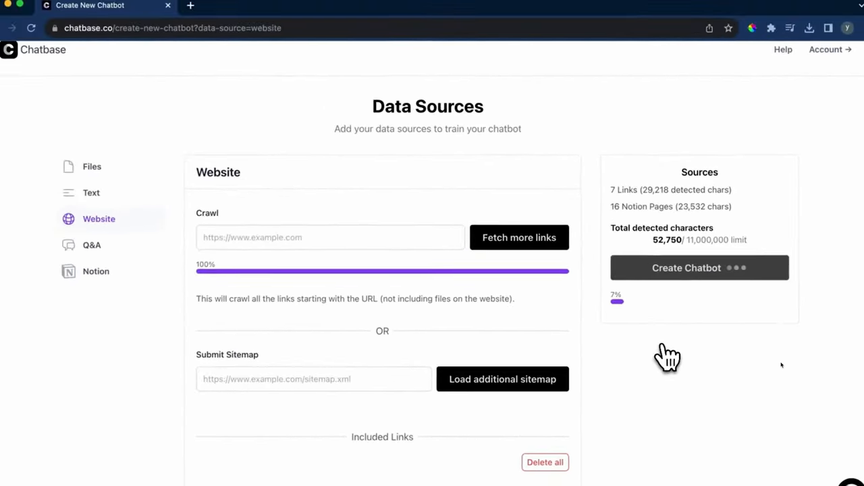
left_click(699, 268)
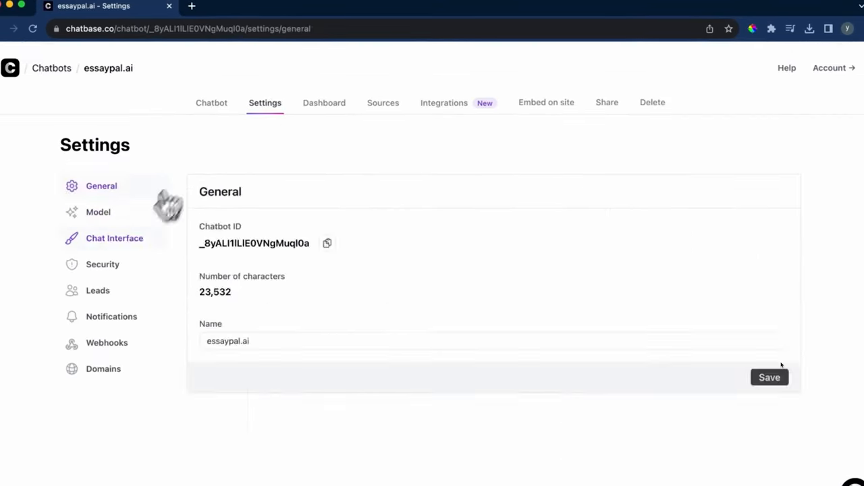
- In Chat Interface settings, add suggested message 'What is the pricing?', change the theme and set a profile picture
left_click(113, 237)
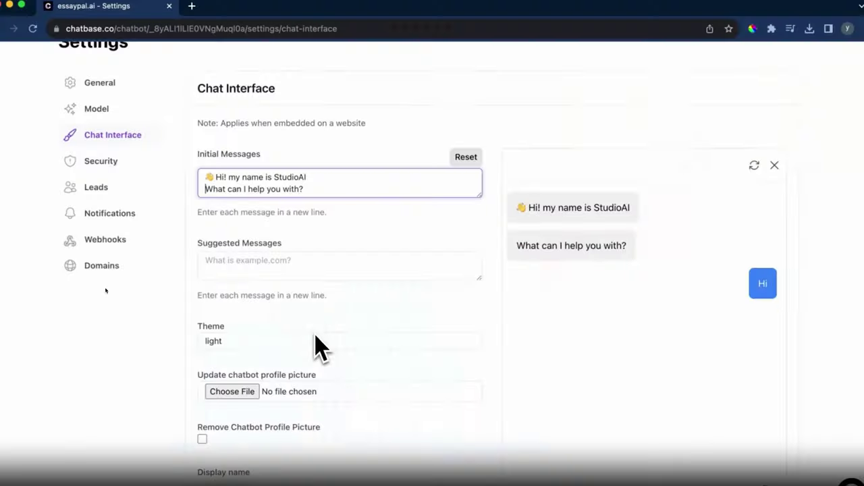
type("What is the pricing?")
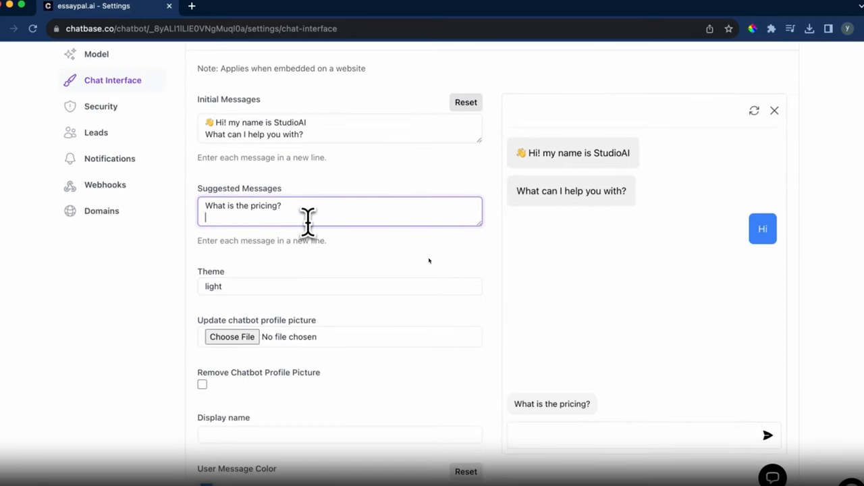
left_click(340, 286)
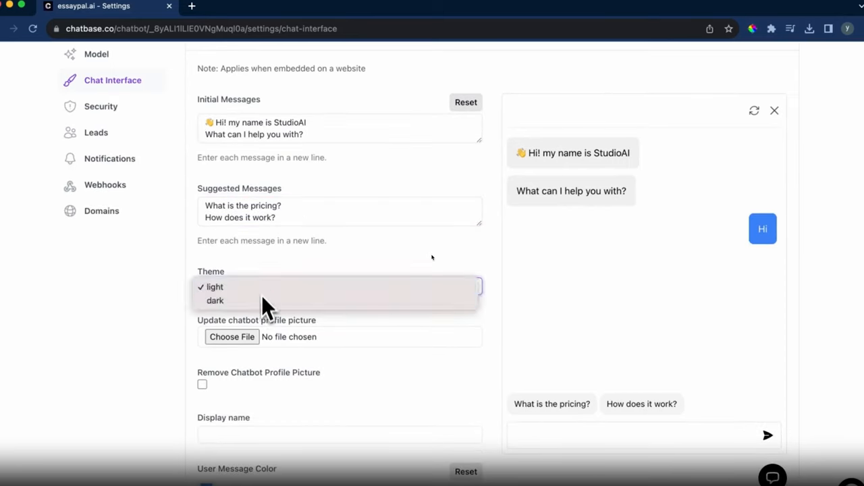
left_click(232, 337)
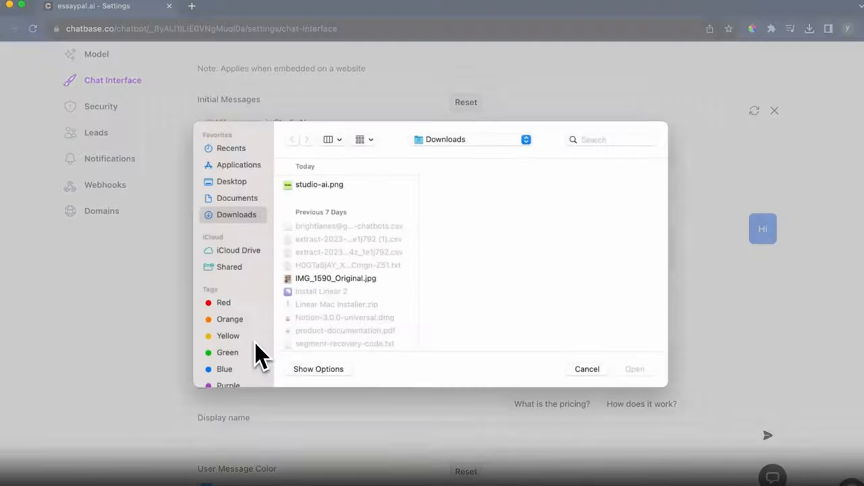
left_click(634, 368)
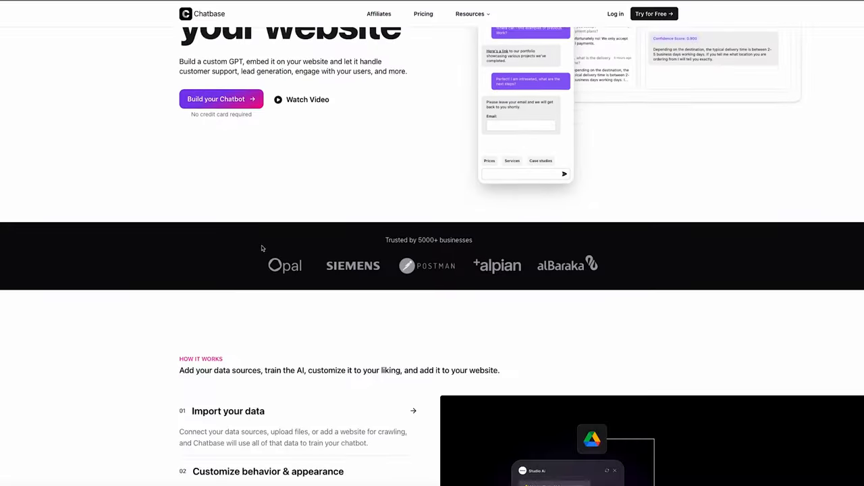
- Scroll the Chatbase pricing page down to the plan comparison table for models and branding
scroll("down", 3)
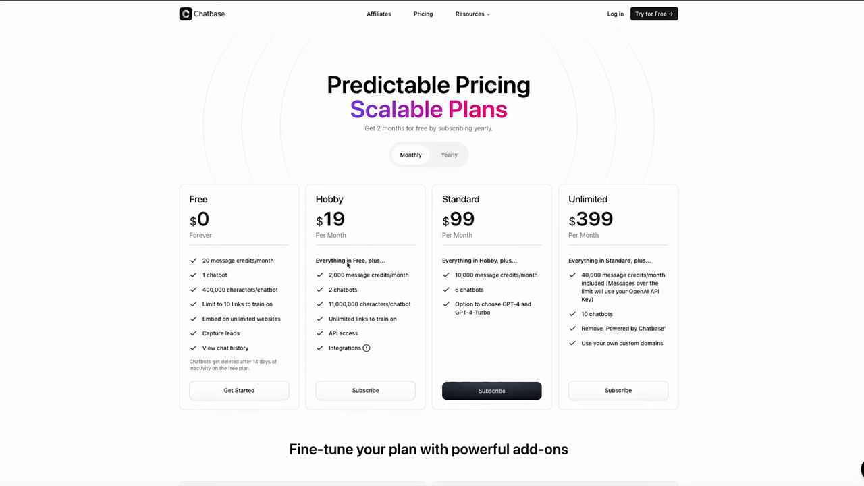
mouse_move(340, 278)
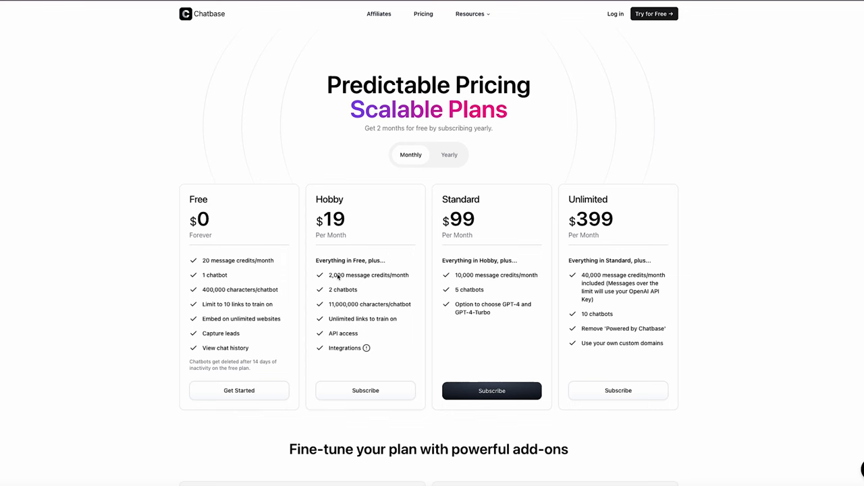
mouse_move(370, 308)
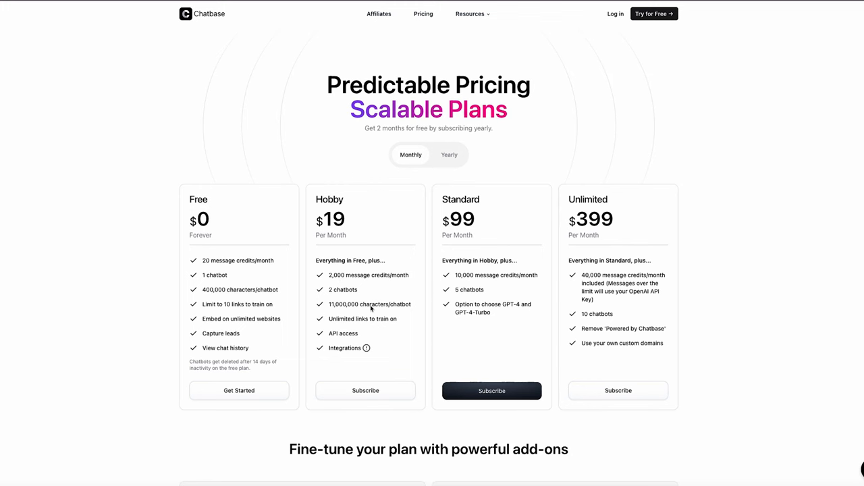
scroll("down", 3)
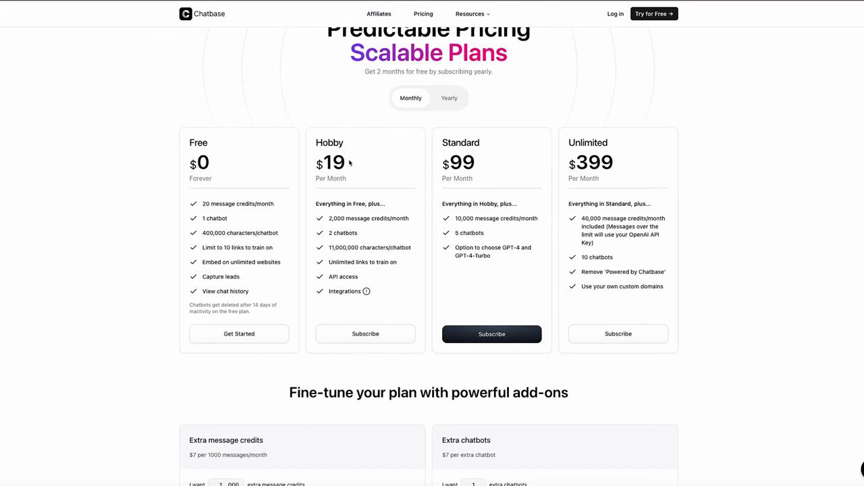
mouse_move(324, 152)
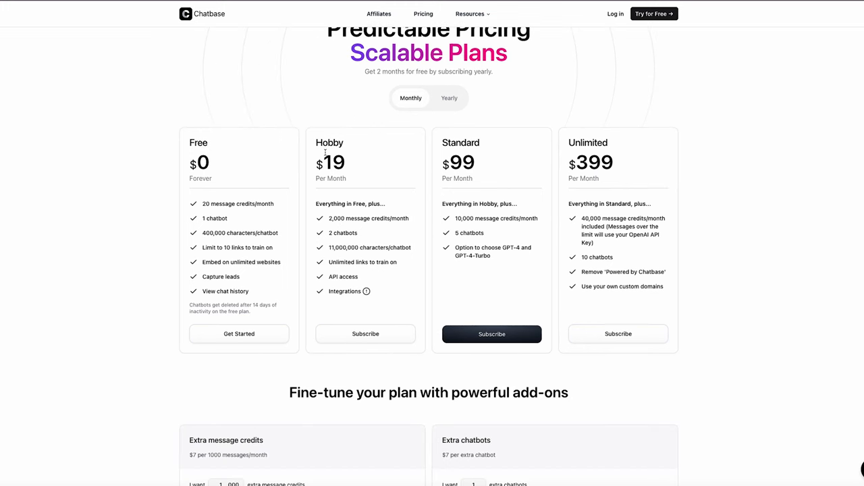
scroll("down", 3)
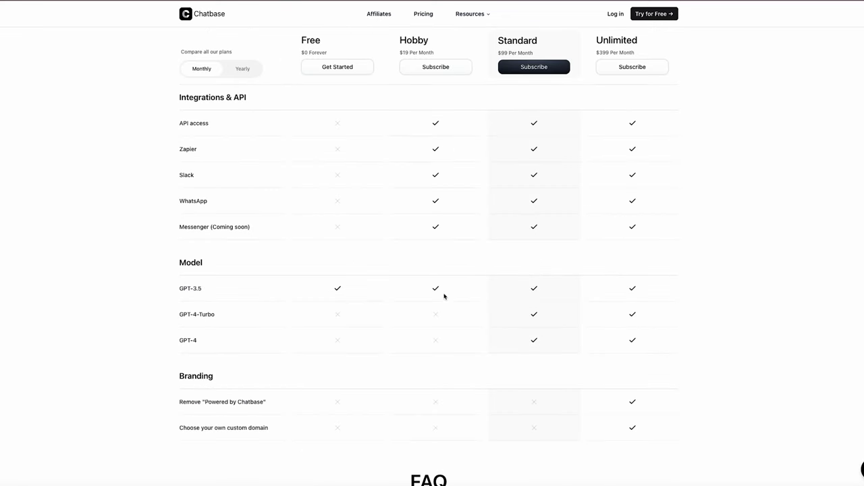
mouse_move(183, 291)
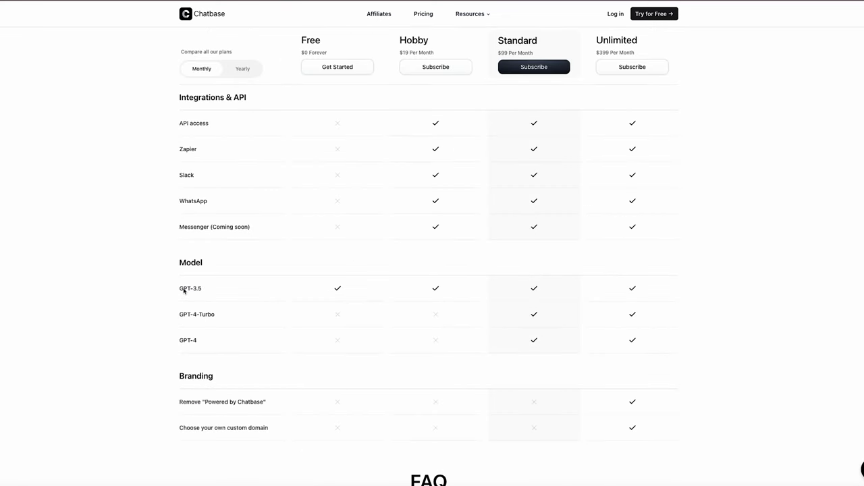
mouse_move(232, 278)
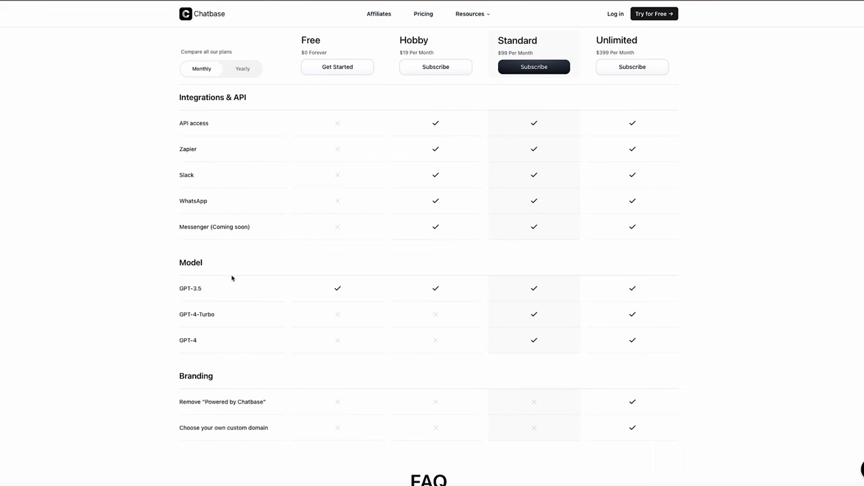
mouse_move(232, 278)
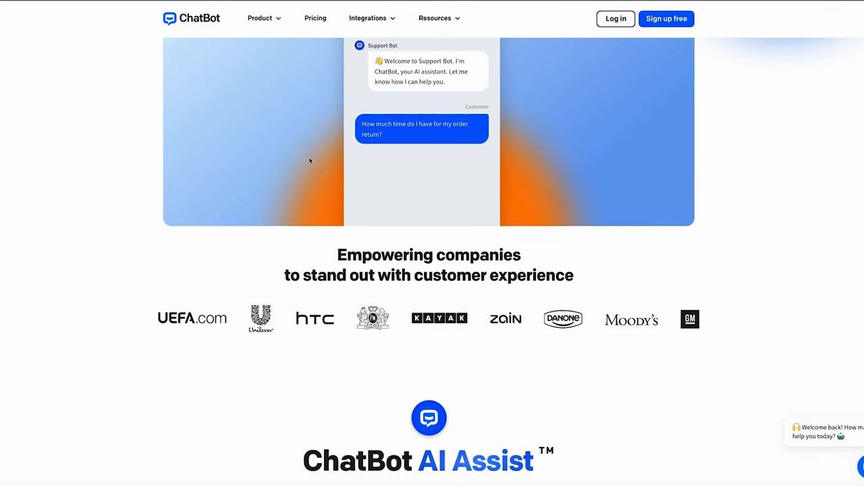
scroll("down", 3)
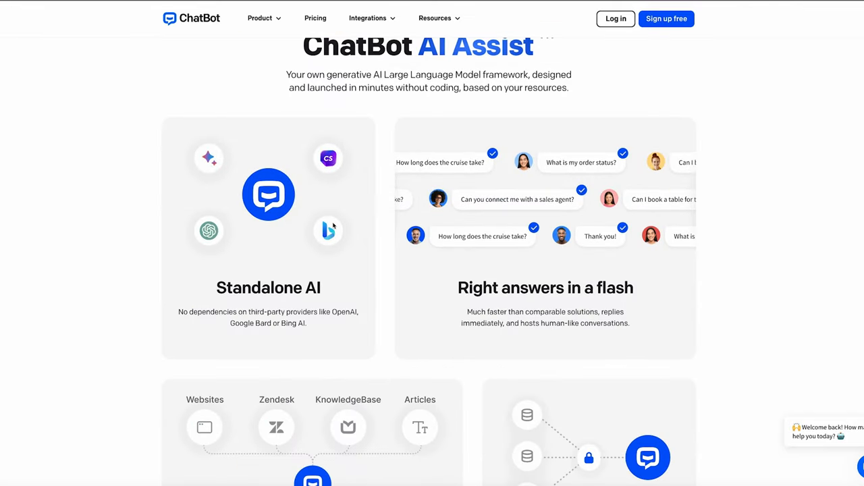
left_click(259, 18)
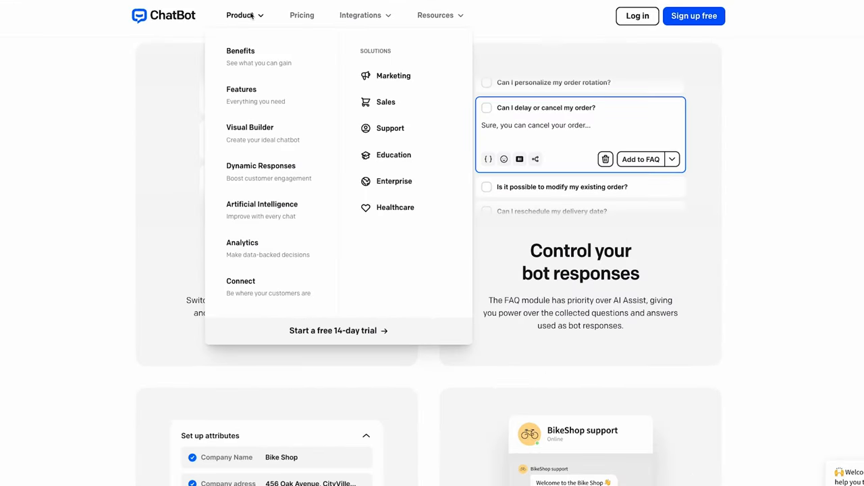
mouse_move(270, 94)
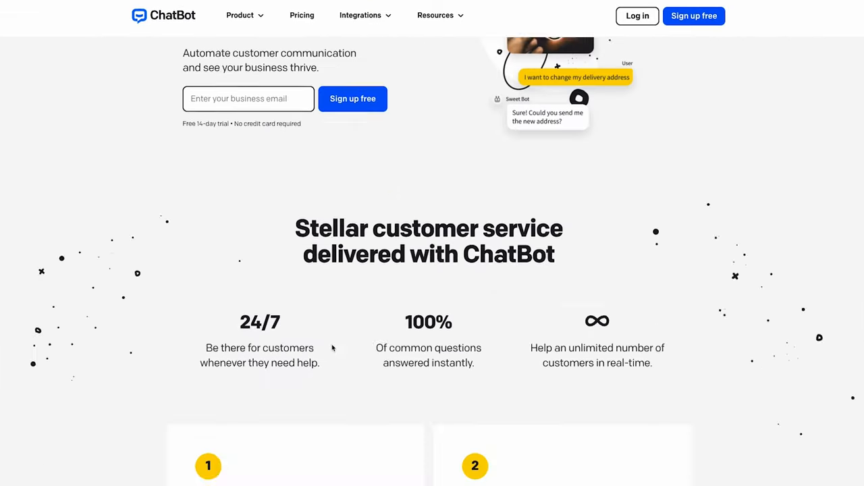
scroll("down", 3)
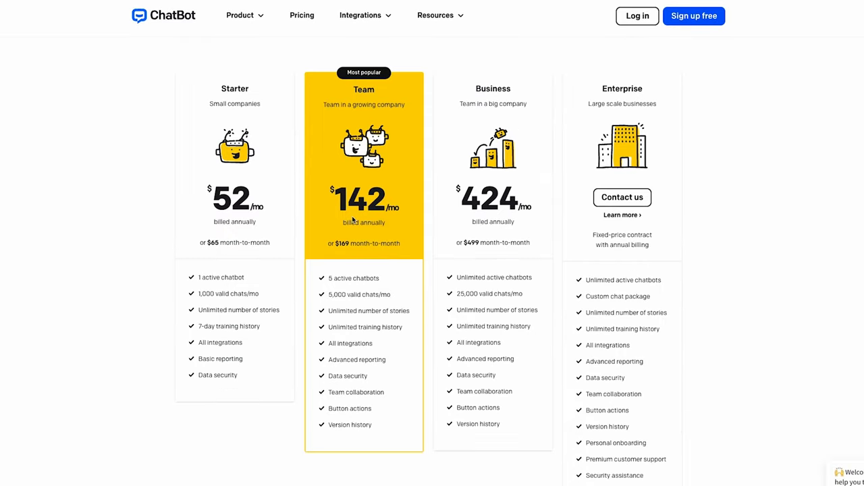
scroll("up", 3)
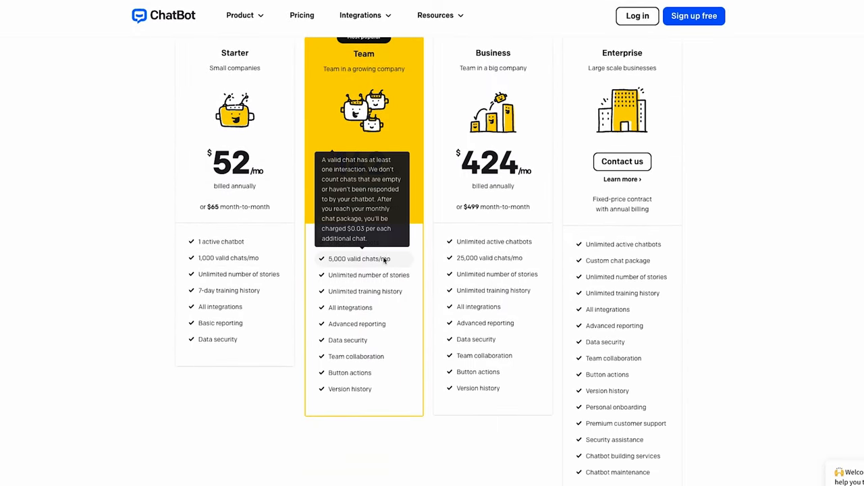
mouse_move(278, 273)
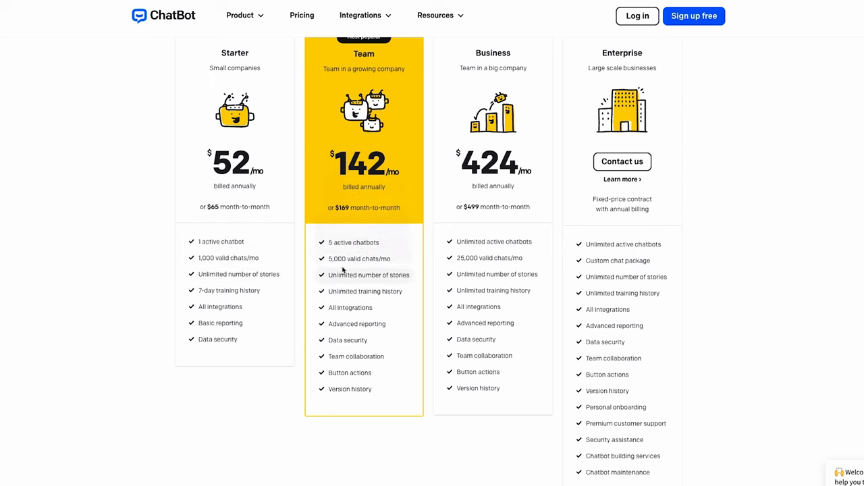
scroll("up", 3)
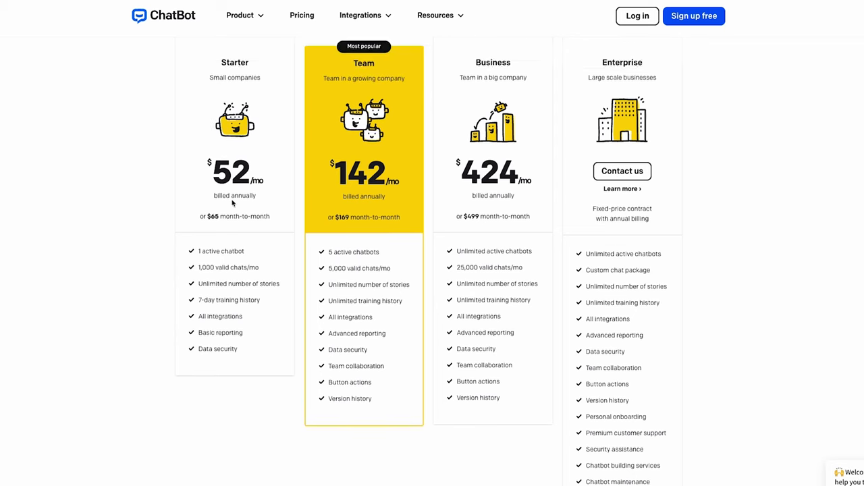
scroll("down", 3)
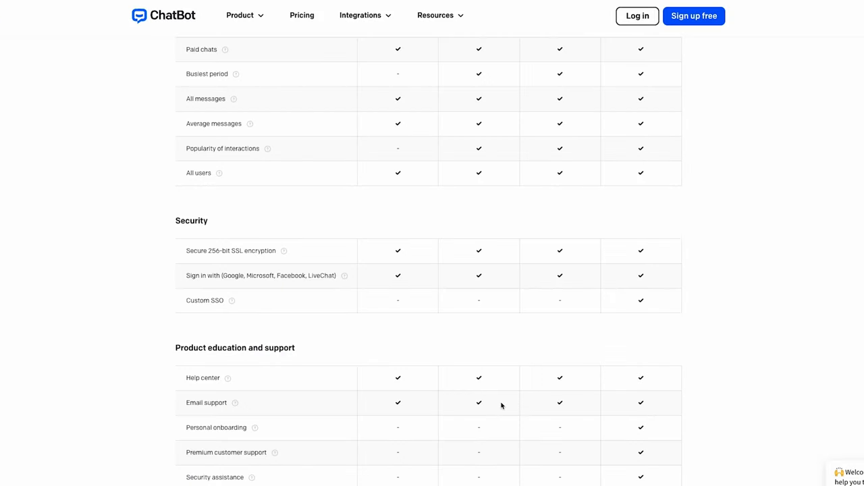
scroll("up", 3)
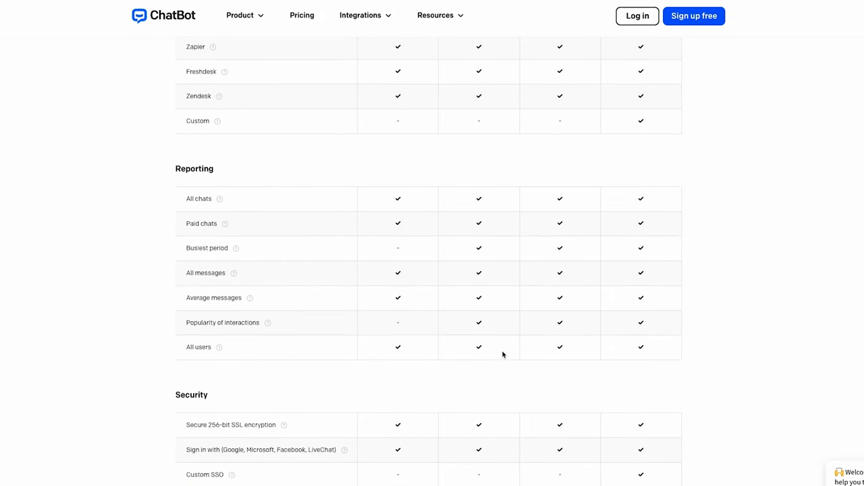
scroll("up", 3)
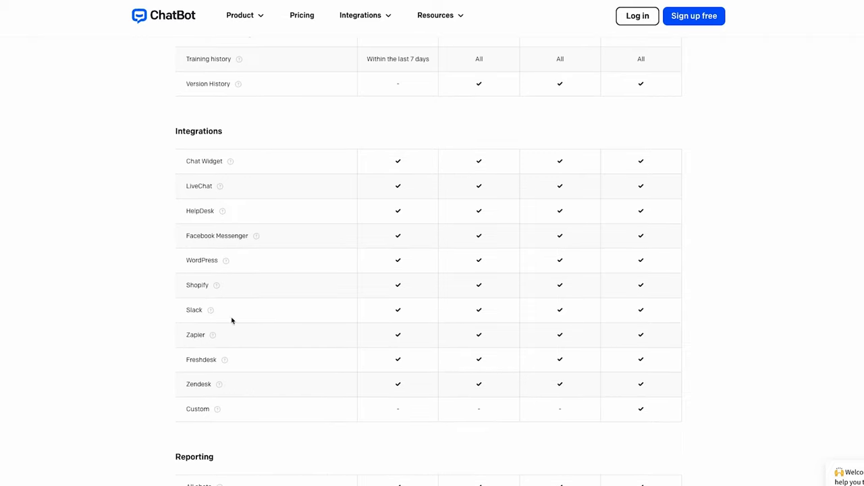
scroll("up", 3)
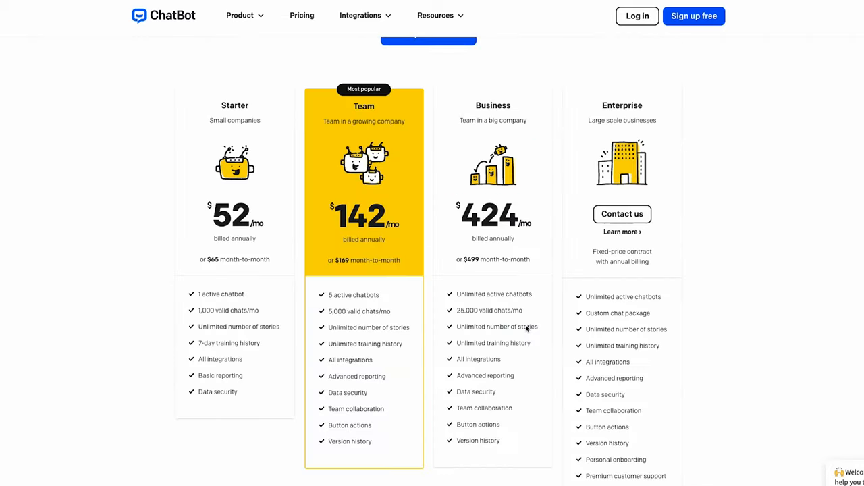
scroll("up", 3)
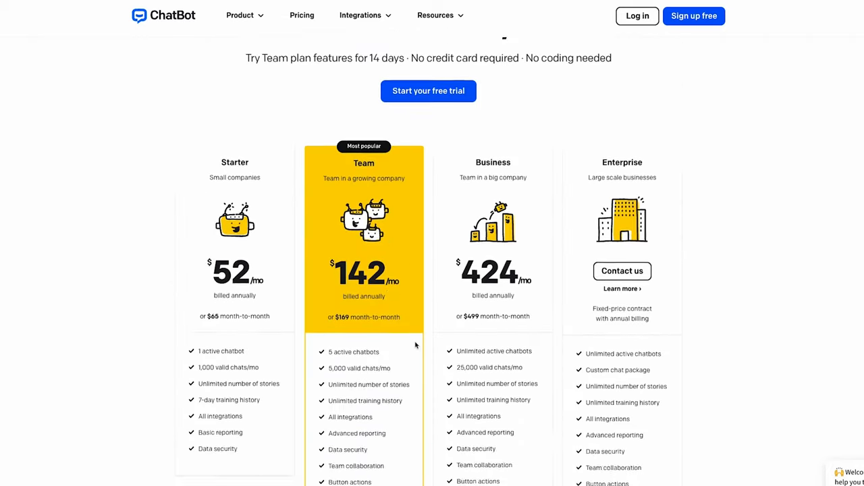
scroll("down", 3)
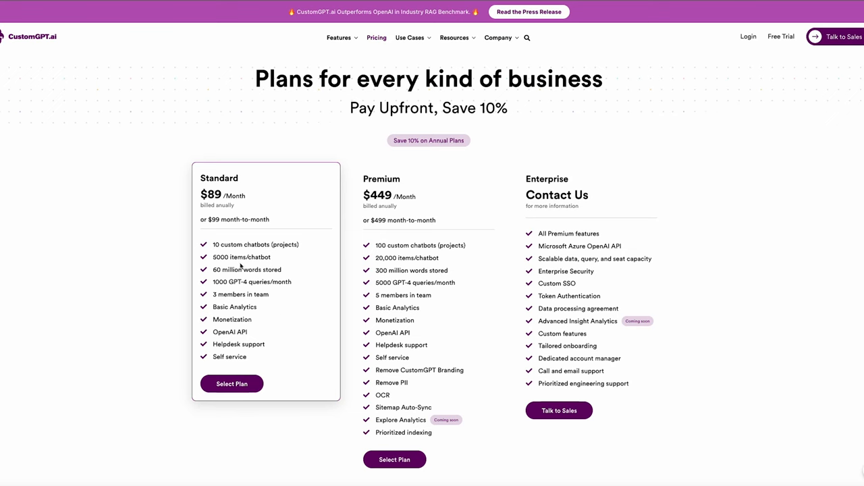
- Scroll through CustomGPT.ai's plan comparison: Basics, Security, Integrations, Analytics and Support
scroll("down", 3)
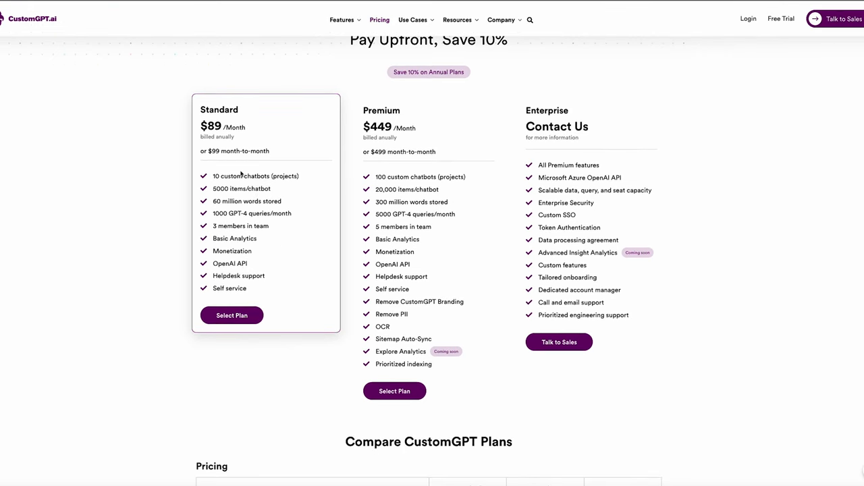
scroll("down", 3)
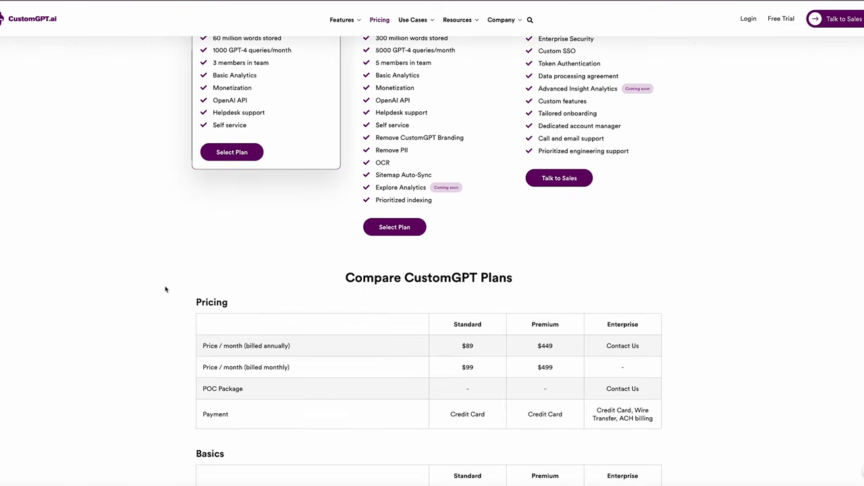
scroll("down", 3)
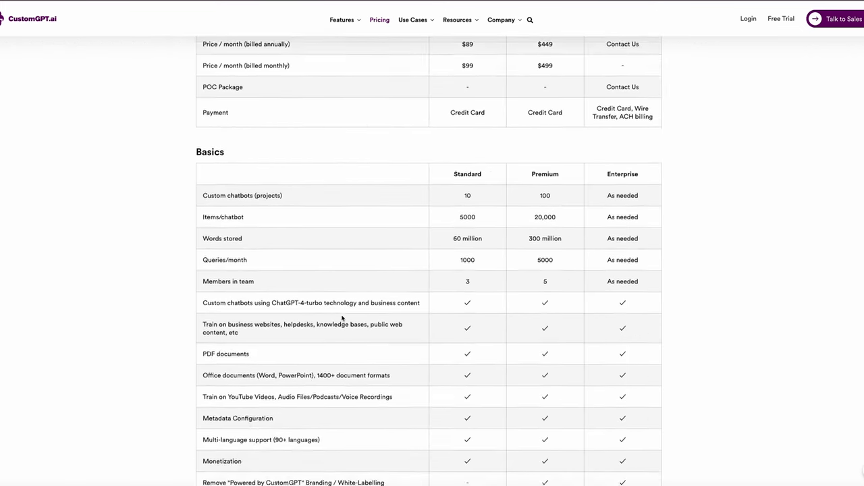
scroll("down", 3)
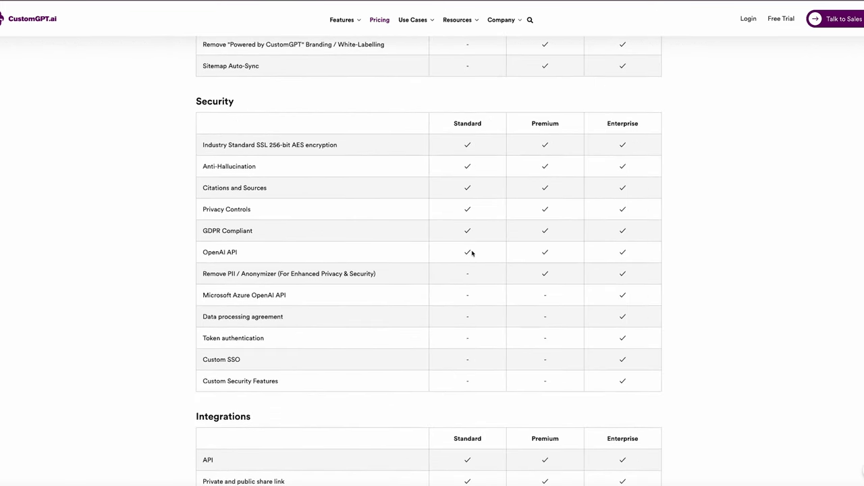
scroll("down", 3)
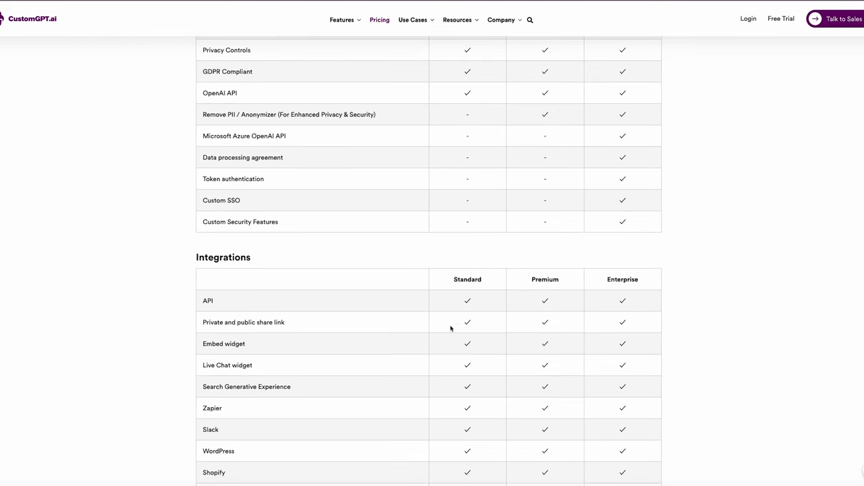
scroll("down", 3)
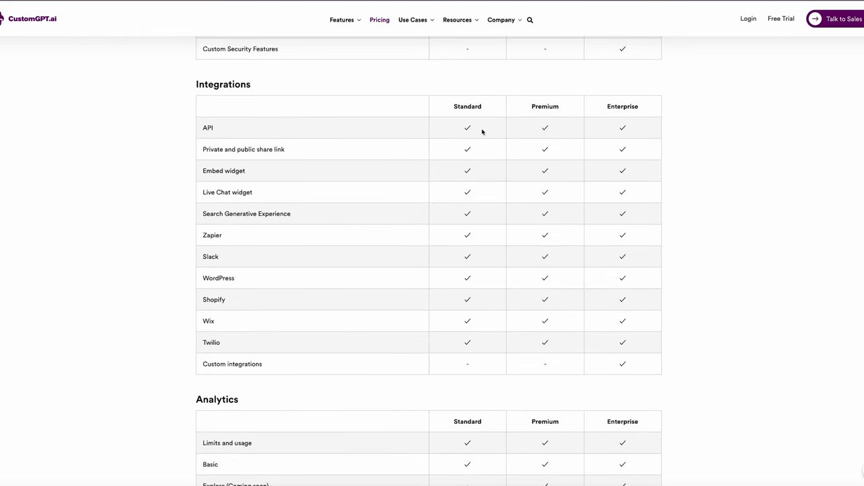
mouse_move(481, 213)
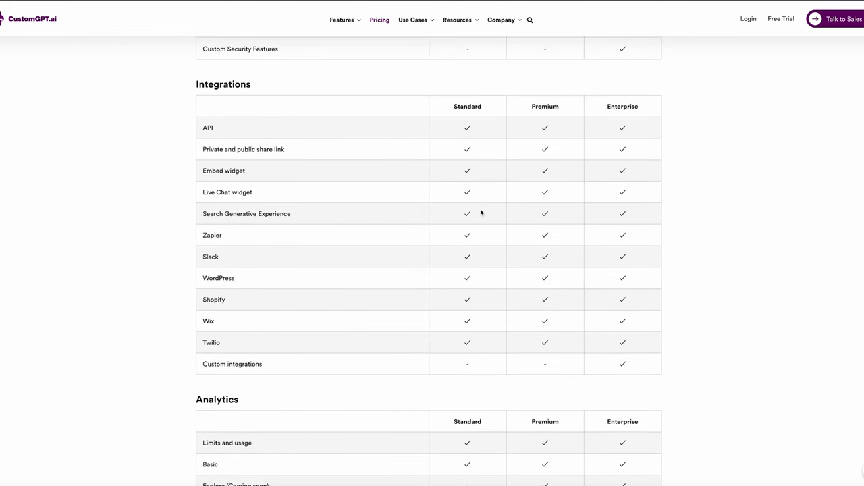
scroll("down", 3)
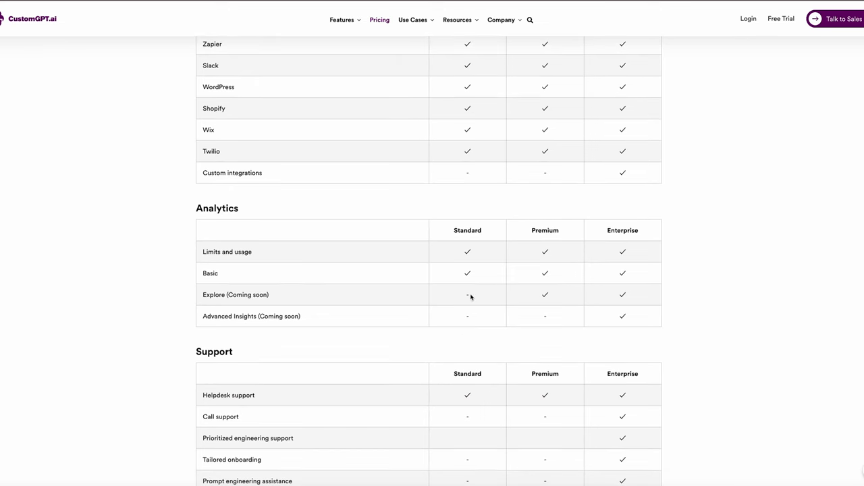
scroll("up", 3)
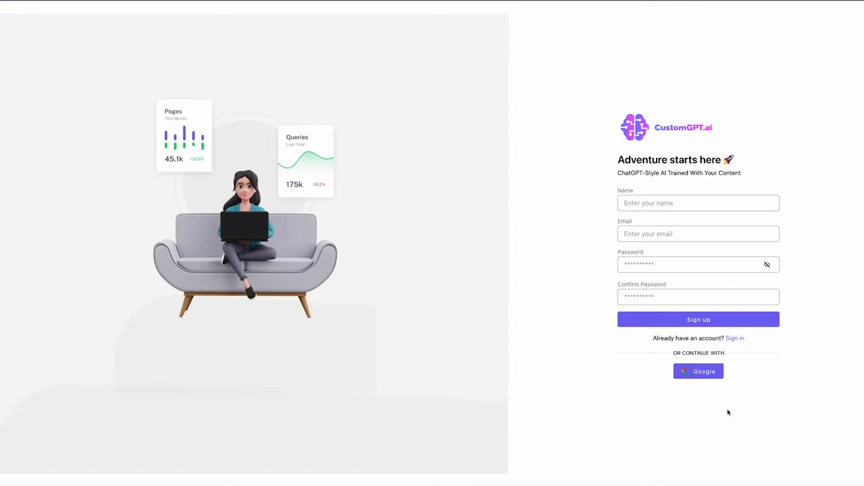
- Sign up with Google and view monthly plan prices: Standard $99, Premium $499, down to Payment Methods
left_click(698, 318)
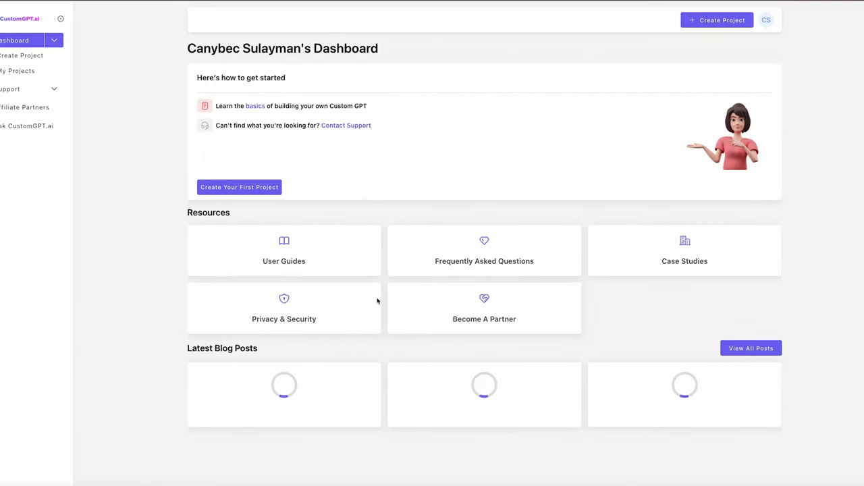
left_click(715, 21)
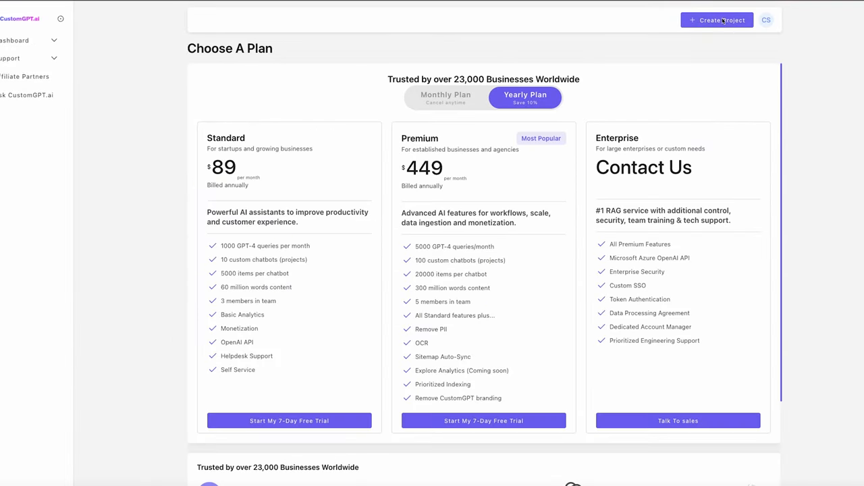
left_click(445, 98)
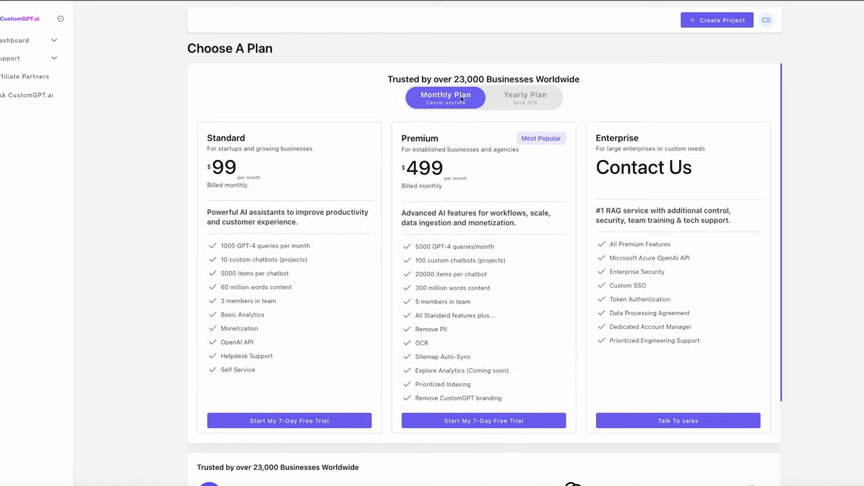
scroll("down", 3)
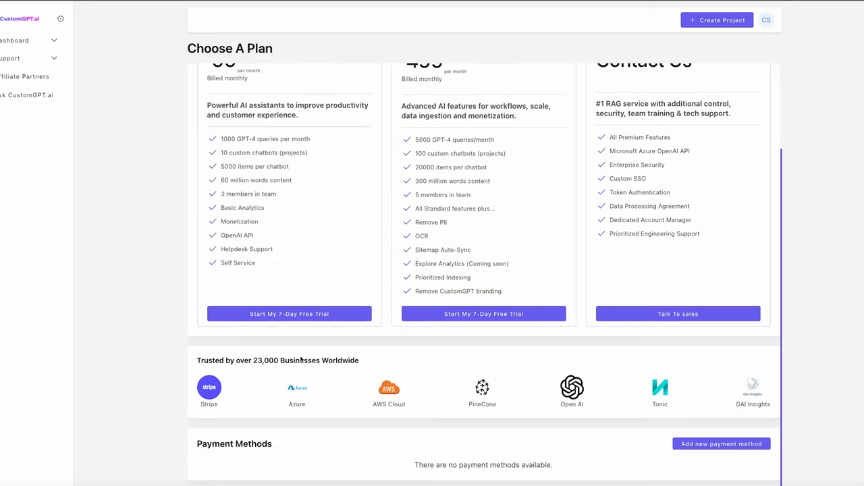
scroll("up", 3)
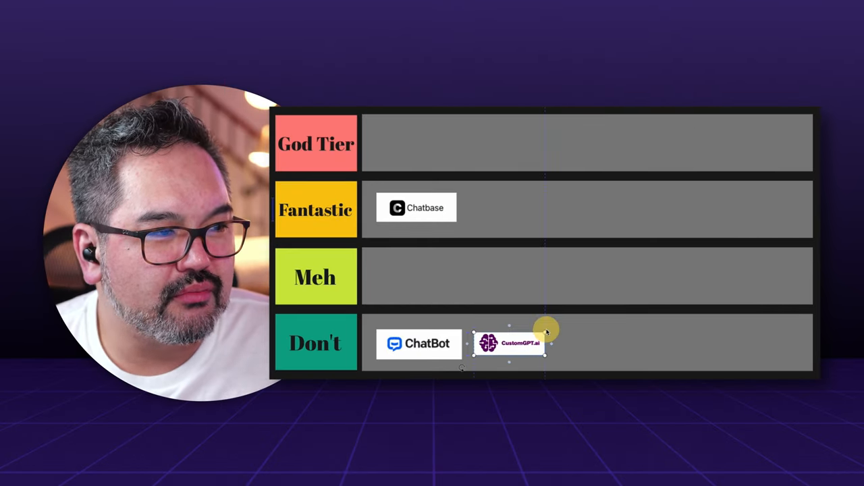
- Place CustomGPT.ai in the Don't row beside ChatBot
left_click(510, 343)
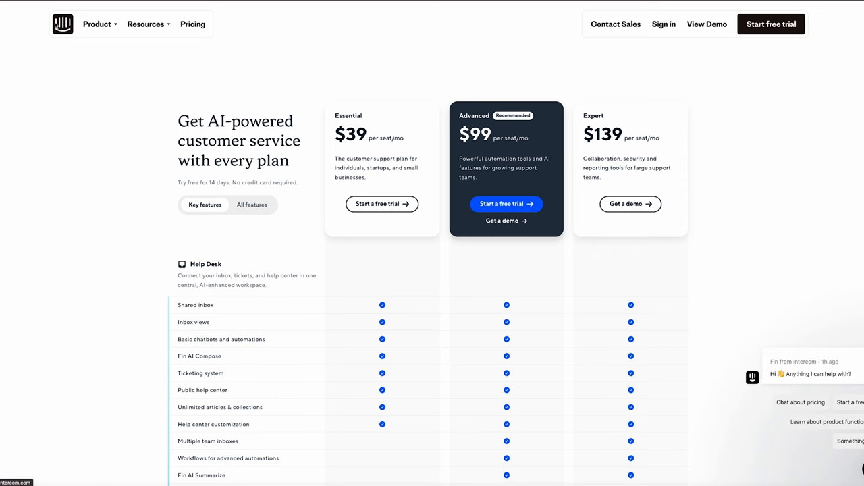
mouse_move(54, 173)
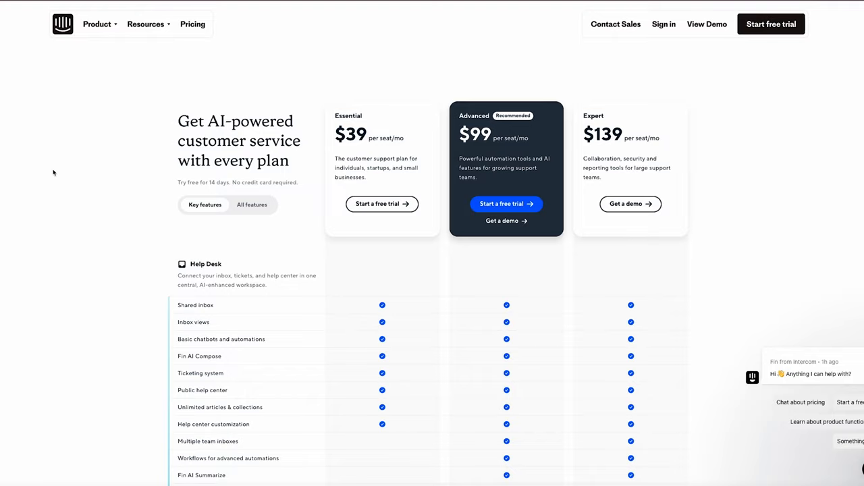
scroll("down", 3)
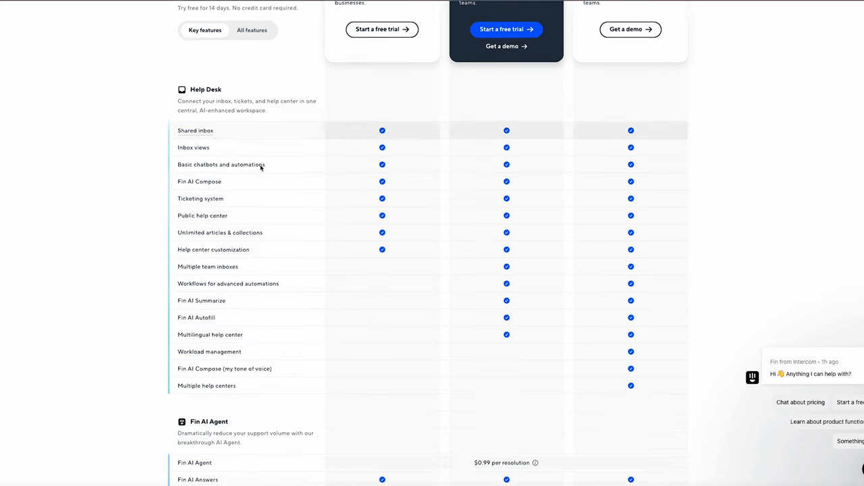
scroll("down", 3)
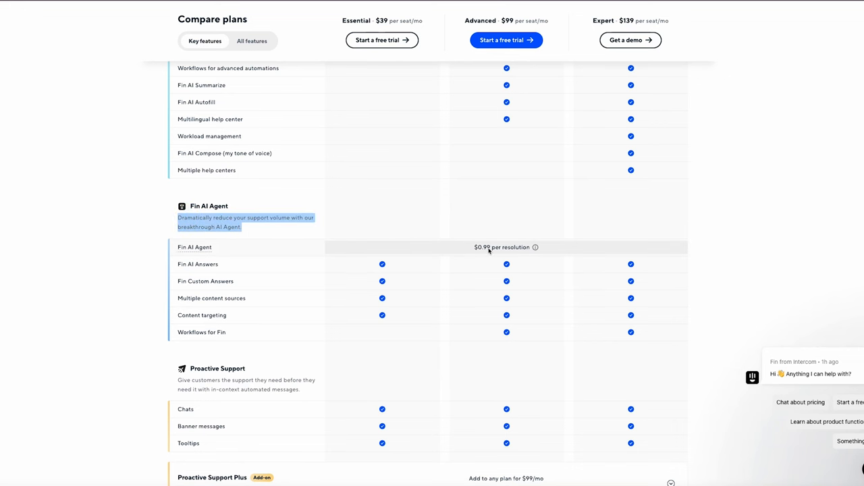
scroll("down", 3)
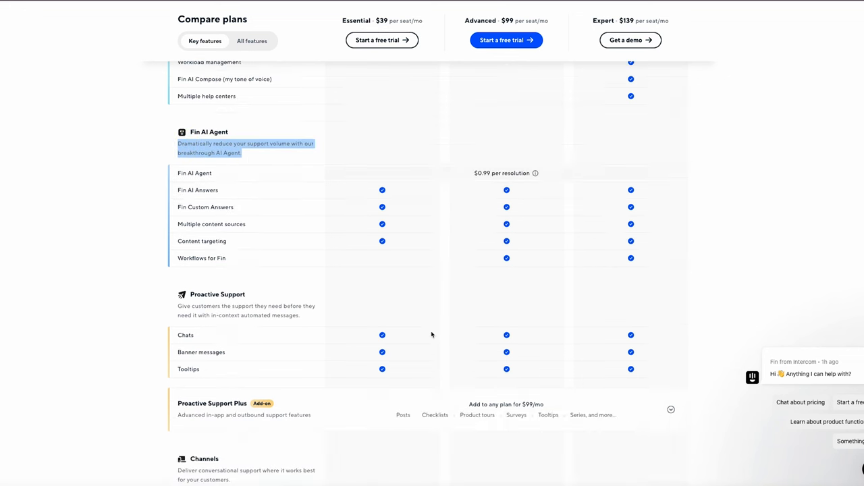
scroll("down", 3)
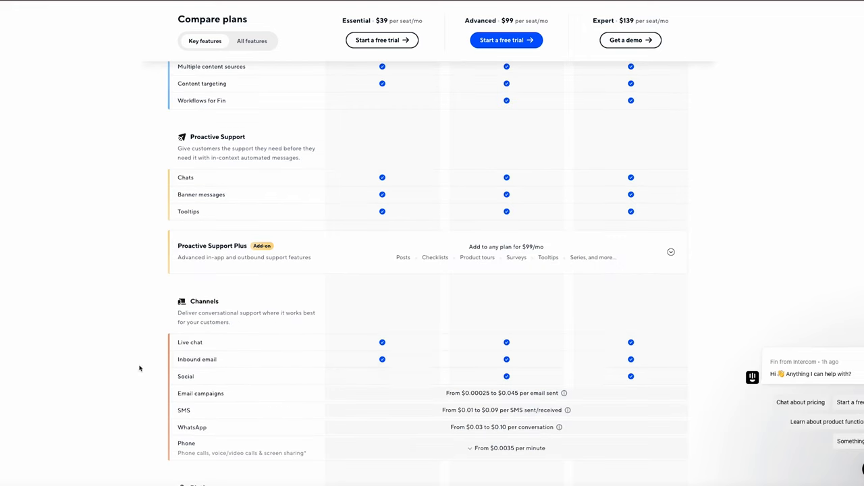
scroll("down", 3)
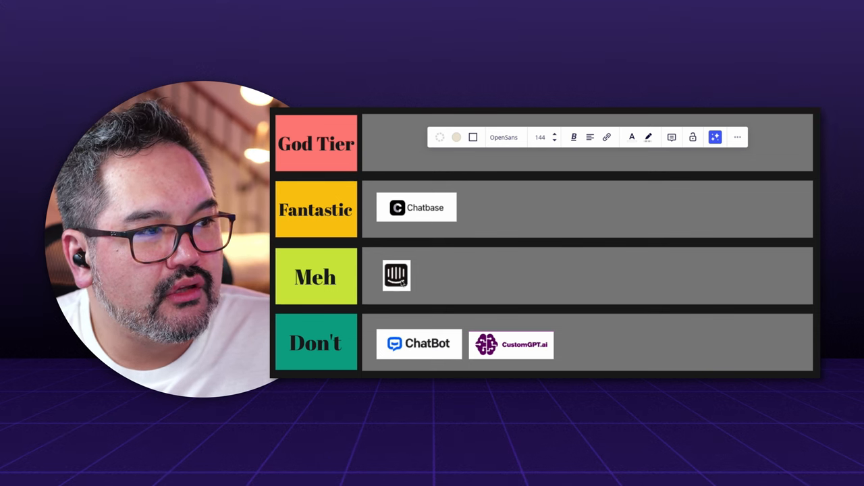
- Place the Intercom logo in the Meh row of the tier list
left_click(396, 276)
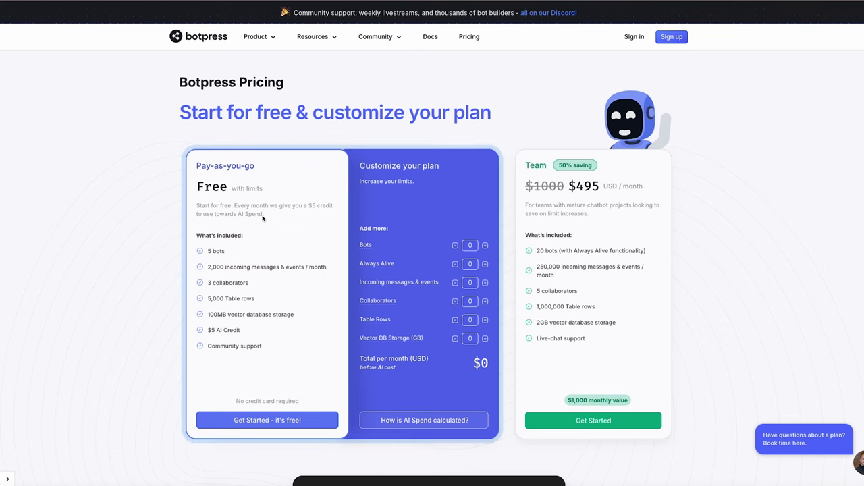
- View Botpress's pricing plans and scroll down to the Compare Plans table
left_click(255, 36)
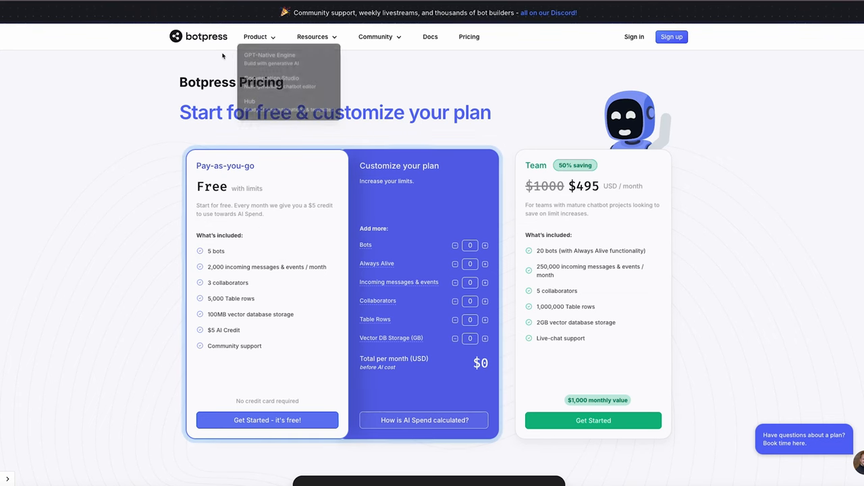
scroll("down", 3)
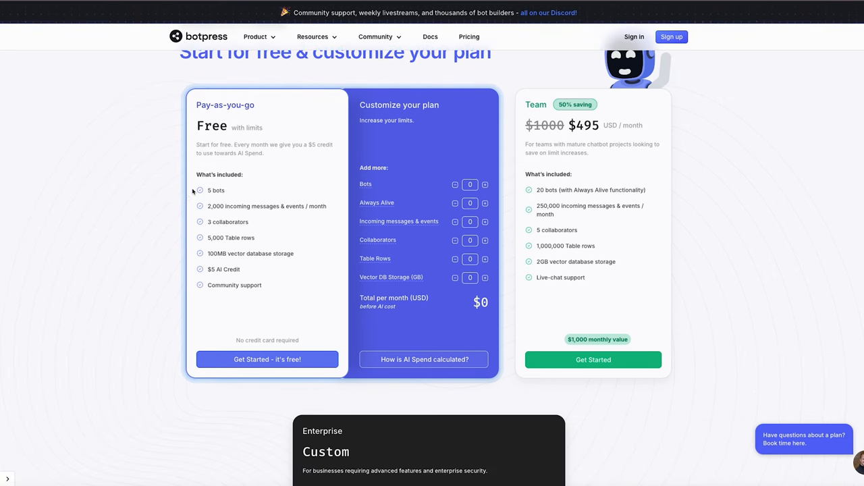
mouse_move(227, 198)
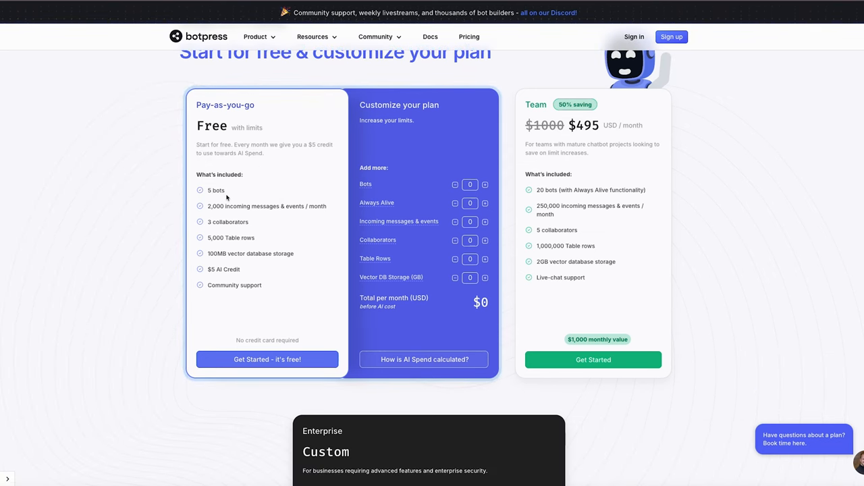
mouse_move(237, 220)
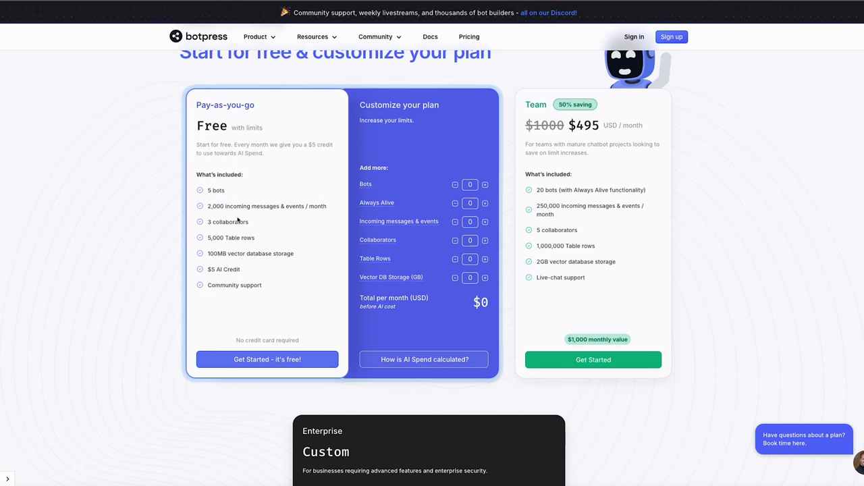
mouse_move(206, 235)
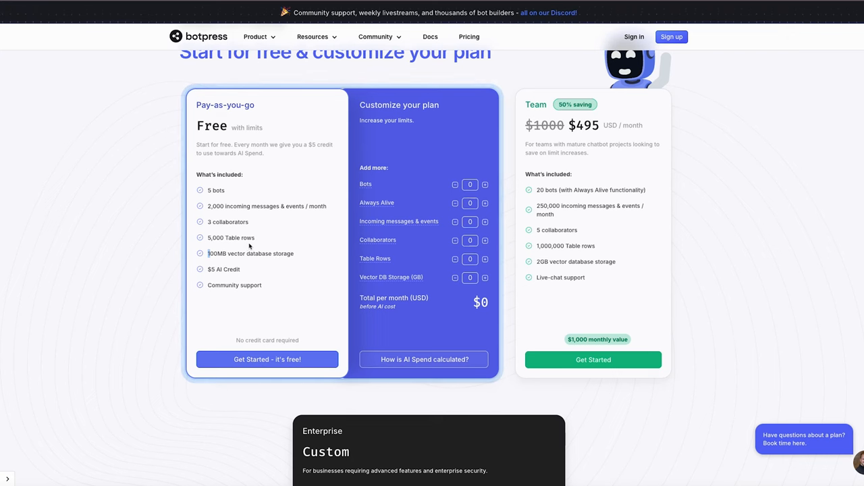
scroll("down", 3)
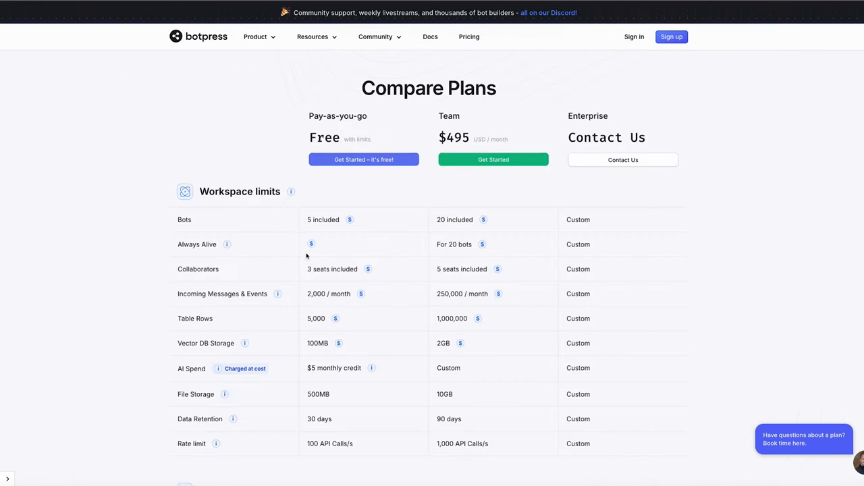
scroll("down", 3)
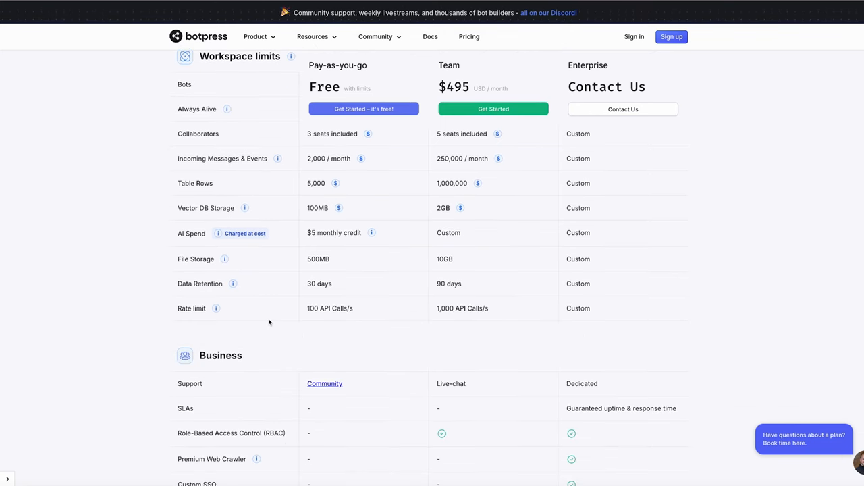
scroll("up", 3)
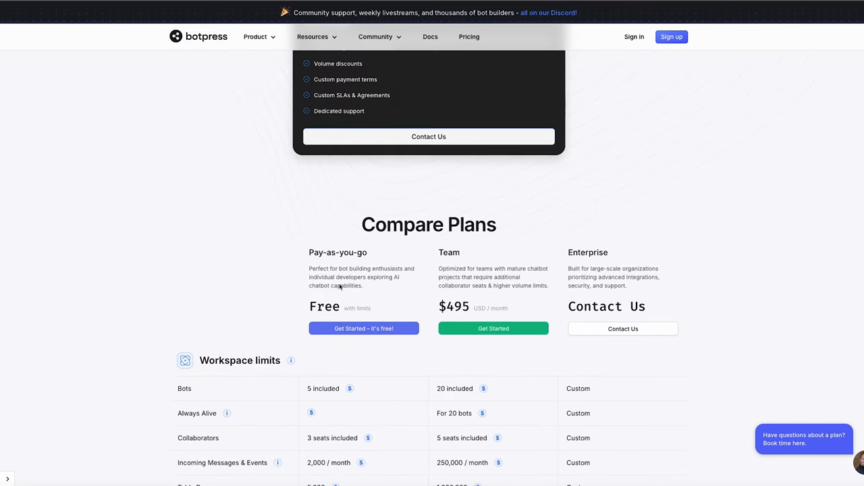
mouse_move(351, 248)
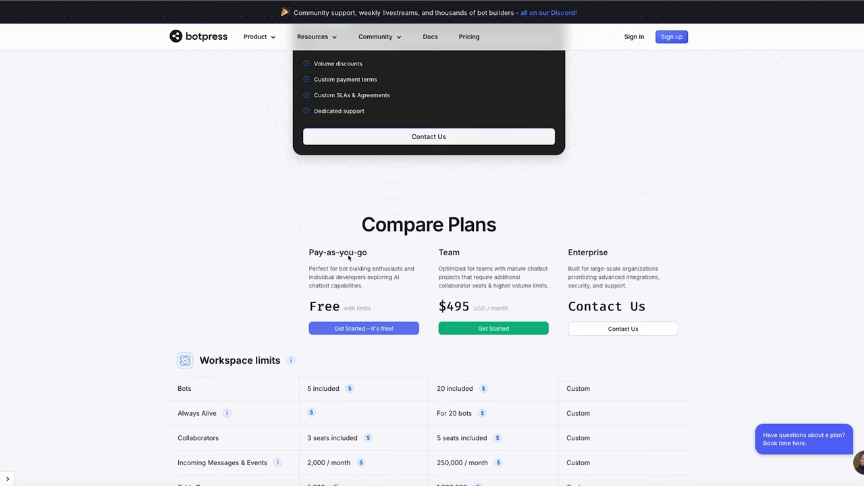
mouse_move(345, 225)
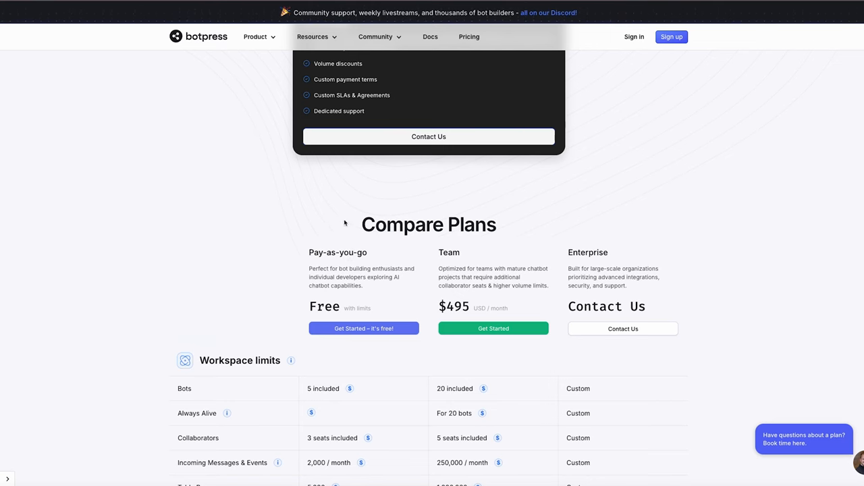
mouse_move(74, 82)
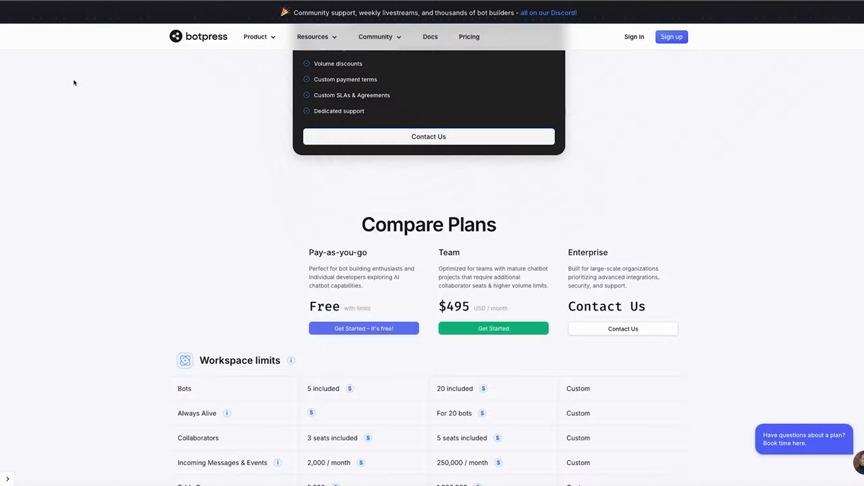
mouse_move(260, 176)
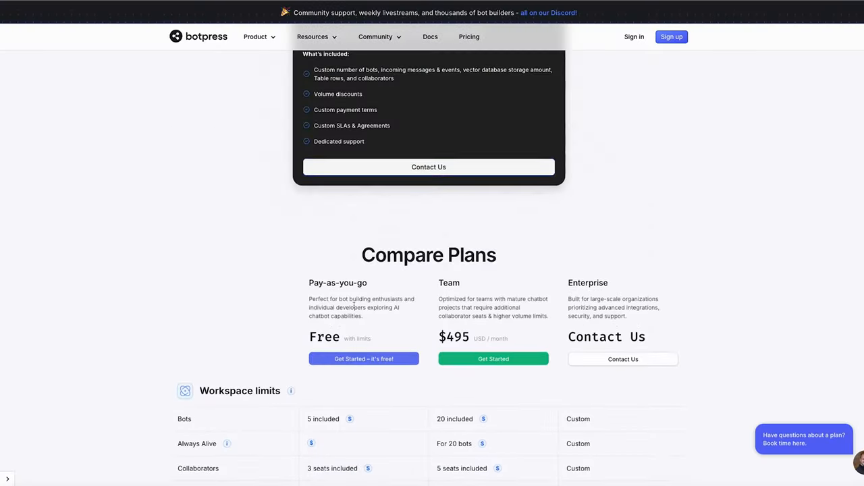
scroll("down", 3)
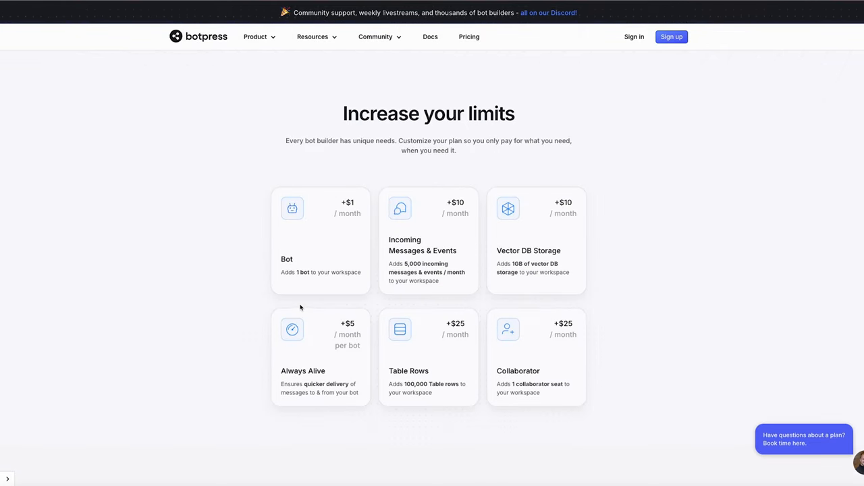
scroll("down", 3)
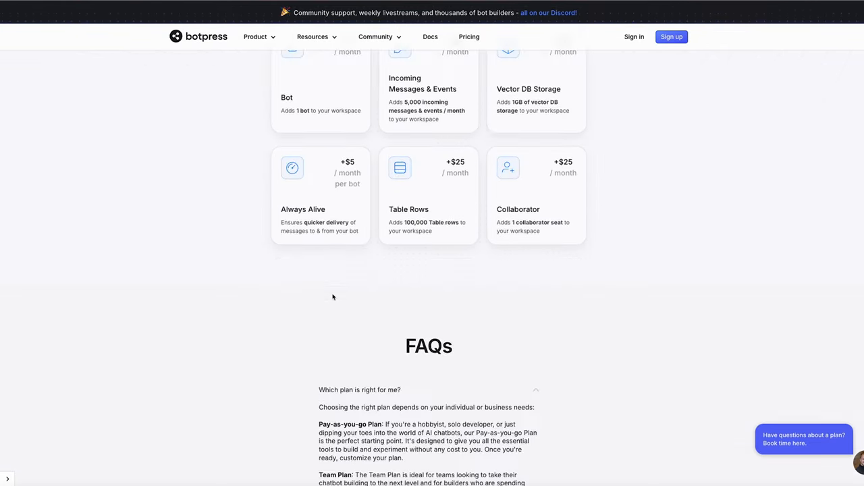
scroll("up", 3)
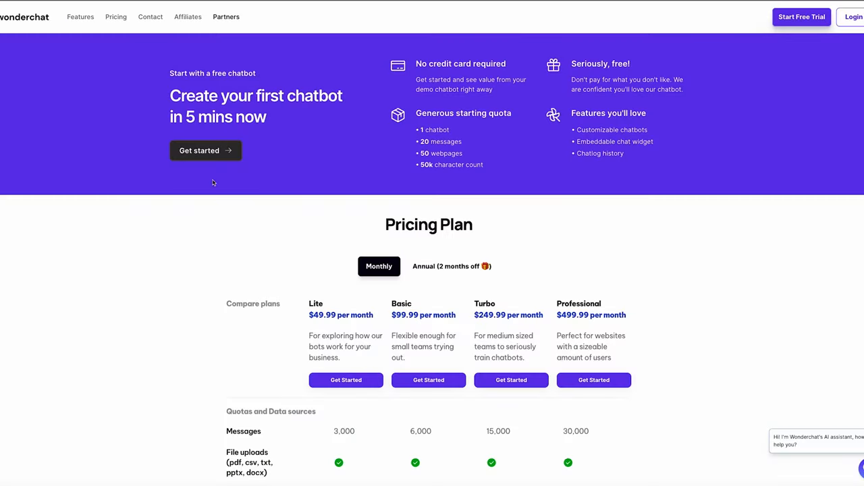
mouse_move(306, 170)
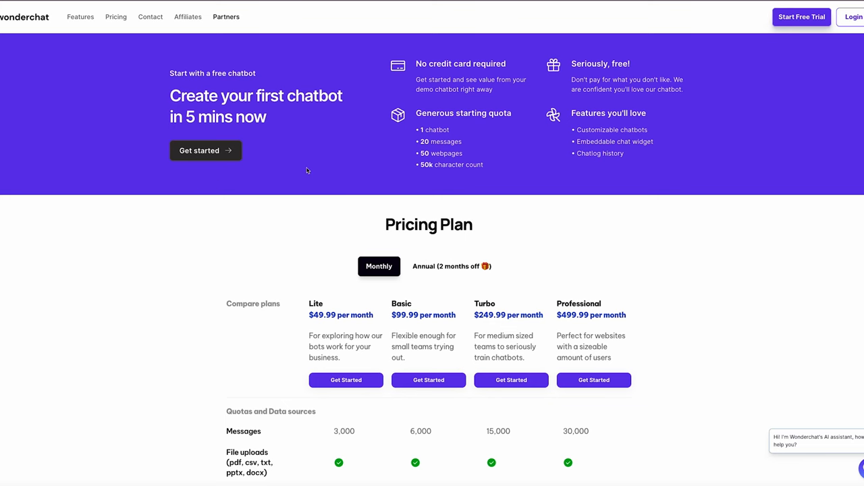
- Scroll down through the first part of Wonderchat's plan feature comparison table
scroll("down", 3)
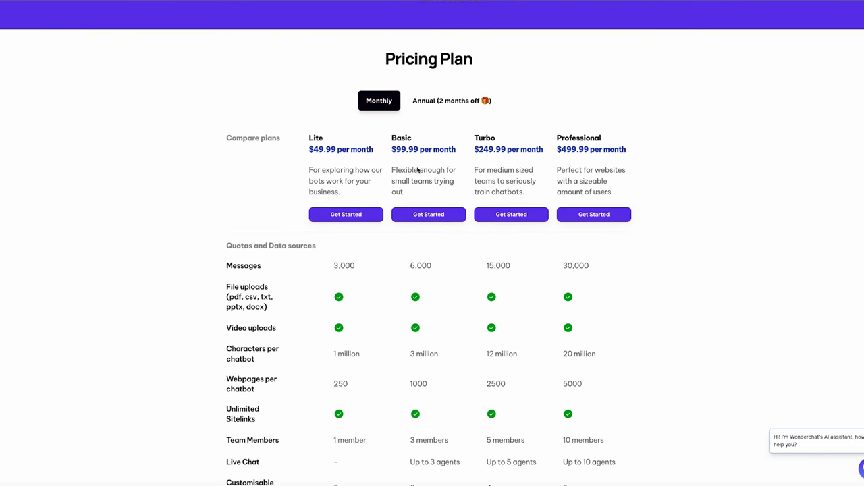
scroll("down", 3)
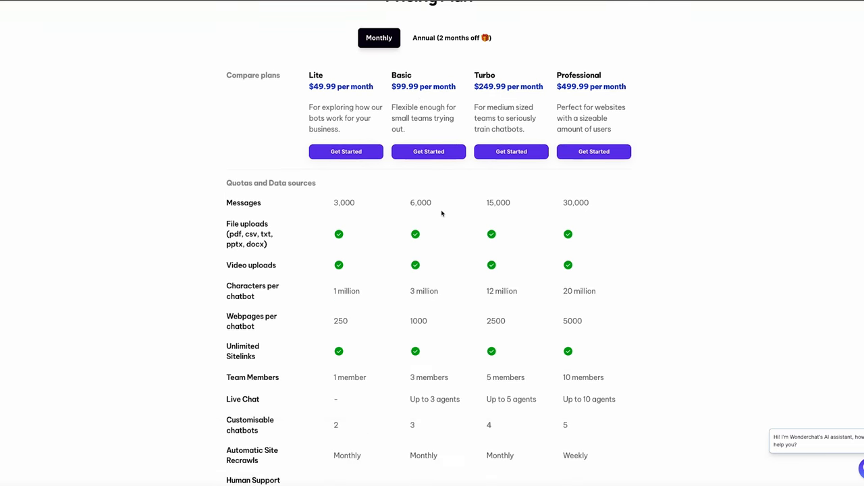
scroll("down", 3)
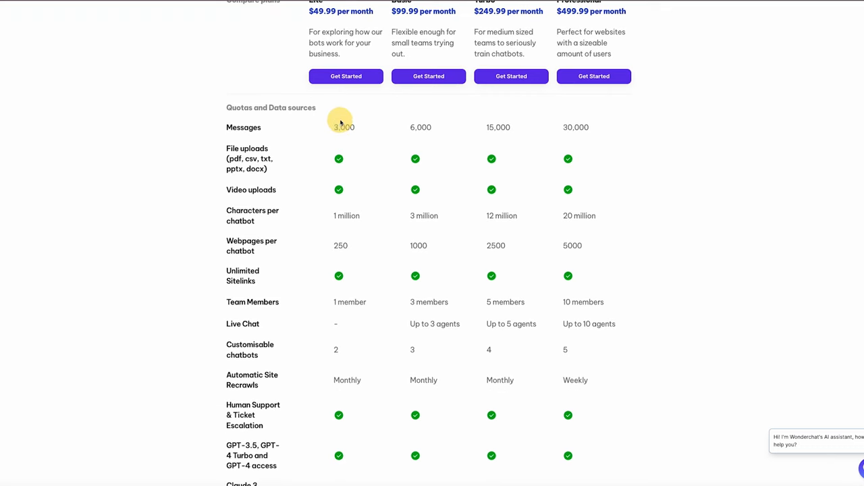
scroll("down", 3)
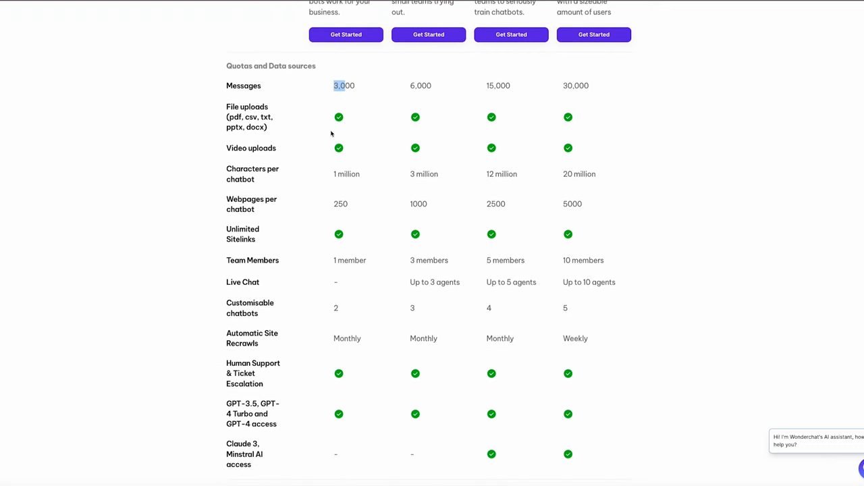
scroll("down", 3)
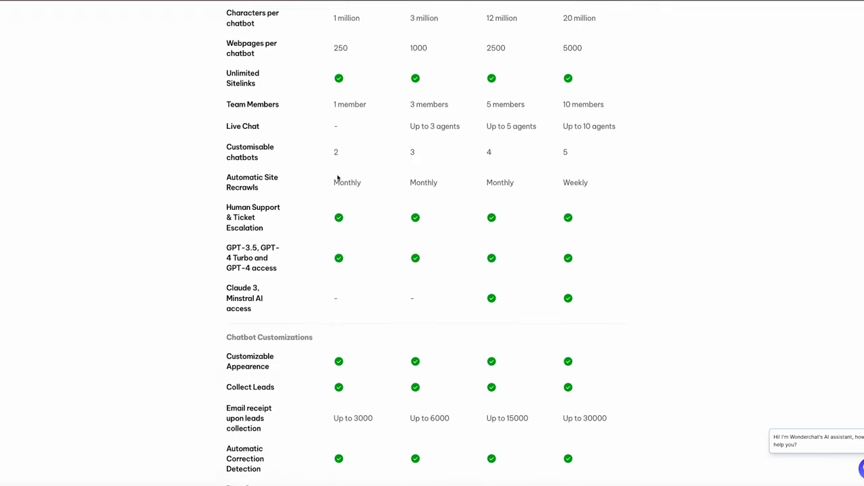
scroll("down", 3)
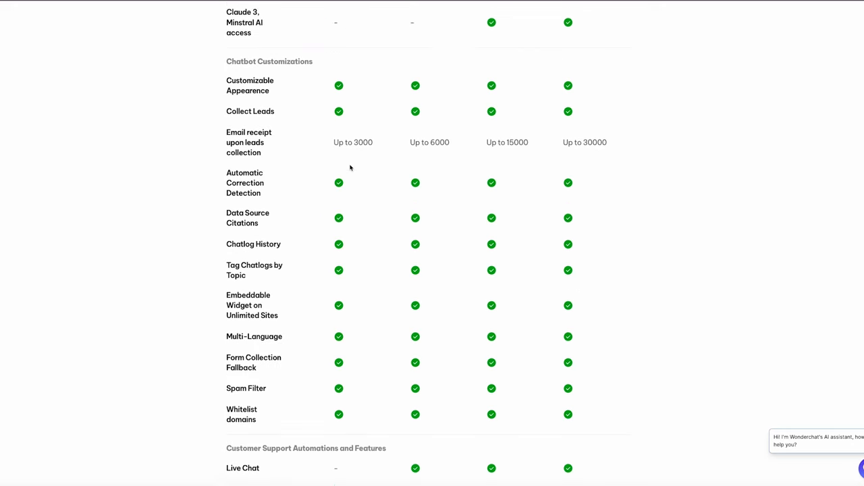
scroll("down", 3)
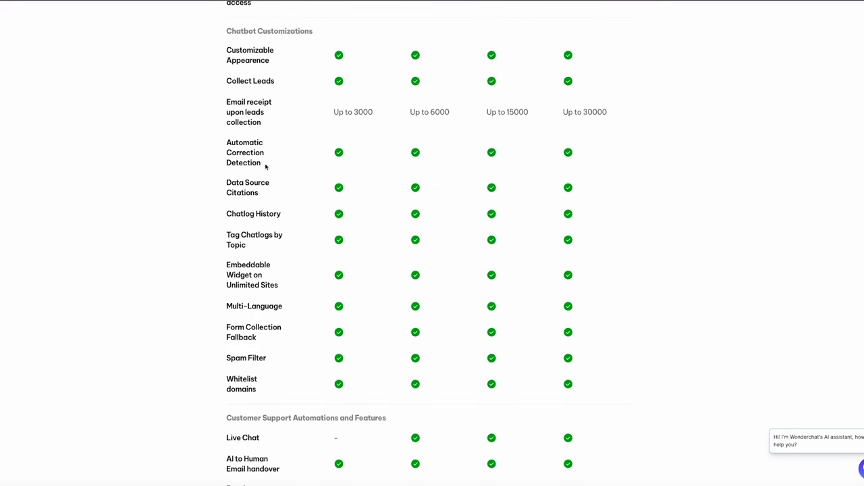
scroll("down", 3)
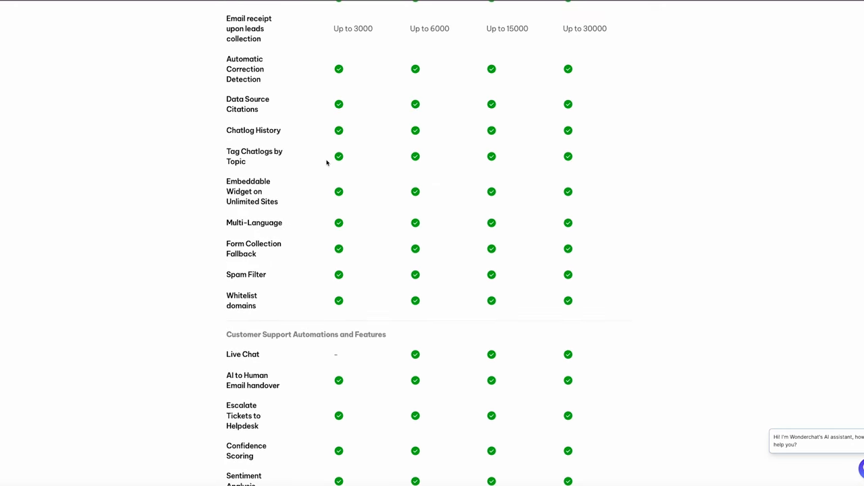
scroll("down", 3)
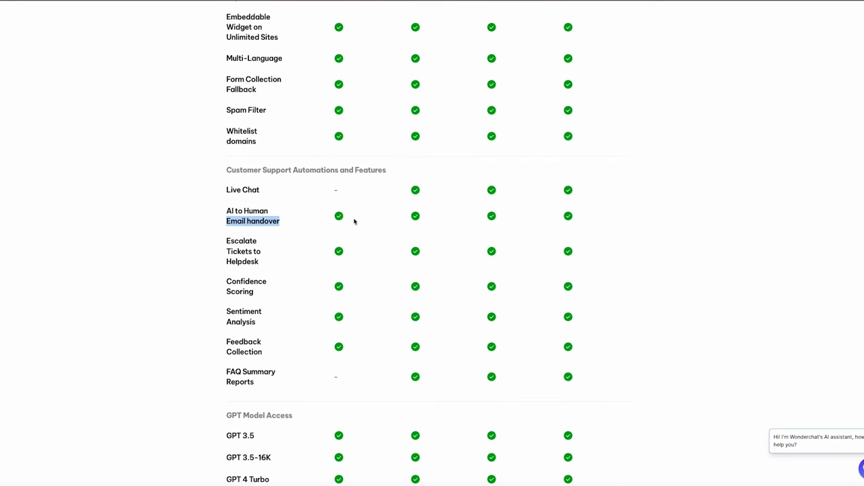
scroll("down", 3)
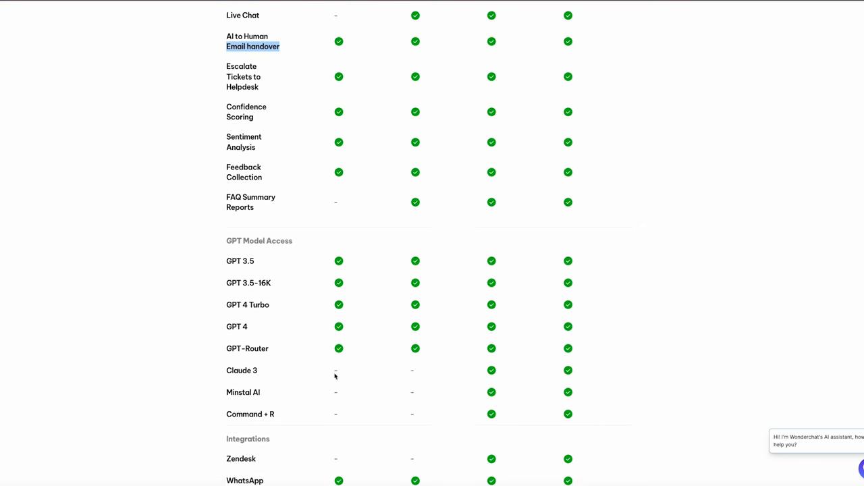
scroll("down", 3)
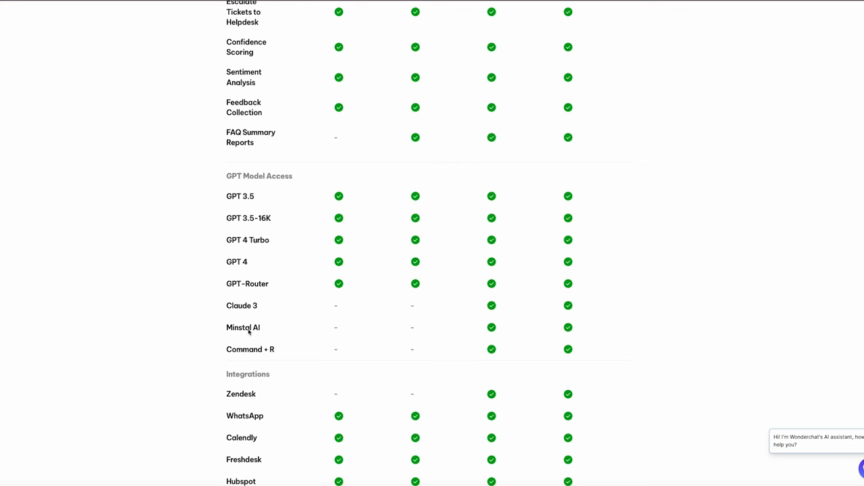
scroll("down", 3)
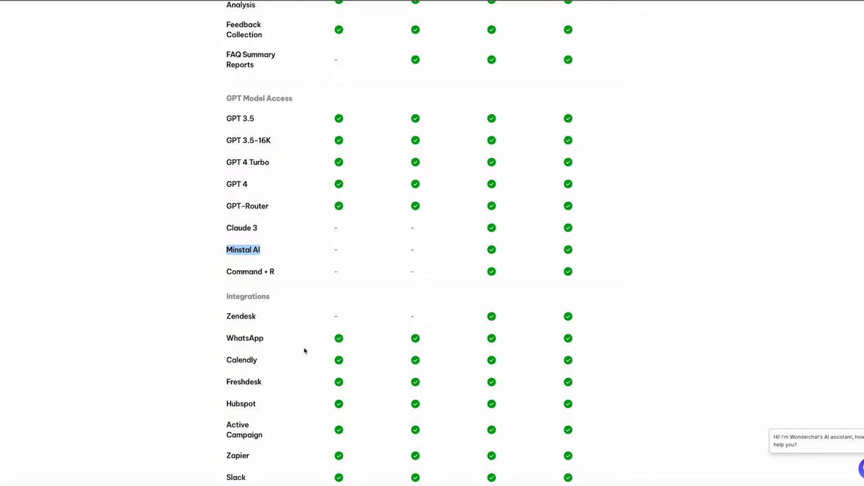
mouse_move(254, 129)
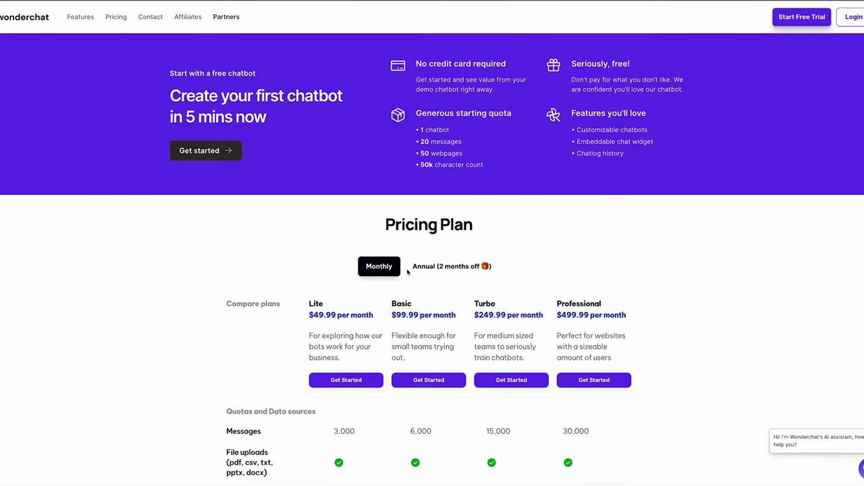
- Scroll through the rest of the comparison table to the end of the pricing page
scroll("down", 3)
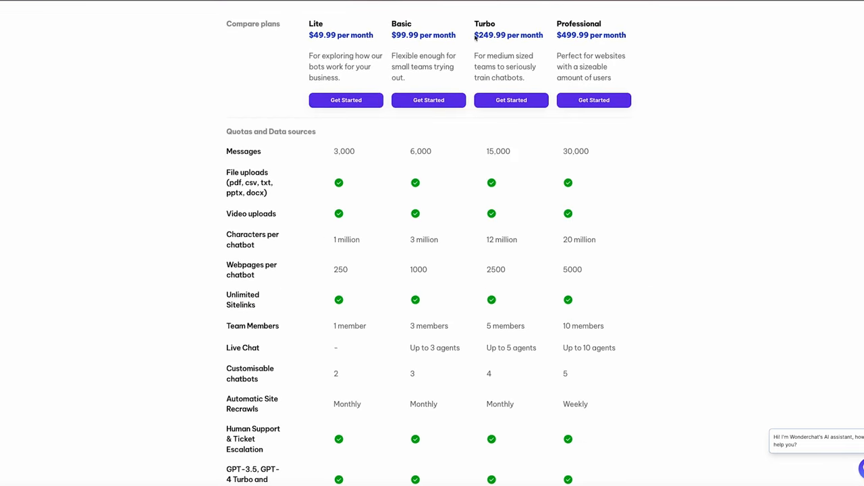
scroll("down", 3)
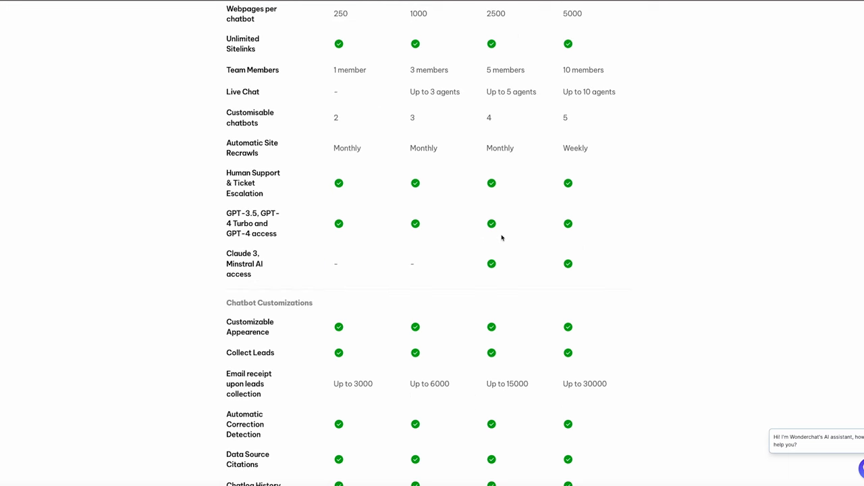
scroll("down", 3)
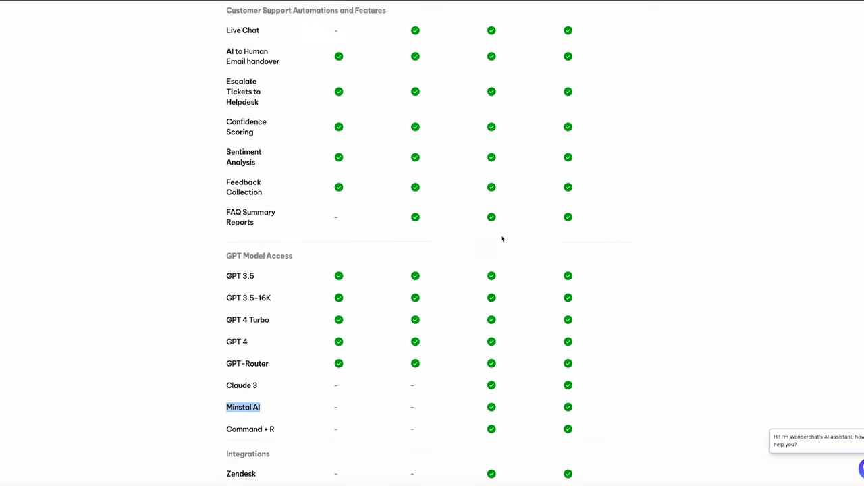
scroll("down", 3)
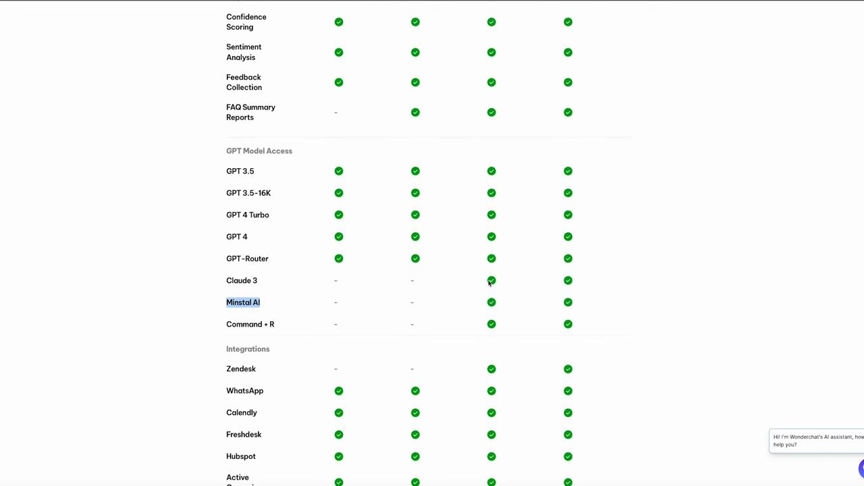
scroll("down", 3)
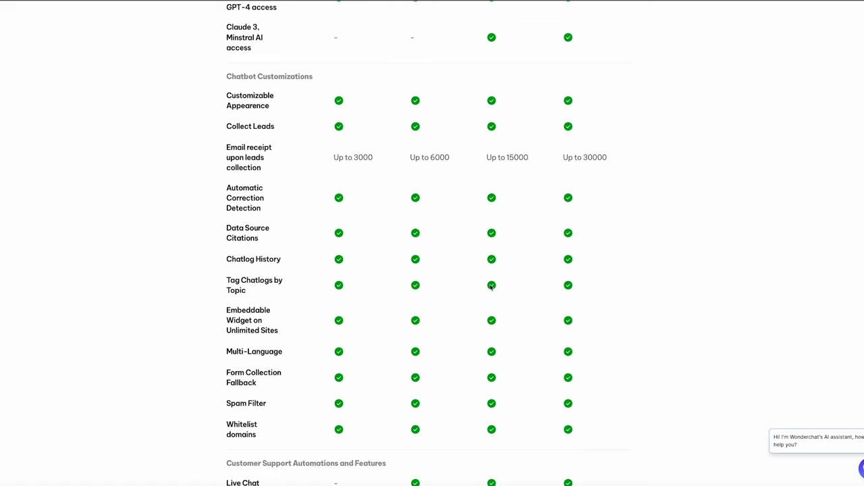
scroll("down", 3)
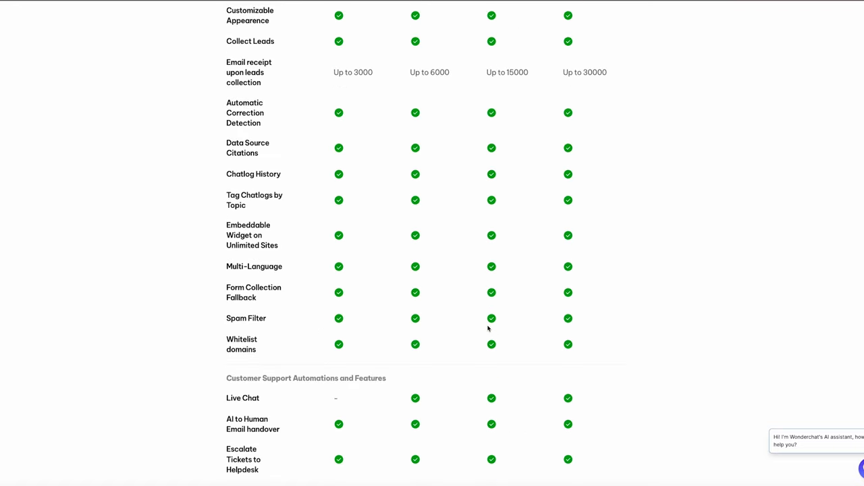
scroll("up", 3)
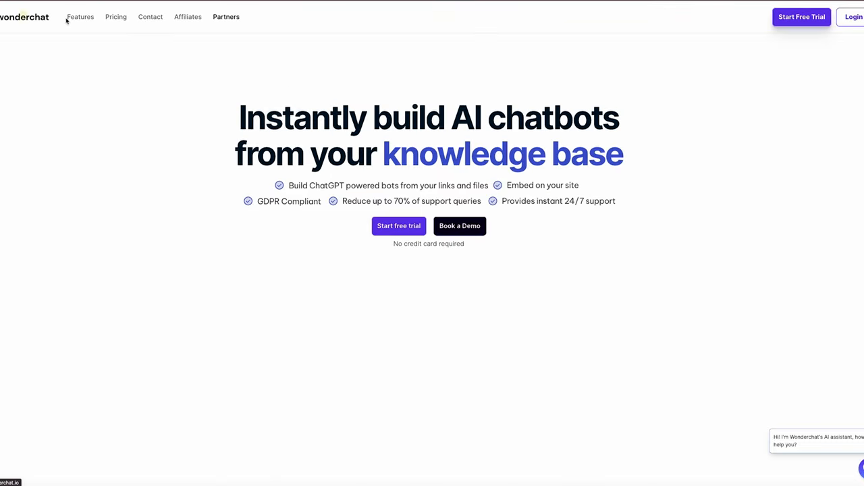
- In the Create Bot form, keep gpt-3.5-turbo as AI model and review the message and lead collection settings
left_click(398, 225)
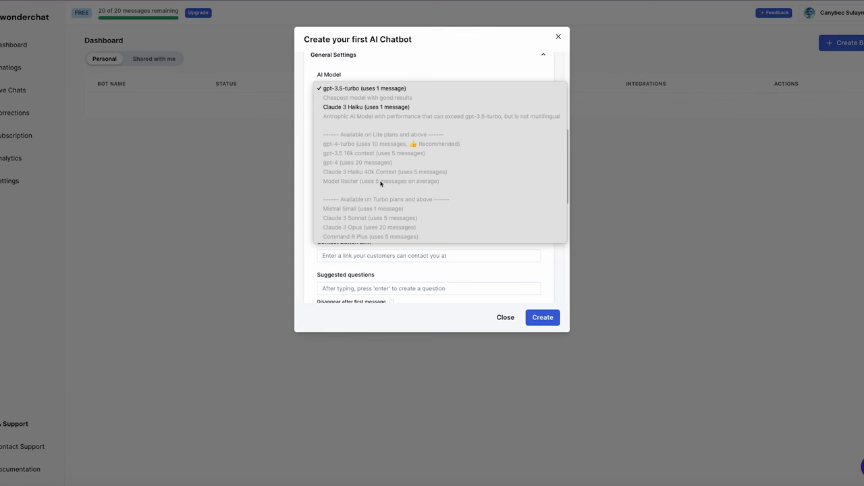
left_click(362, 87)
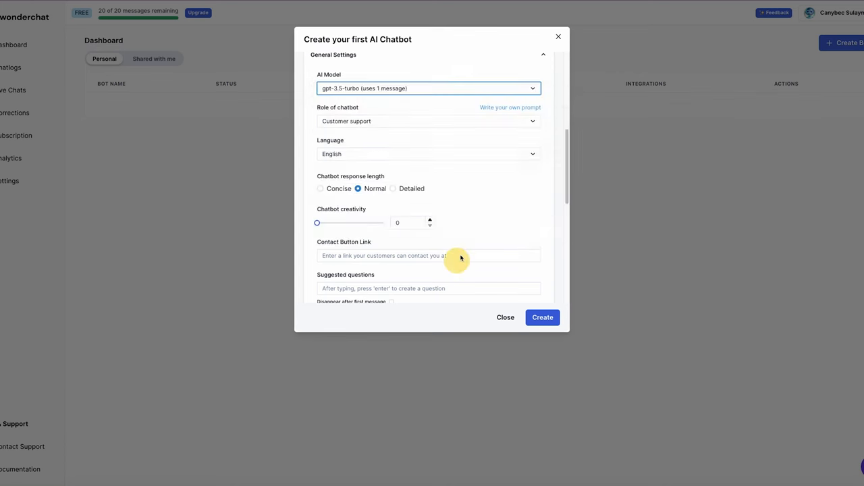
left_click(427, 88)
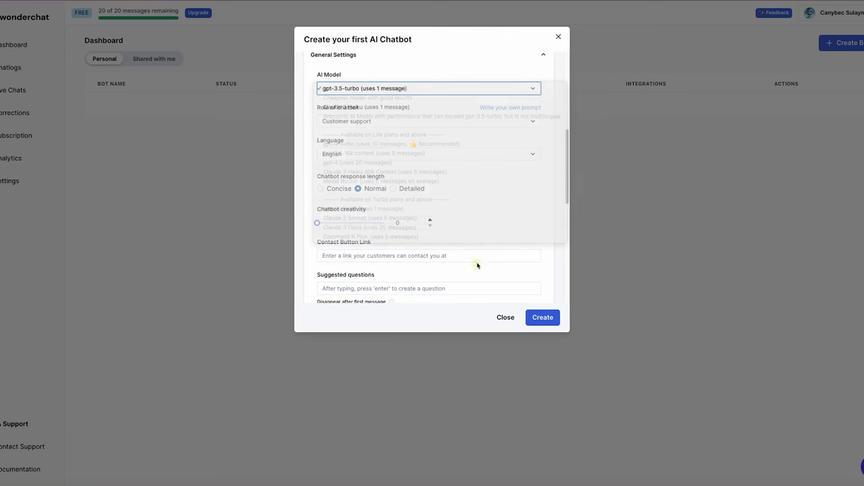
scroll("down", 3)
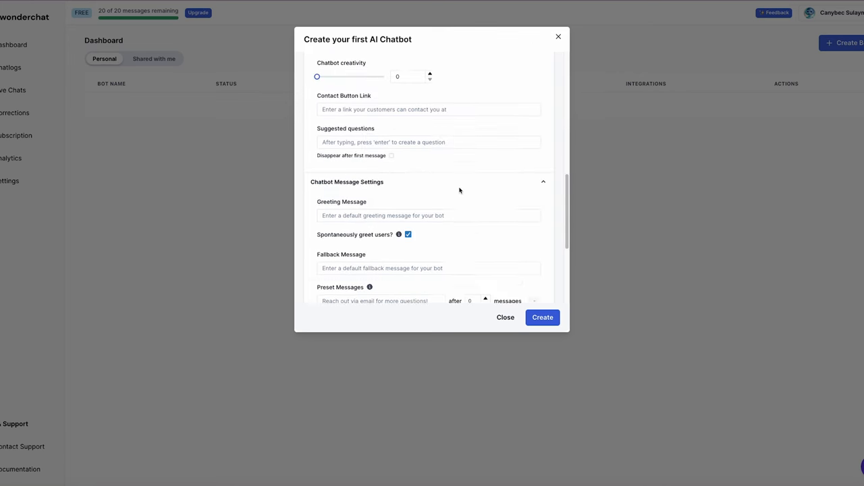
scroll("down", 3)
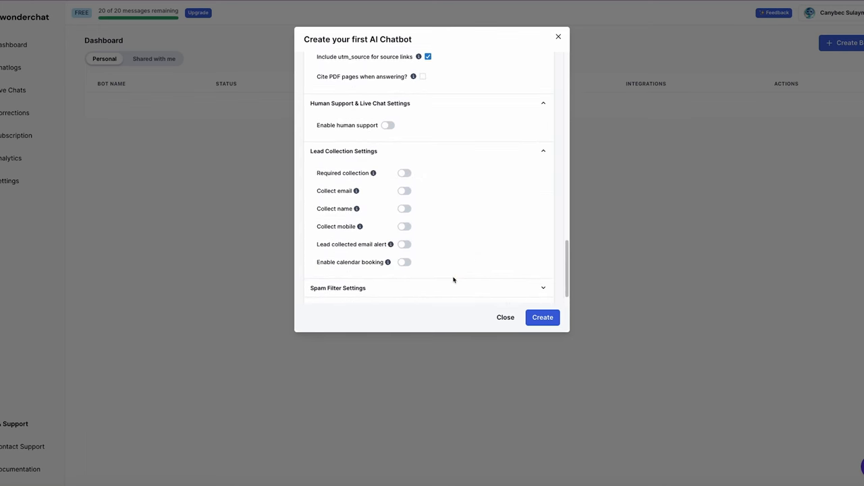
scroll("down", 3)
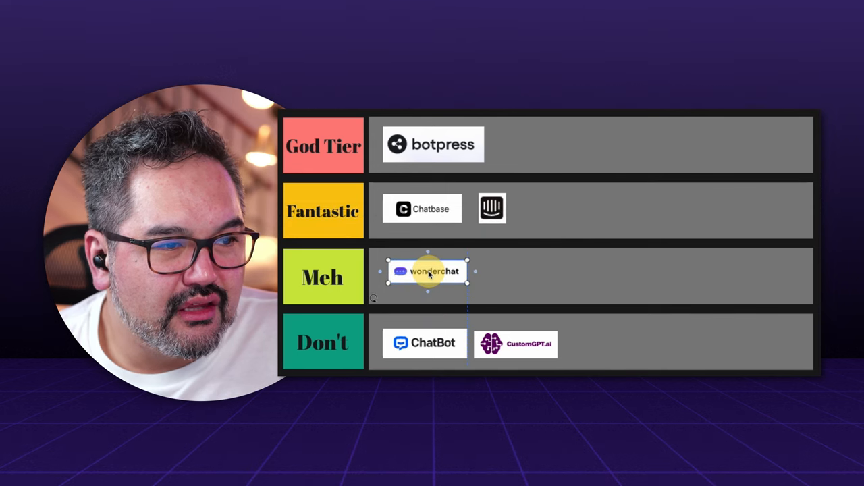
- Move the Wonderchat logo from Meh into the Don't row beside ChatBot and CustomGPT.ai
left_click_drag(428, 270, 610, 340)
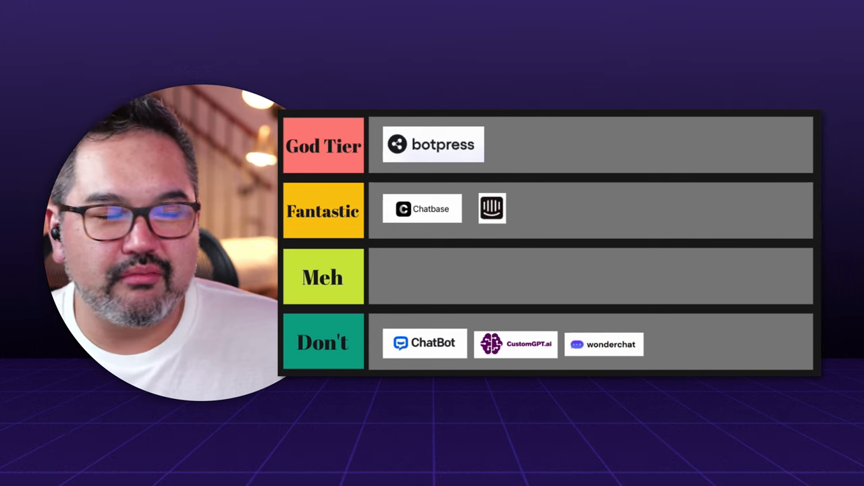
left_click(604, 344)
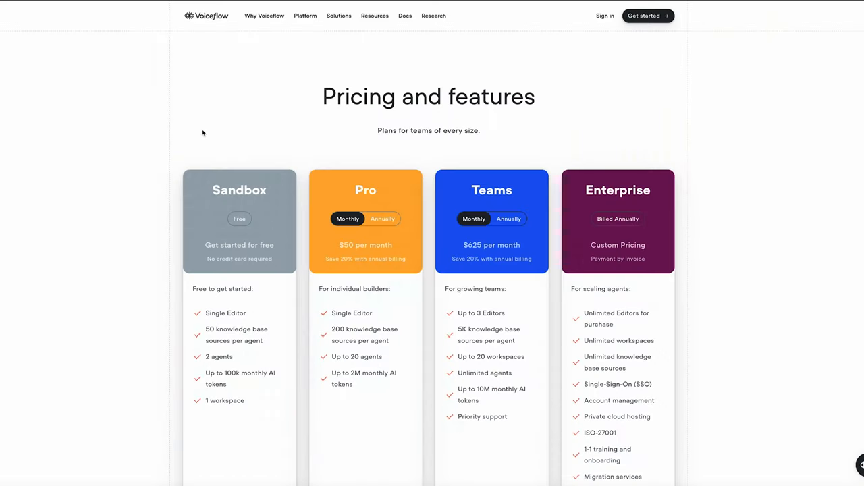
mouse_move(206, 125)
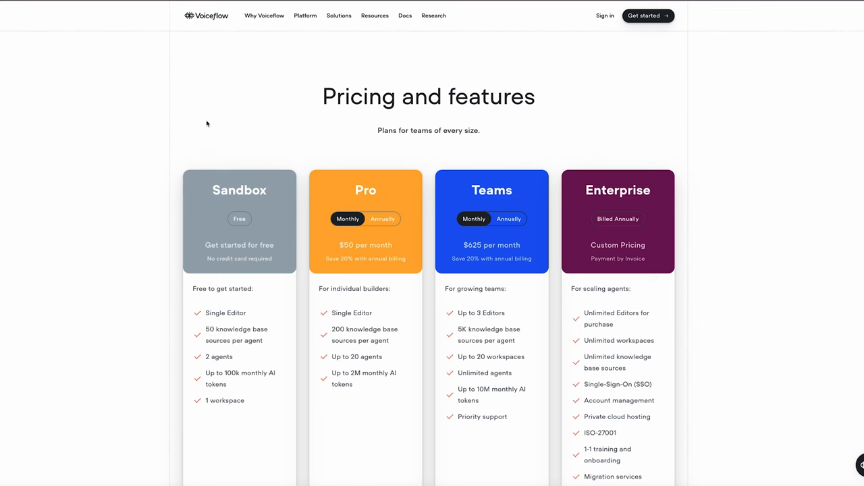
scroll("down", 3)
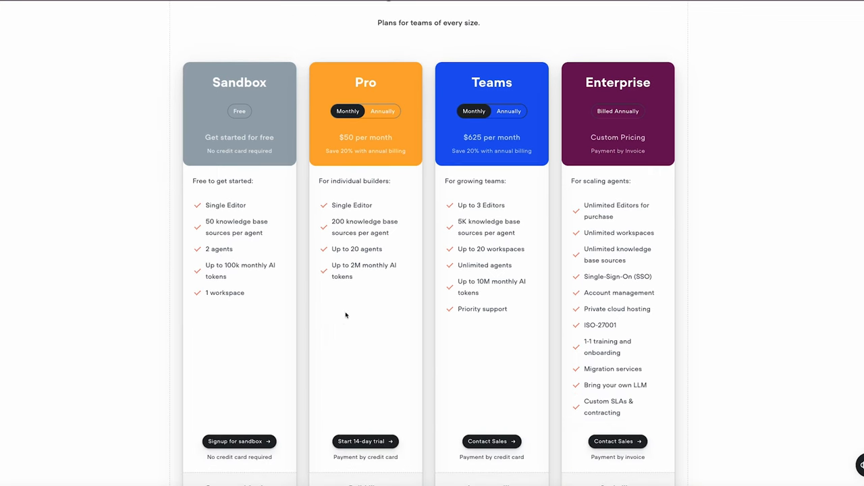
scroll("down", 3)
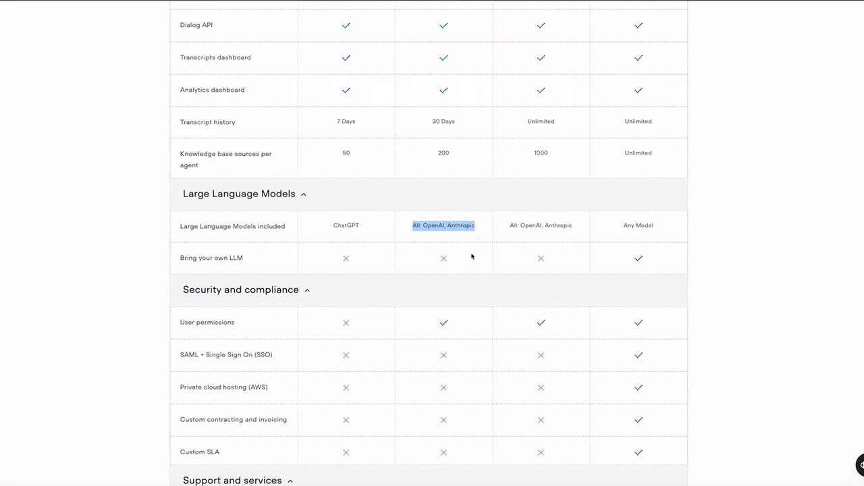
scroll("down", 3)
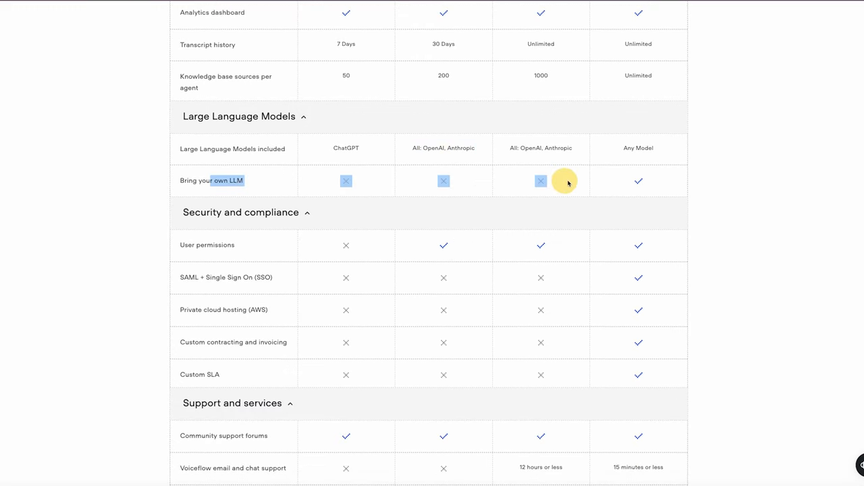
scroll("up", 3)
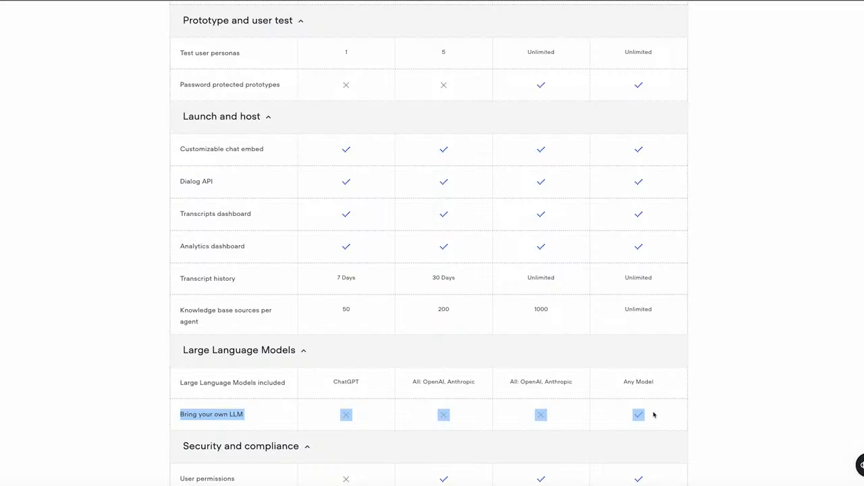
scroll("up", 3)
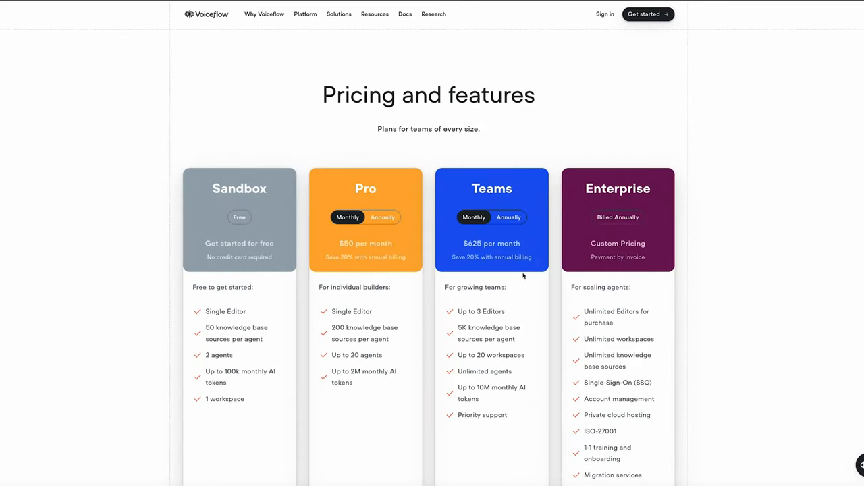
scroll("down", 3)
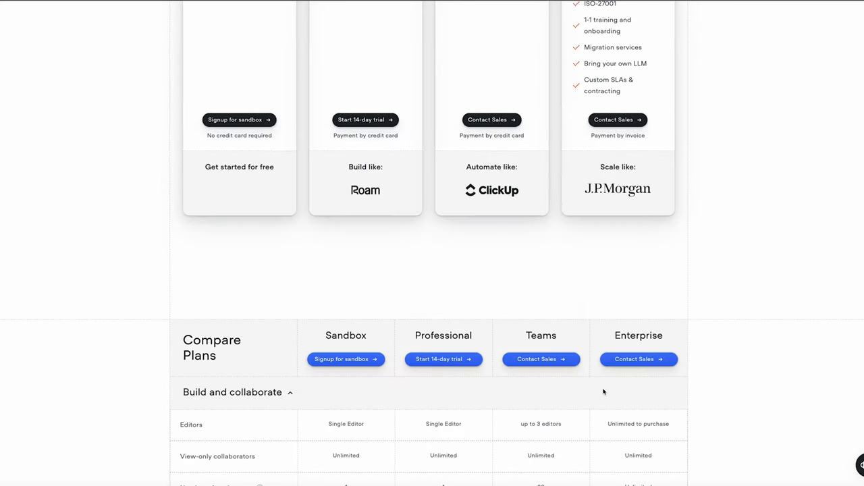
scroll("down", 3)
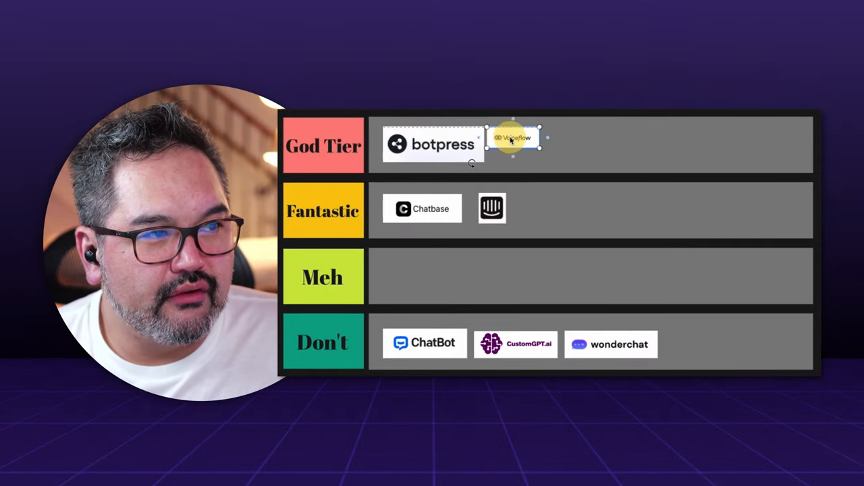
- Enlarge the Voiceflow logo in the God Tier row to match Botpress's size
left_click_drag(513, 138, 547, 157)
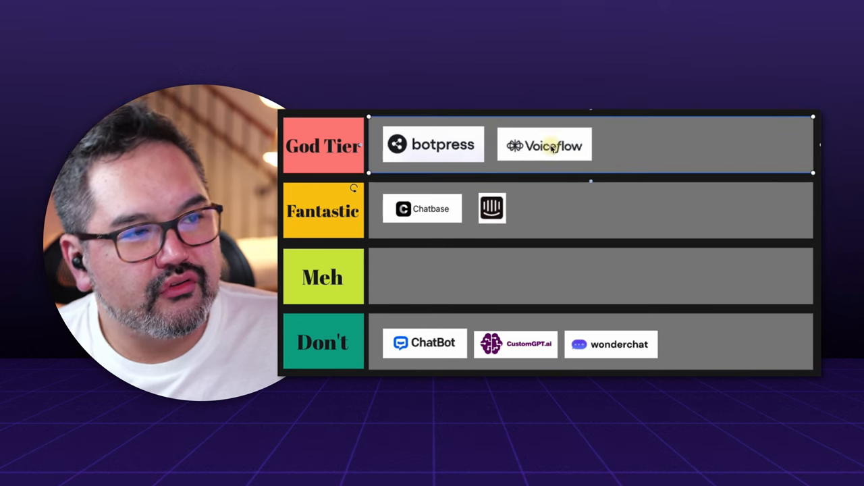
left_click(543, 145)
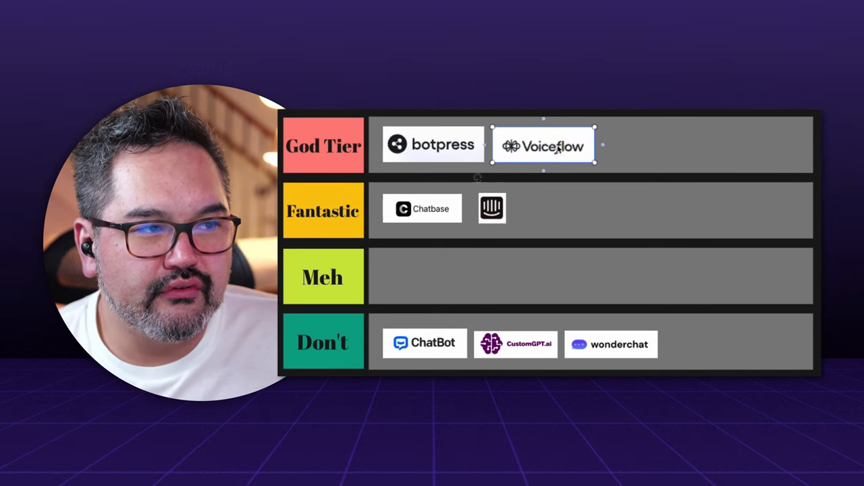
mouse_move(675, 134)
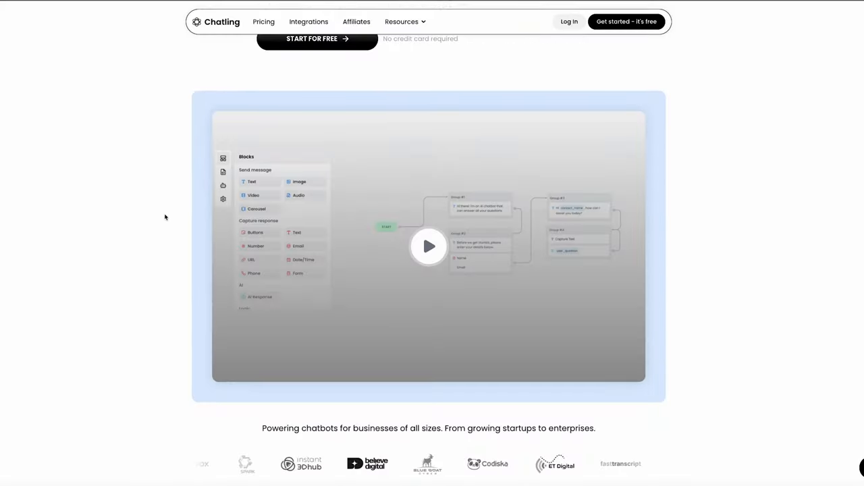
- Preview Chatling's Train on your data and Lead generation features on the homepage
scroll("down", 3)
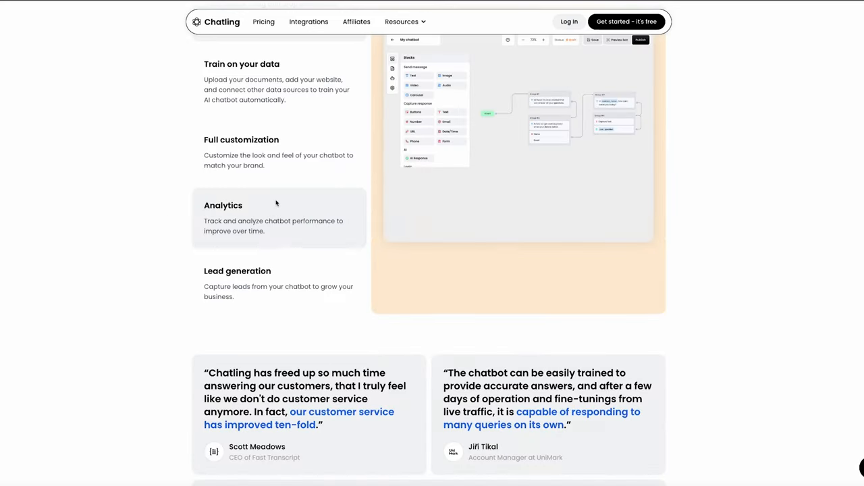
scroll("up", 3)
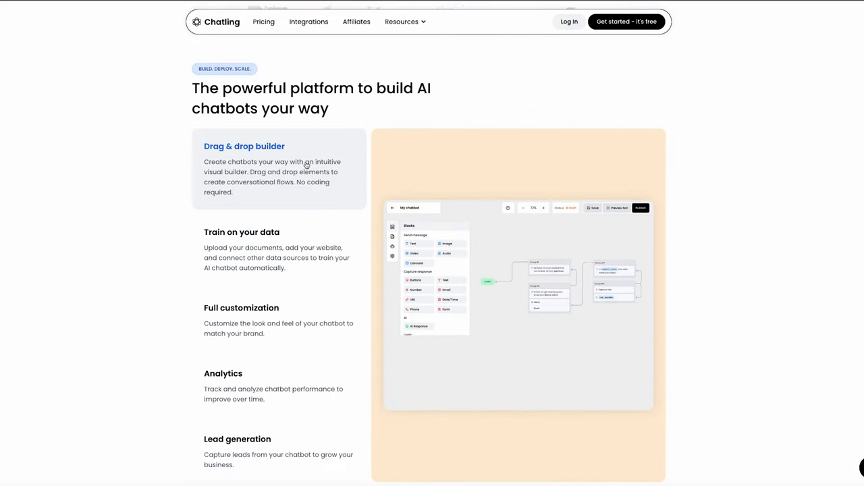
left_click(240, 232)
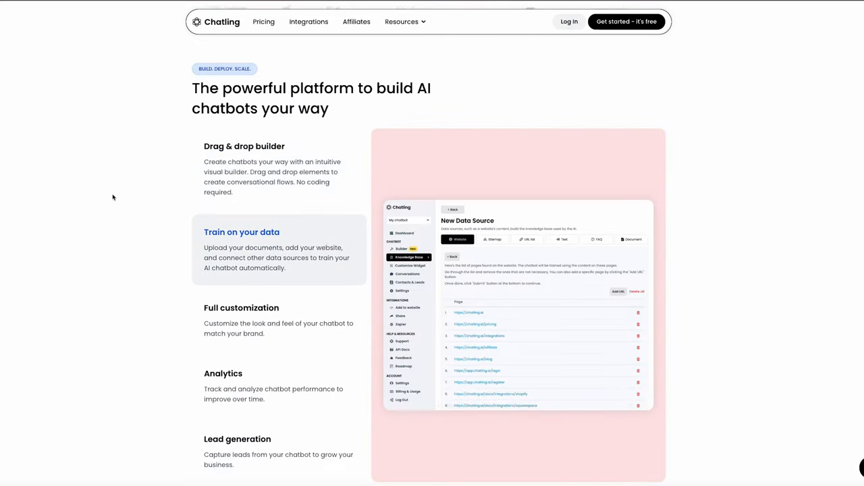
mouse_move(302, 256)
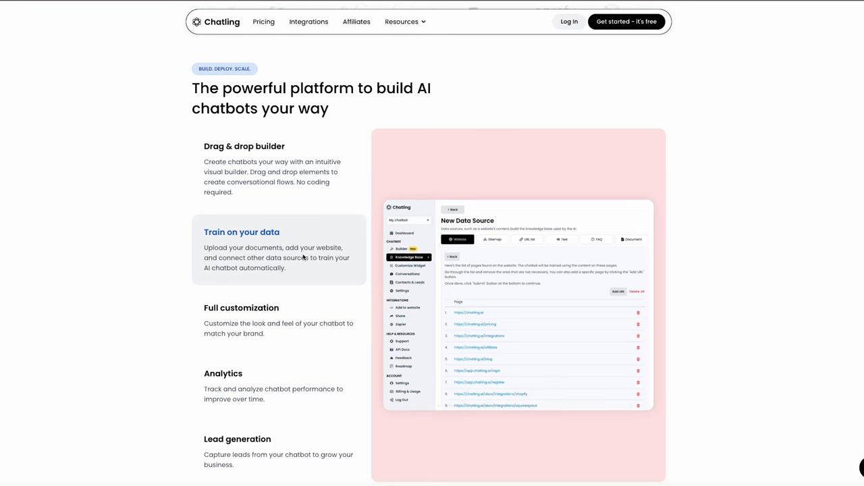
scroll("down", 3)
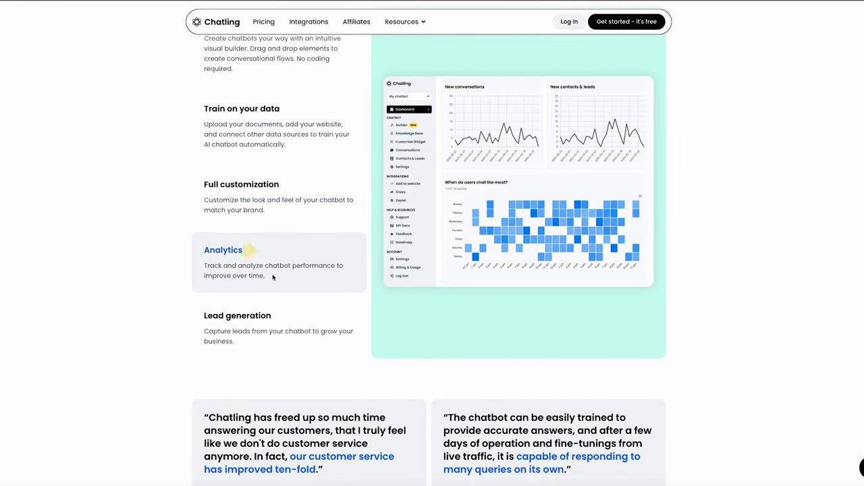
left_click(238, 319)
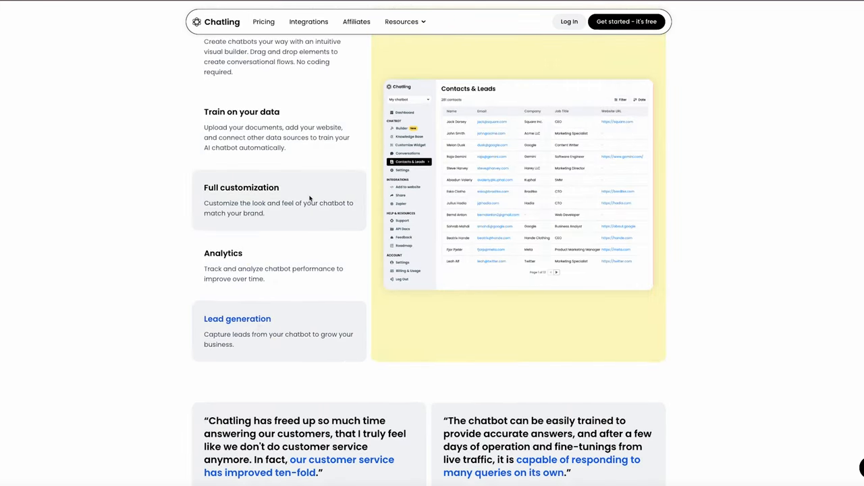
scroll("up", 3)
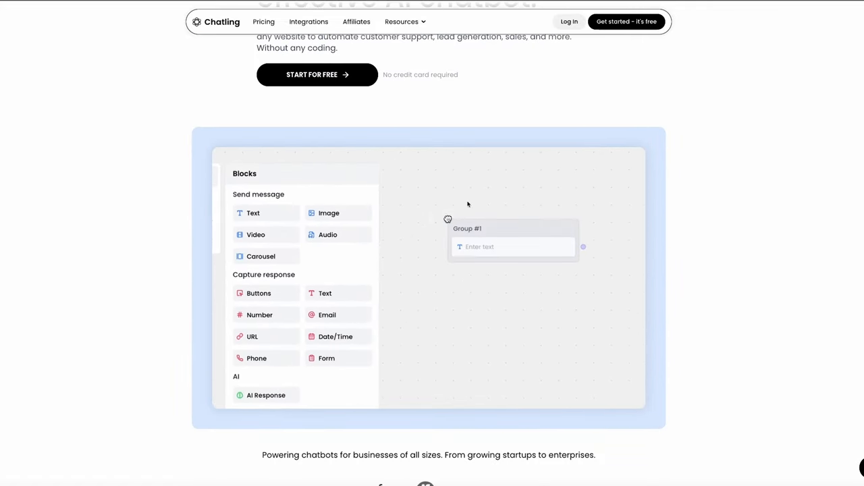
- Add a Form block to the demo flow, then view Chatling's Integrations and Pricing pages
left_click_drag(327, 358, 443, 289)
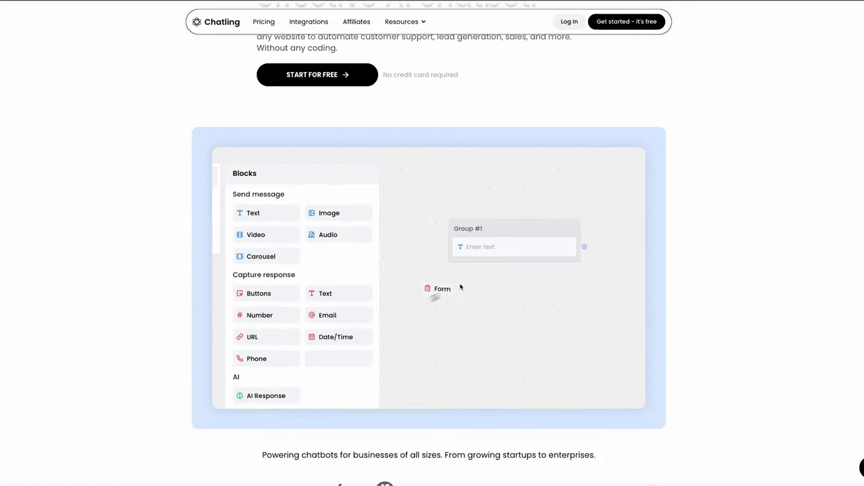
left_click(513, 246)
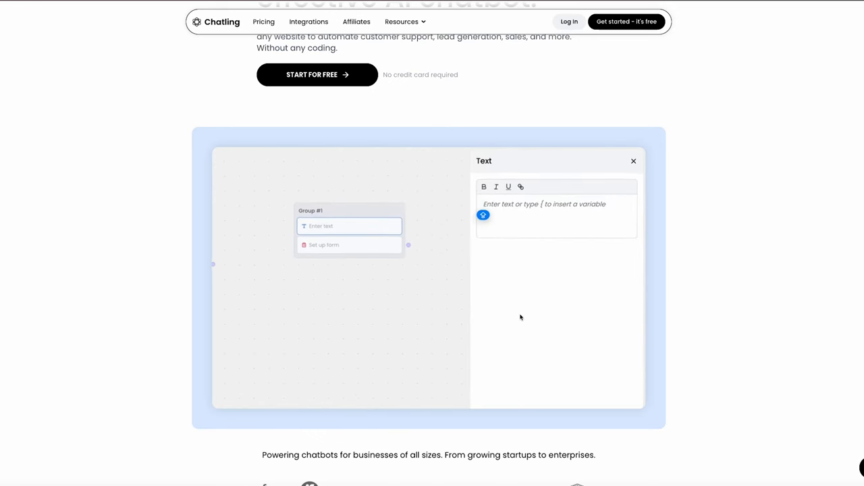
left_click(348, 252)
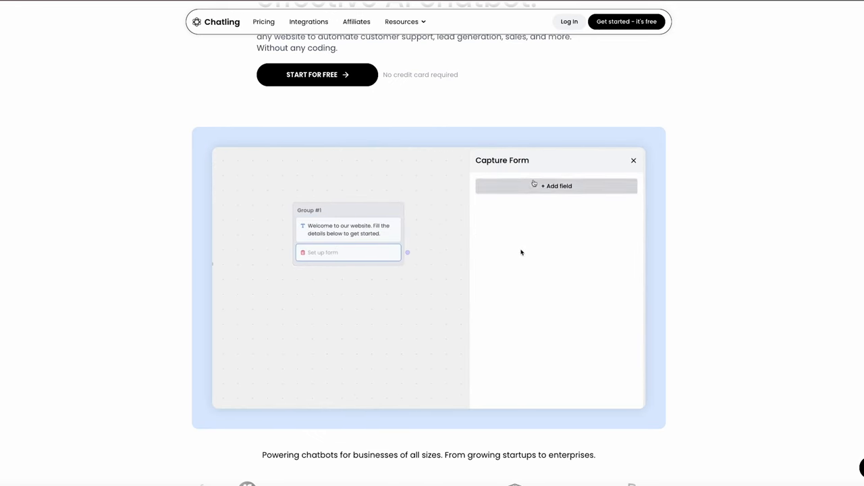
left_click(310, 21)
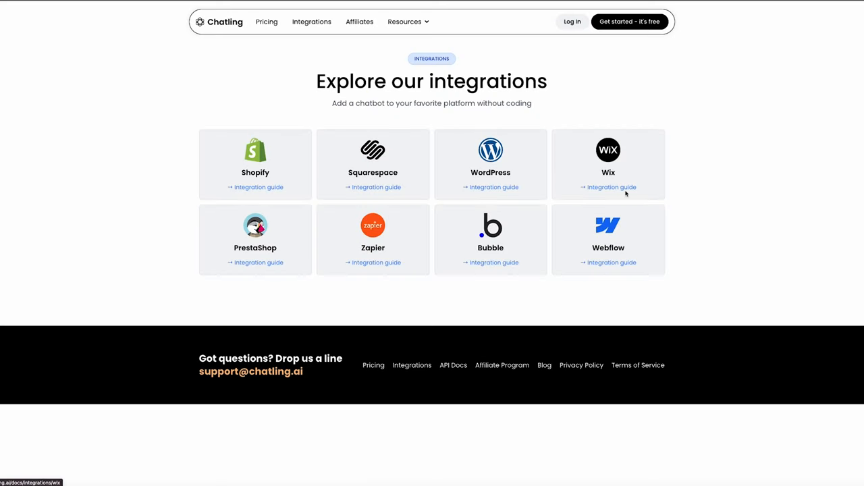
mouse_move(387, 100)
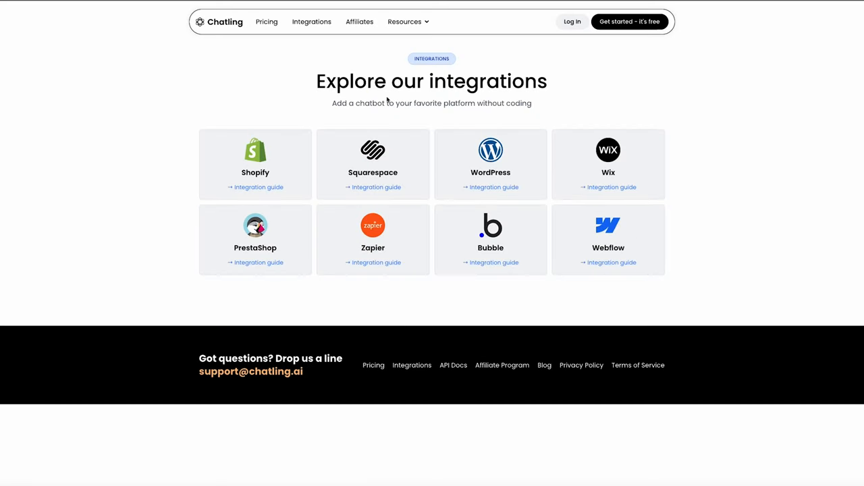
left_click(265, 22)
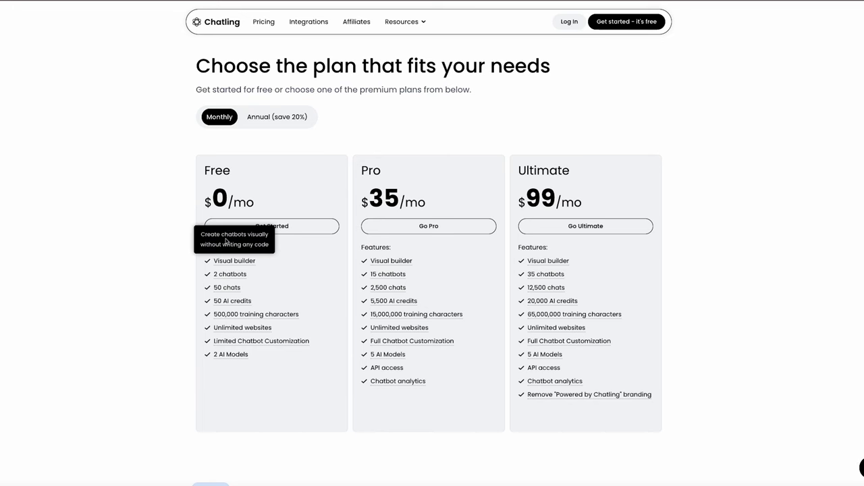
mouse_move(226, 309)
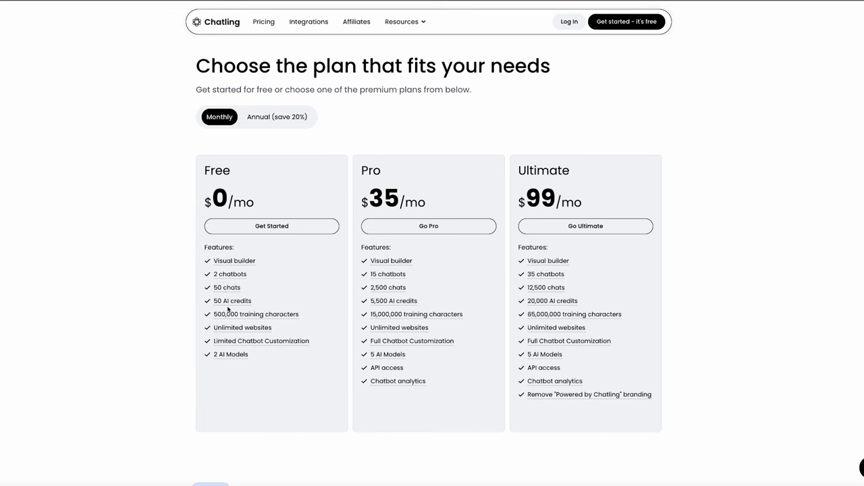
- Scroll through Chatling's Free $0, Pro $35 and Ultimate $99 plan cards and comparison table to the FAQ
scroll("down", 3)
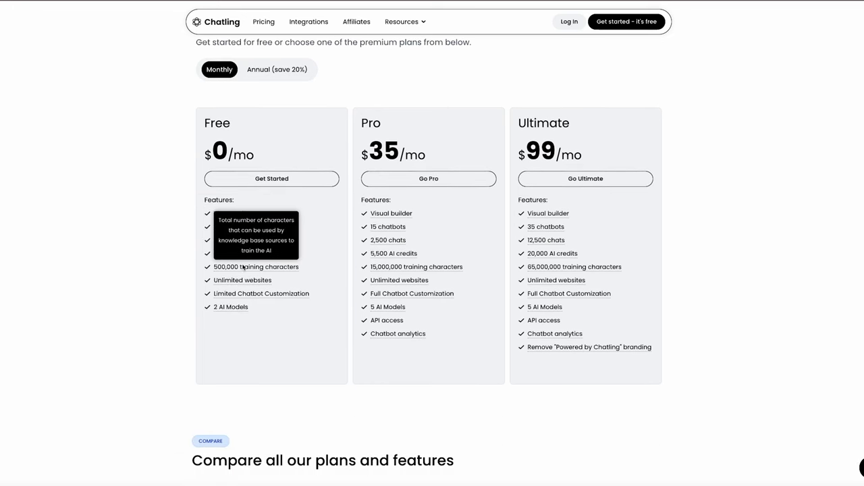
mouse_move(412, 146)
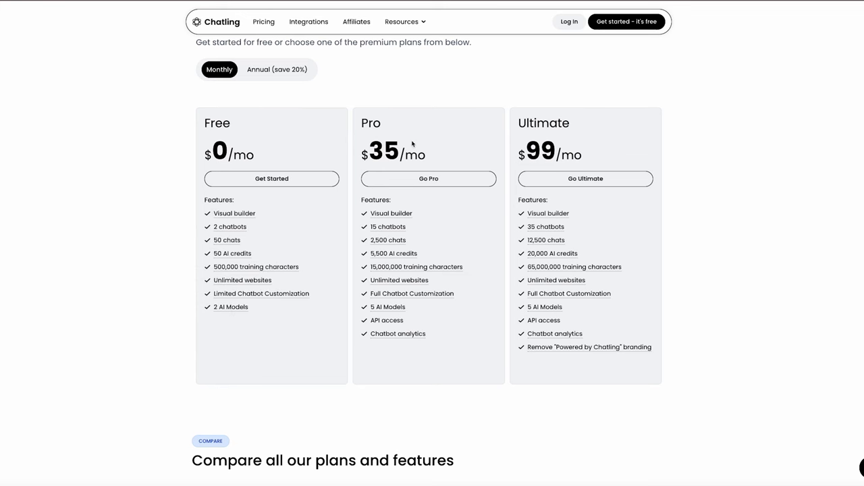
mouse_move(412, 294)
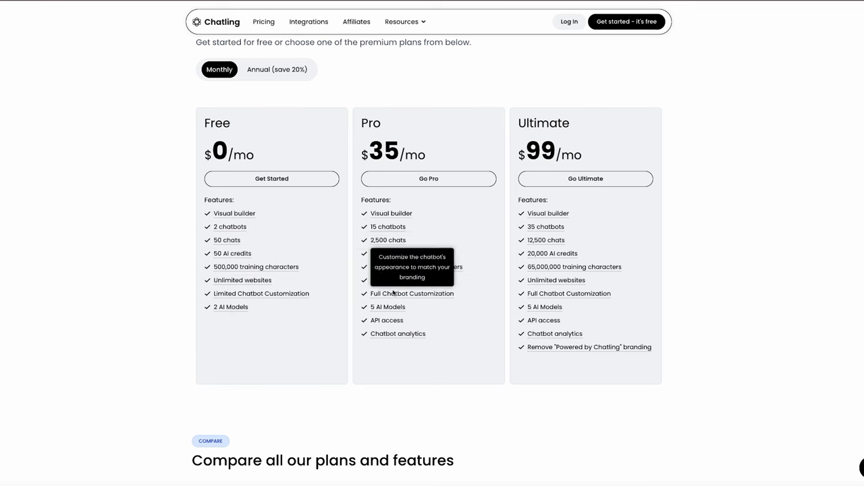
scroll("down", 3)
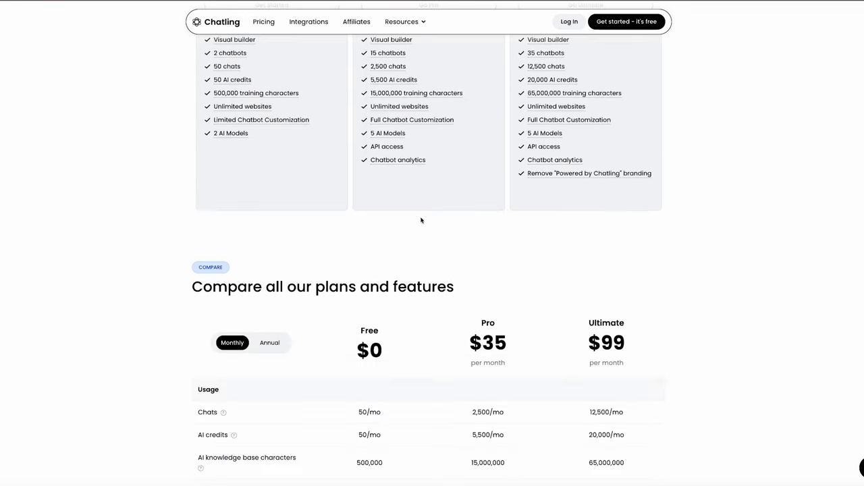
mouse_move(400, 151)
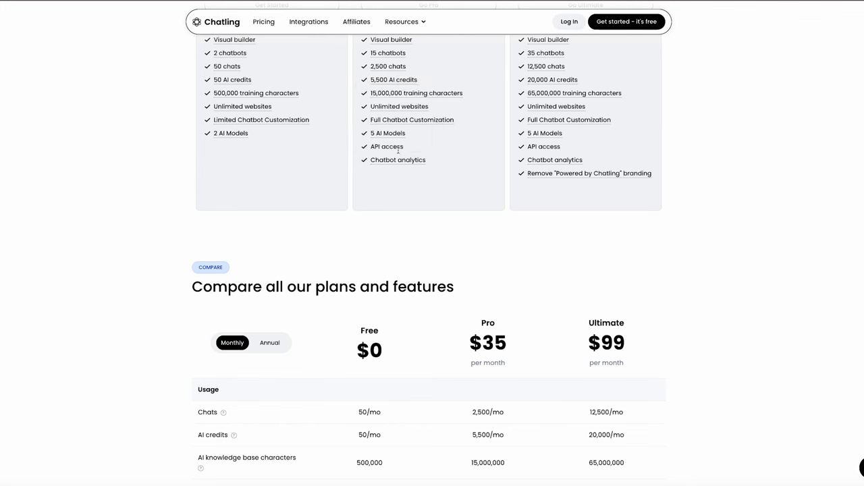
mouse_move(397, 160)
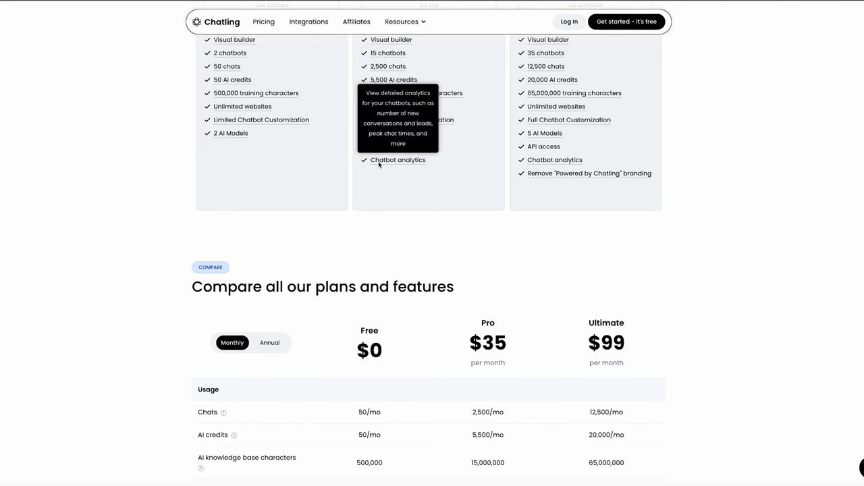
scroll("down", 3)
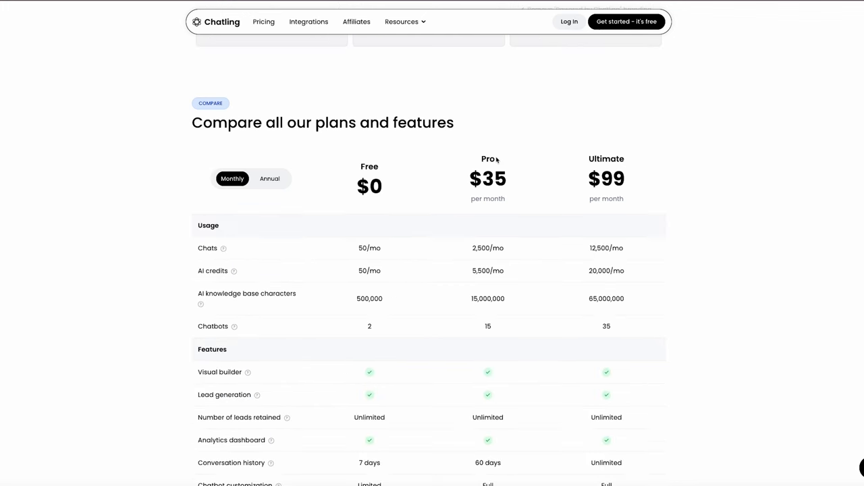
mouse_move(494, 270)
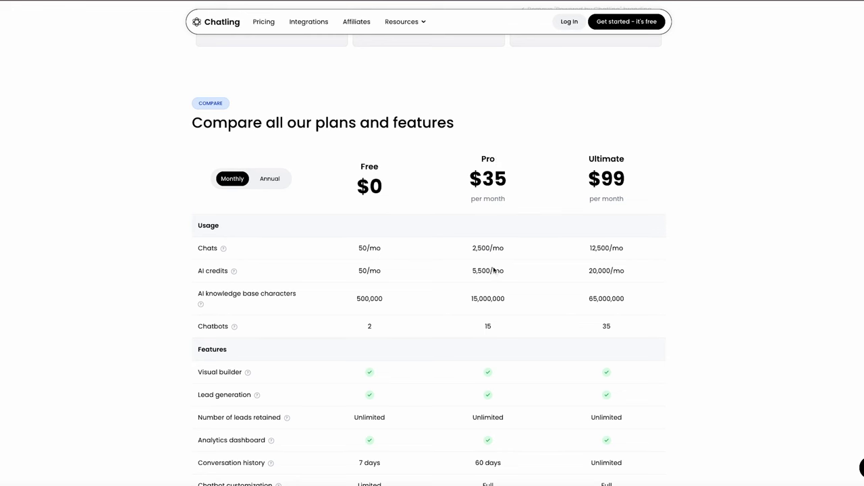
scroll("down", 3)
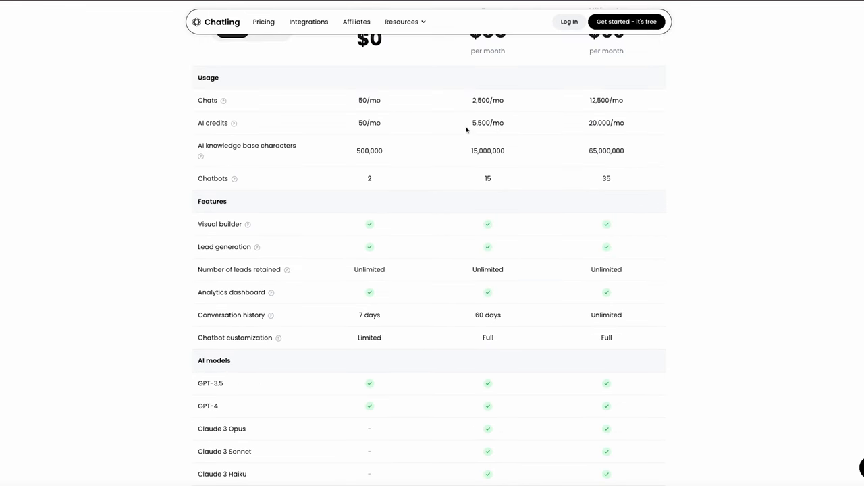
scroll("up", 3)
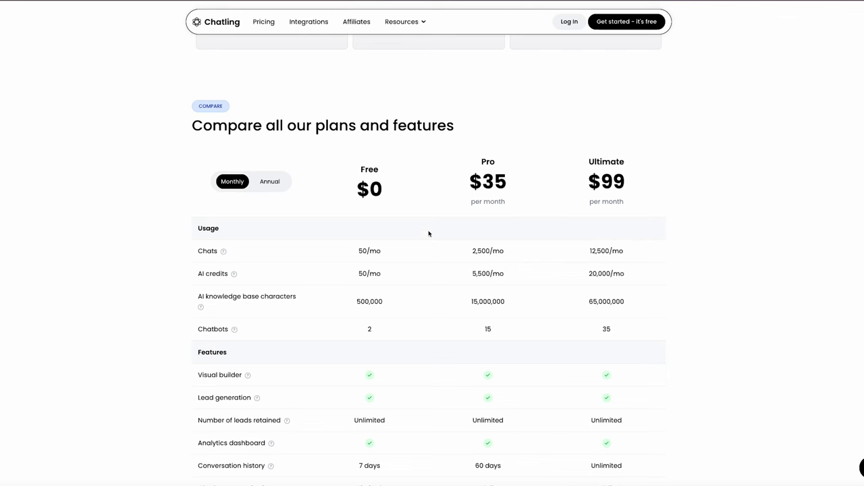
mouse_move(417, 232)
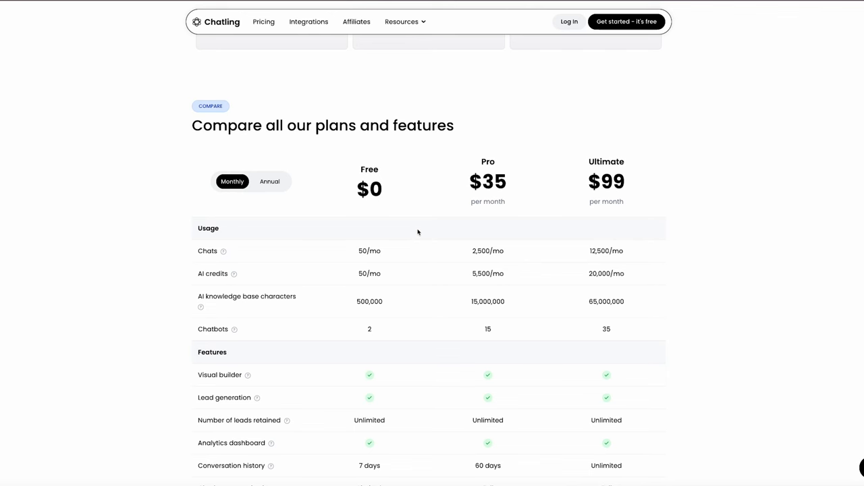
scroll("down", 3)
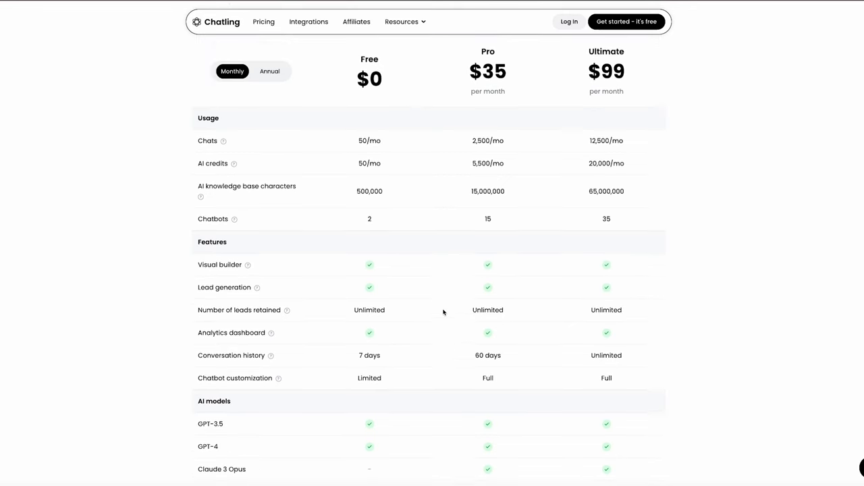
scroll("up", 3)
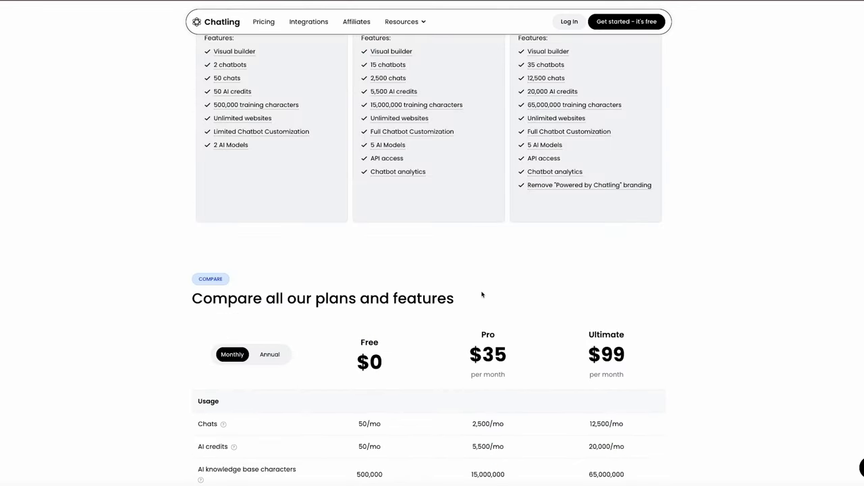
scroll("down", 3)
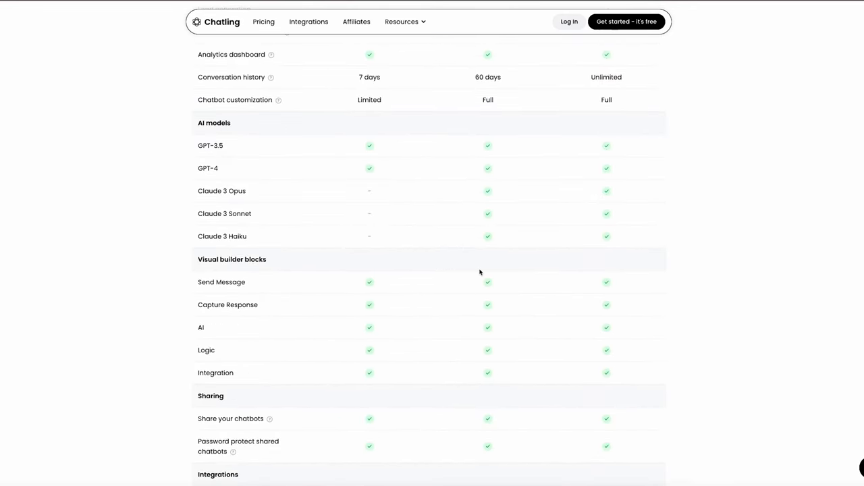
mouse_move(489, 241)
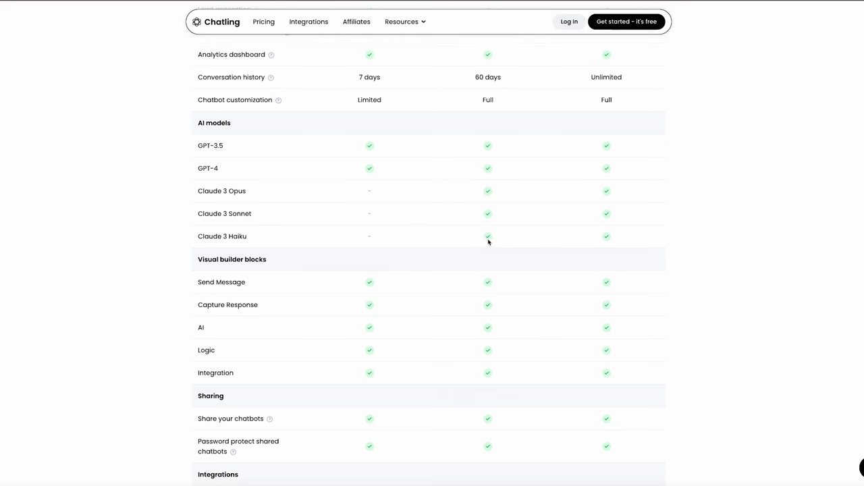
mouse_move(486, 238)
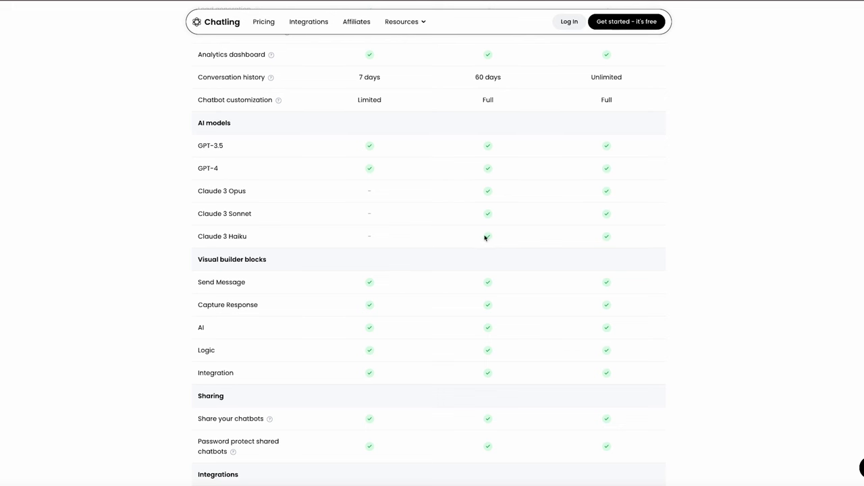
mouse_move(485, 238)
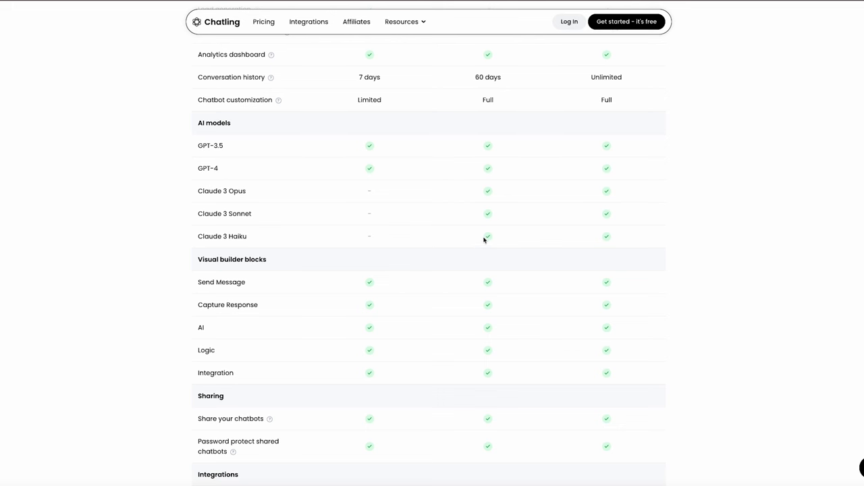
scroll("down", 3)
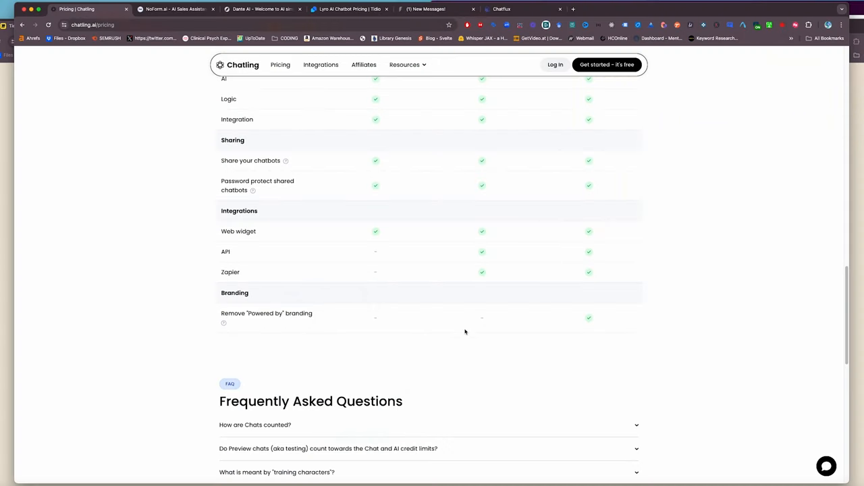
mouse_move(235, 273)
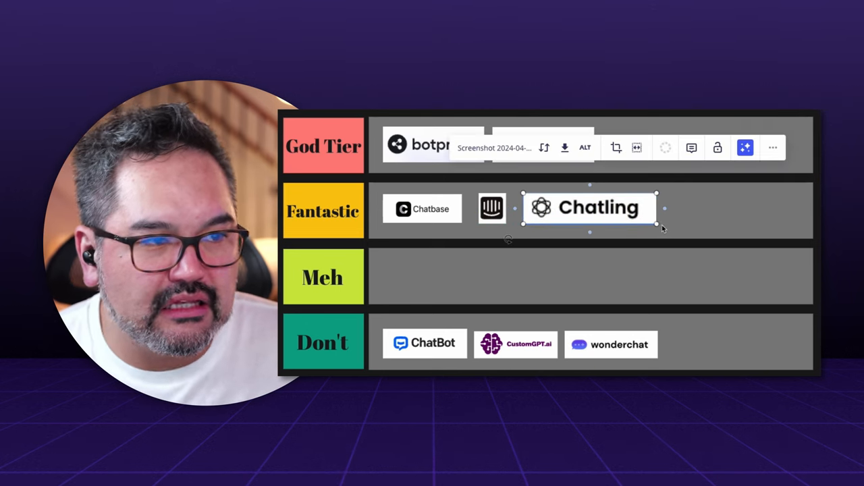
- Set the Chatling logo into the Fantastic row beside Chatbase
left_click(422, 208)
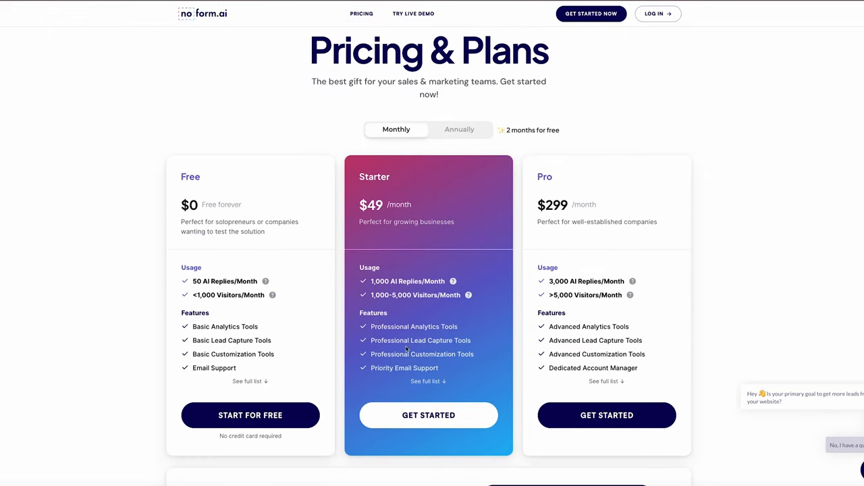
- Scroll no form.ai's Pricing & Plans cards showing Free, $49 Starter and $299 Pro
scroll("down", 3)
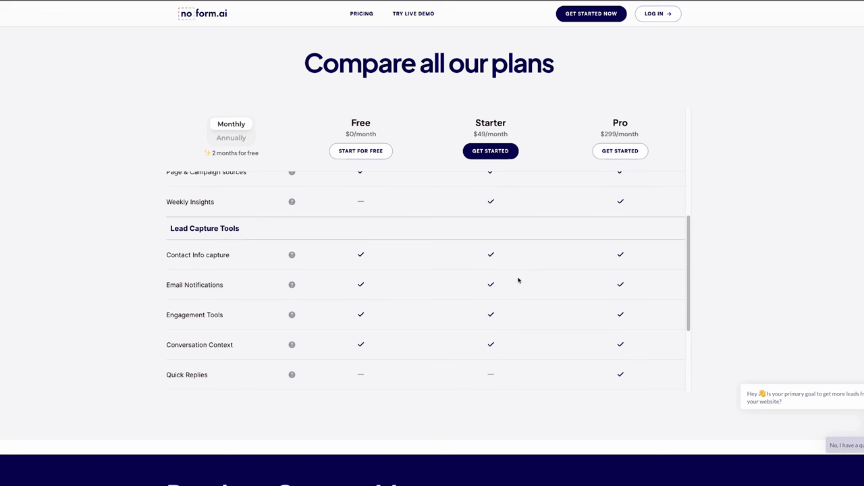
- Scroll the Compare all our plans table down to the Customization Tools rows like White Label
scroll("down", 3)
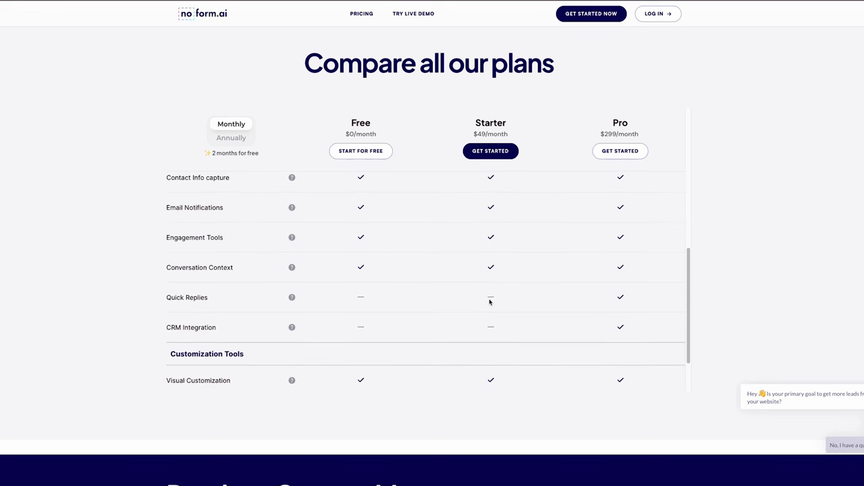
mouse_move(291, 299)
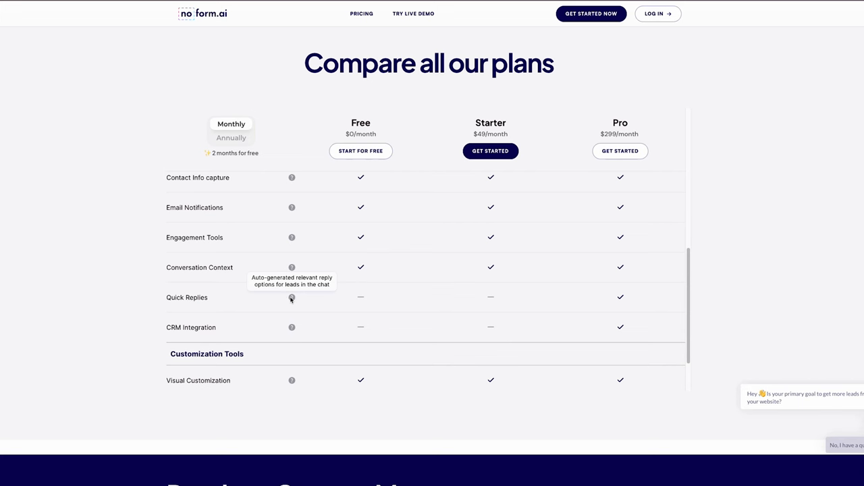
mouse_move(491, 335)
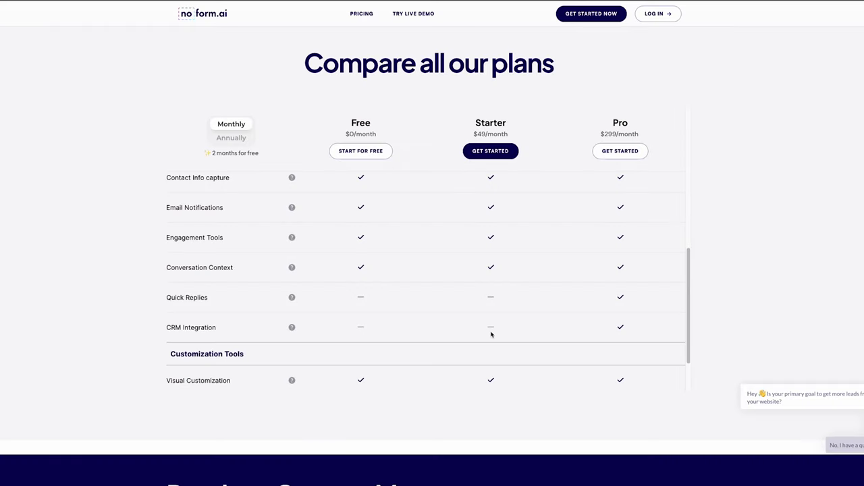
mouse_move(495, 330)
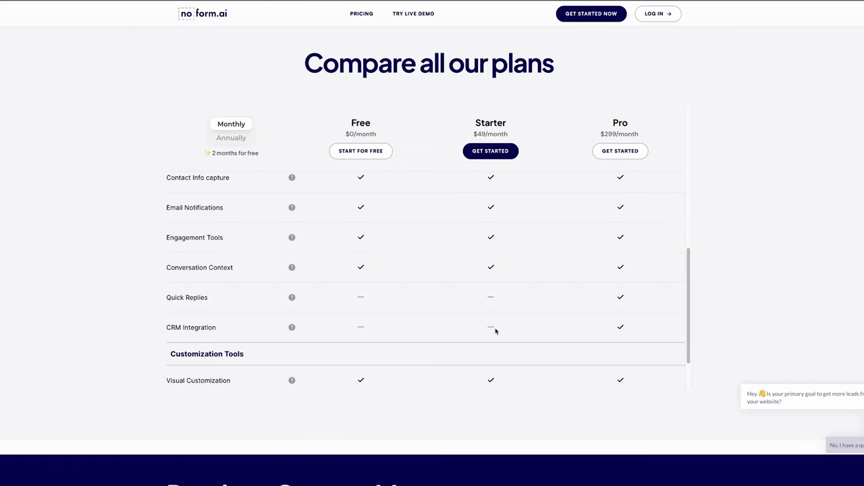
mouse_move(505, 313)
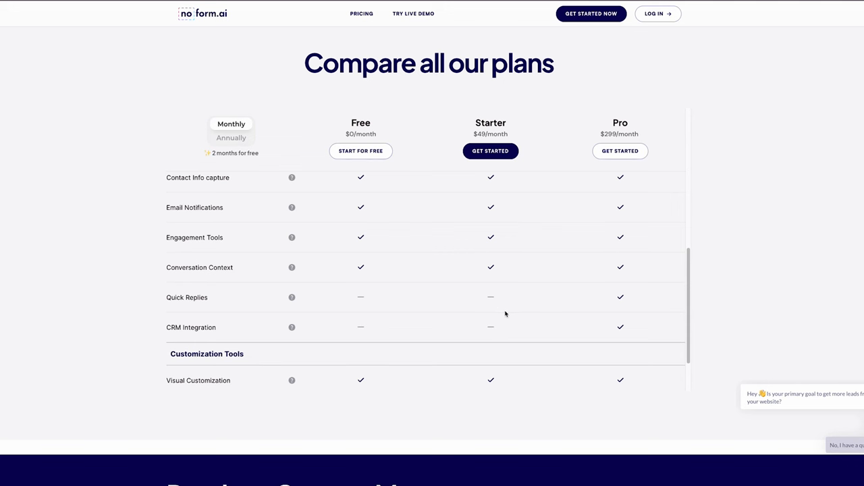
scroll("down", 3)
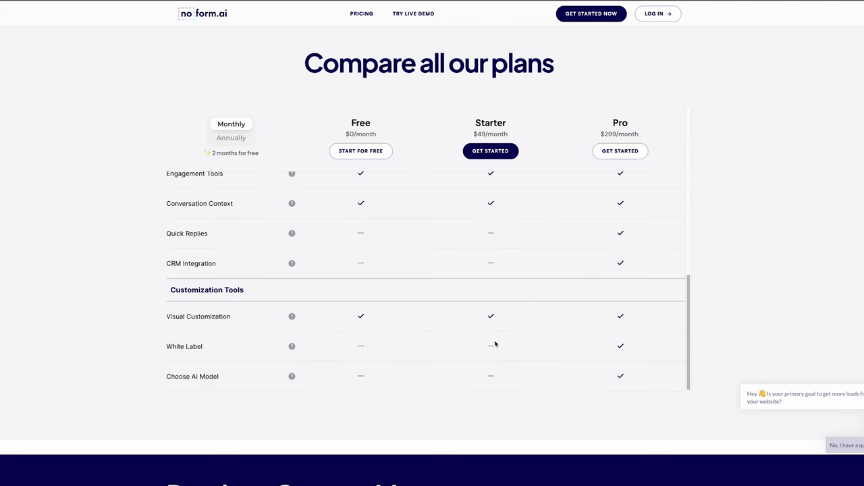
mouse_move(500, 172)
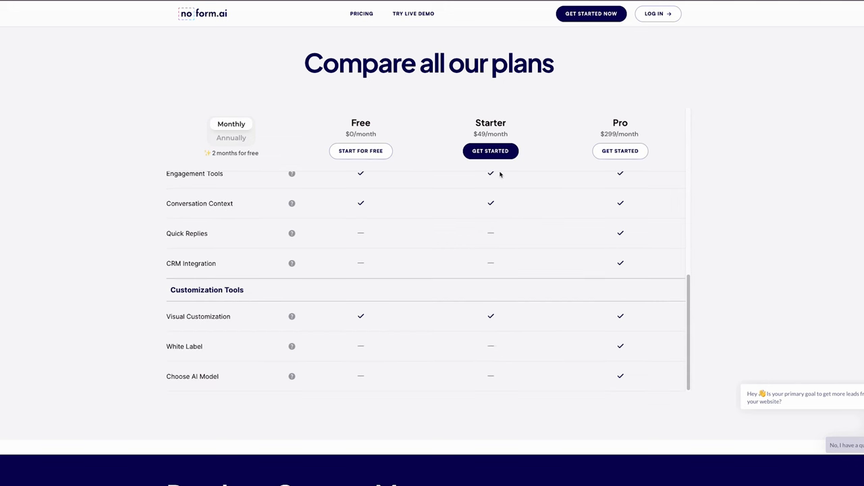
scroll("down", 3)
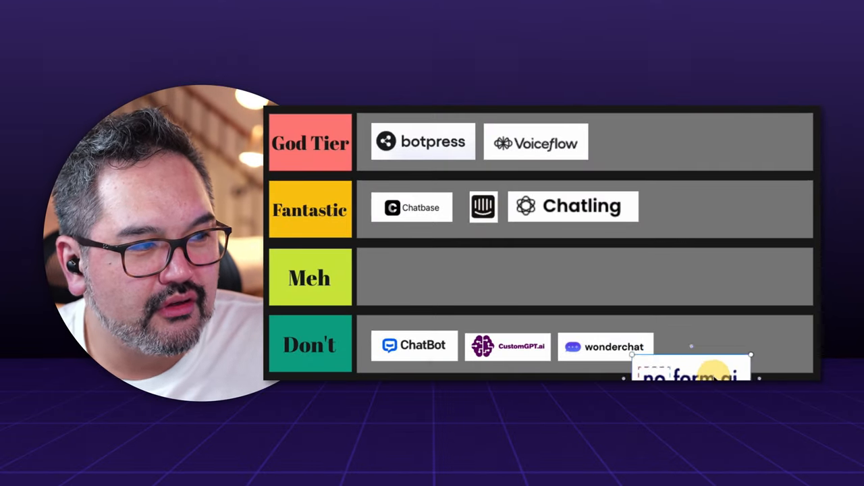
- Drop the no form.ai logo into the Don't row with ChatBot, CustomGPT.ai and wonderchat
left_click_drag(688, 371, 736, 344)
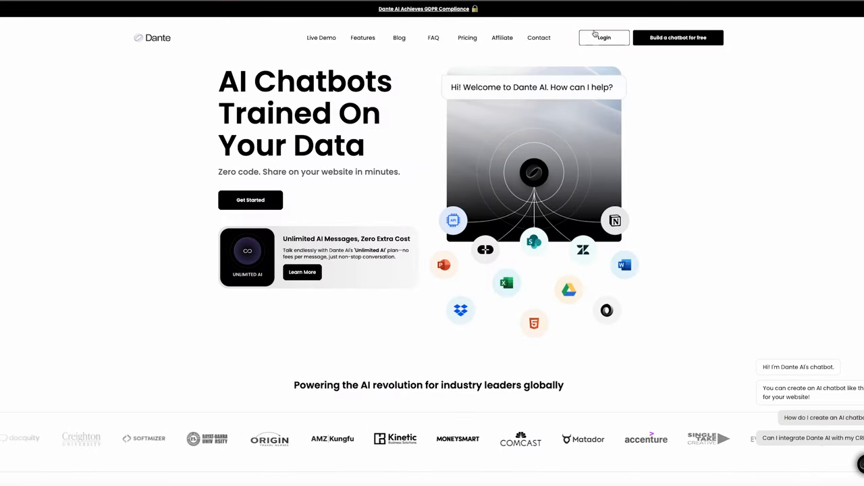
- Scroll Dante's home page down to the pricing plans from Free $0 to Business $399
scroll("down", 3)
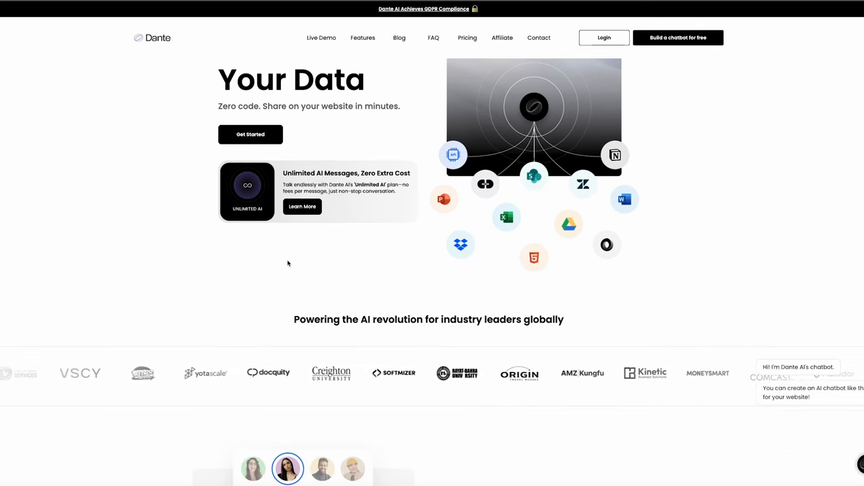
scroll("down", 3)
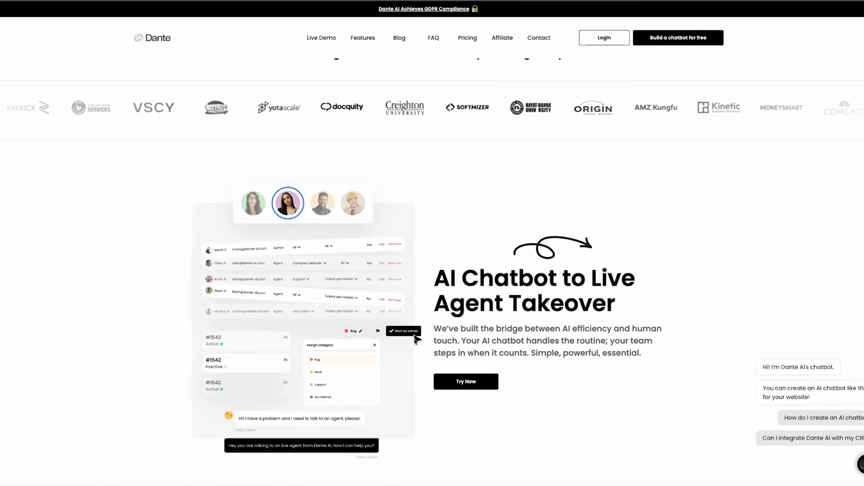
scroll("down", 3)
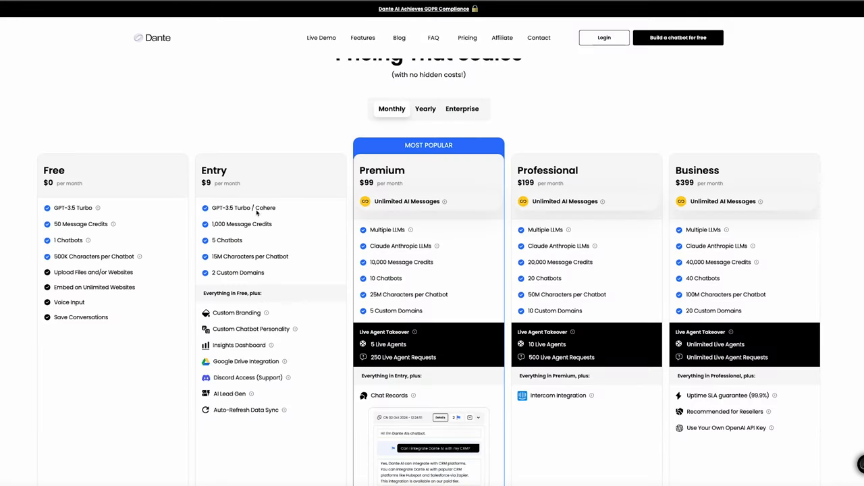
- Review Dante's Premium features and add-ons like extra chatbots, message credits and custom domains
scroll("down", 3)
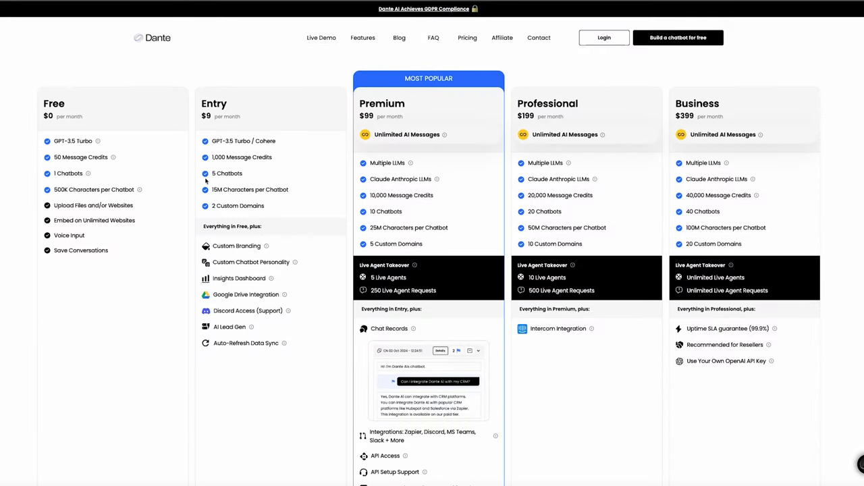
mouse_move(413, 118)
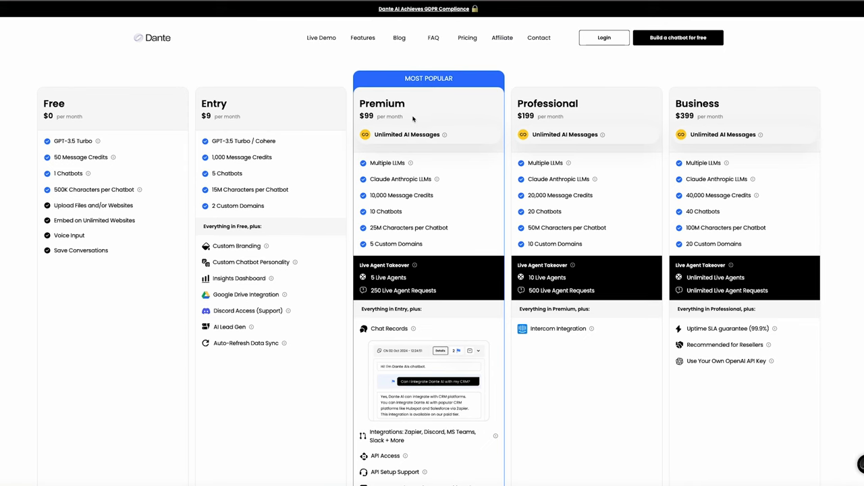
mouse_move(248, 142)
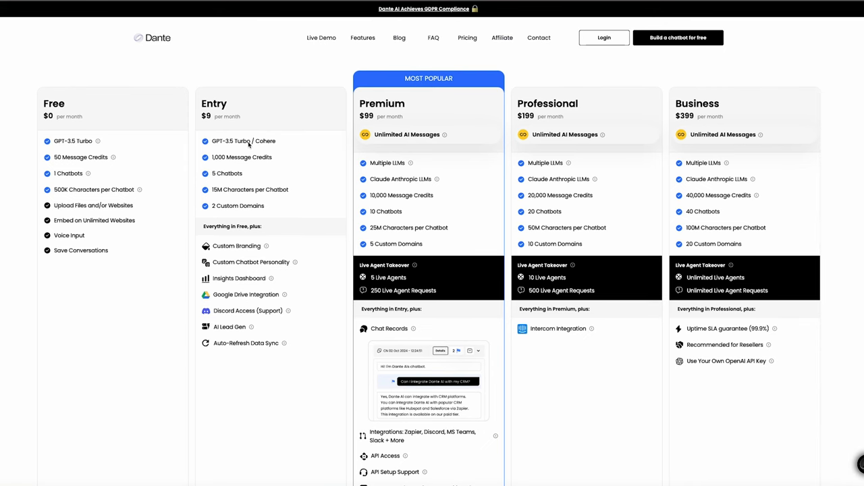
mouse_move(400, 163)
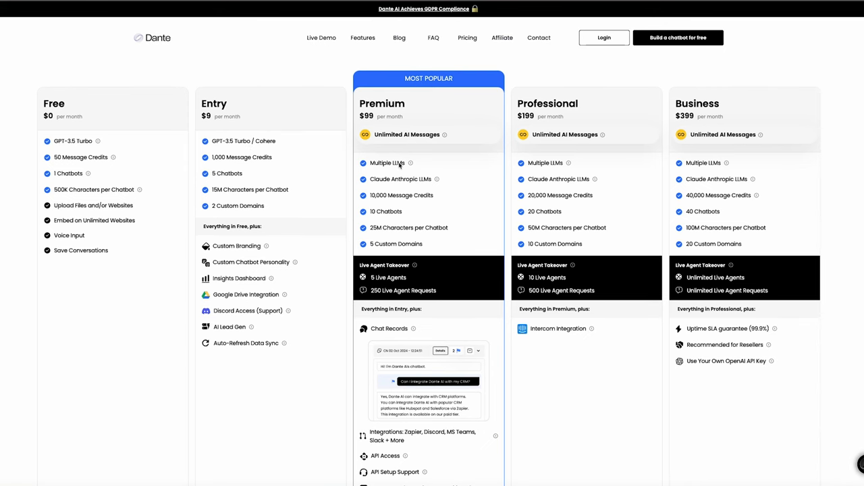
scroll("down", 3)
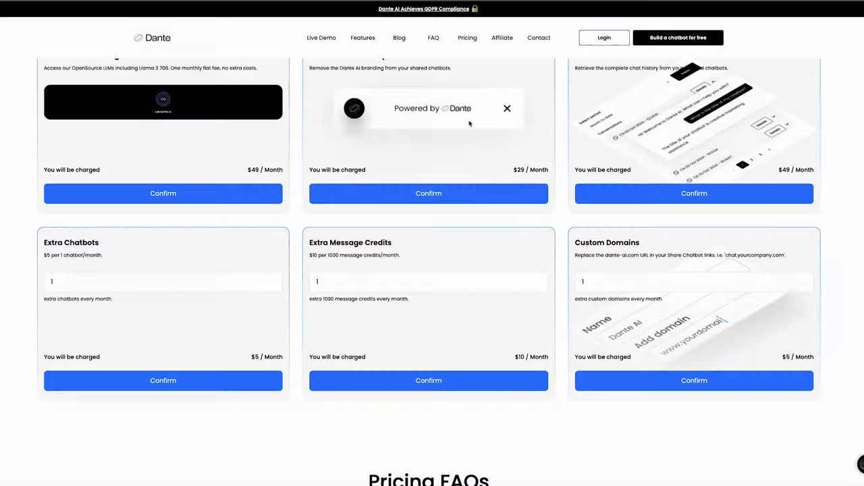
scroll("up", 3)
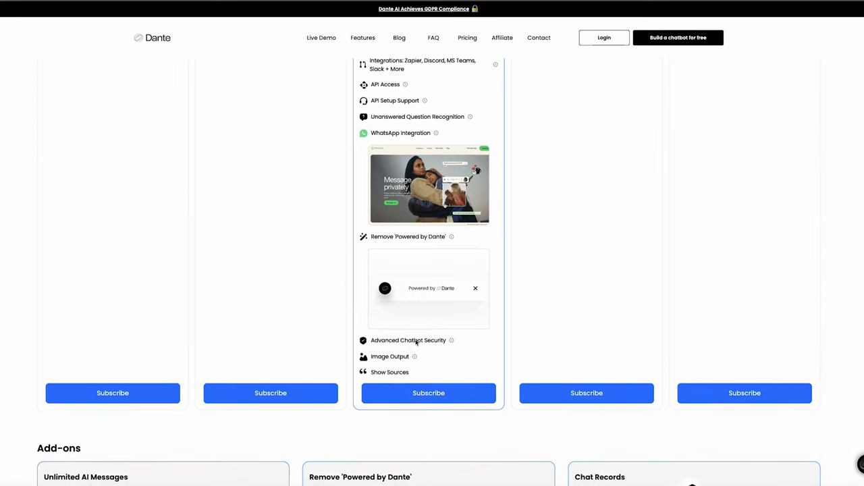
scroll("up", 3)
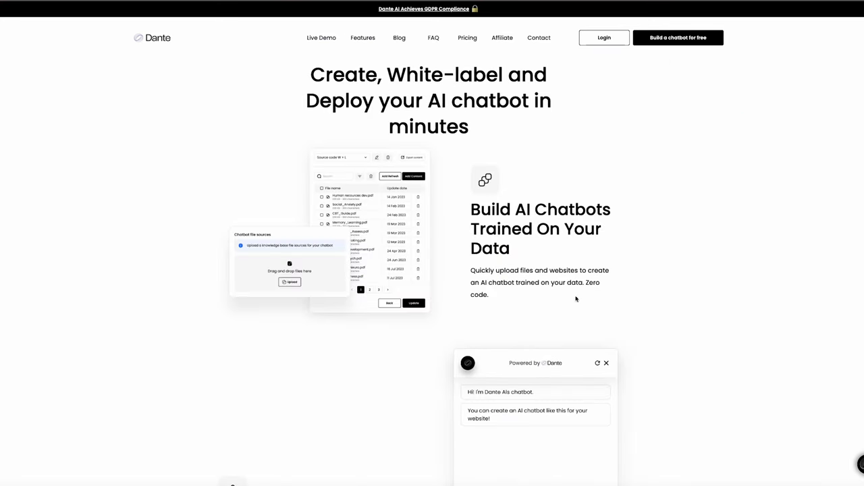
- Sign in to Dante's chatbot dashboard with a Google account
scroll("down", 3)
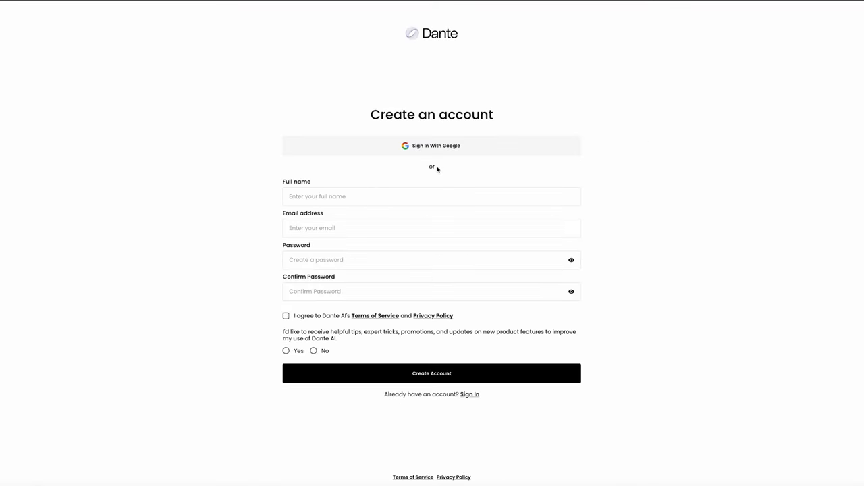
left_click(432, 372)
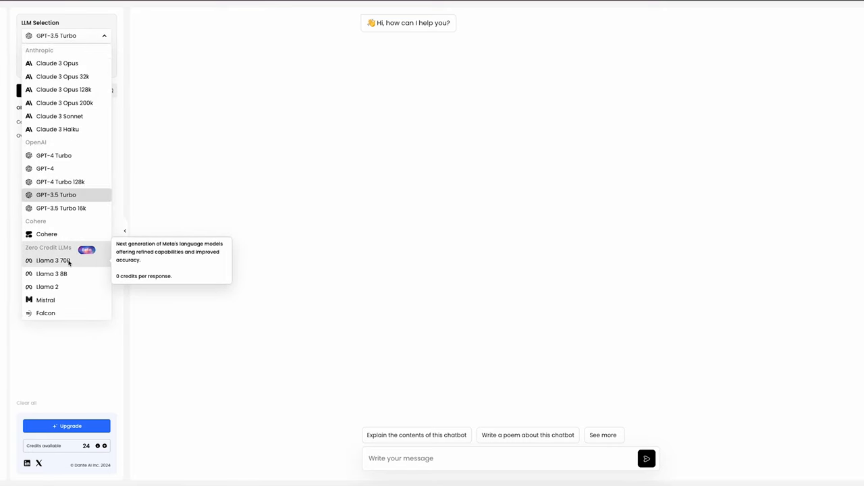
mouse_move(73, 267)
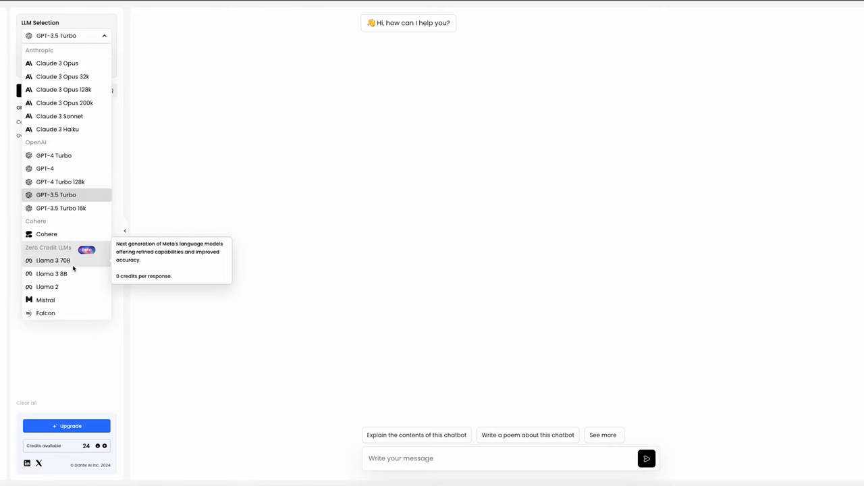
mouse_move(75, 260)
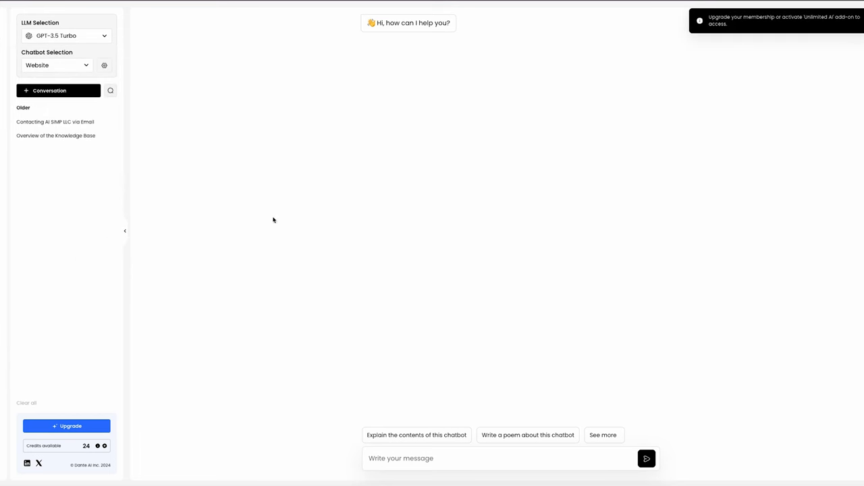
- Review Dante's Upgrade page with its paid plans and add-ons like Unlimited AI Messages and Chat Records
left_click(66, 425)
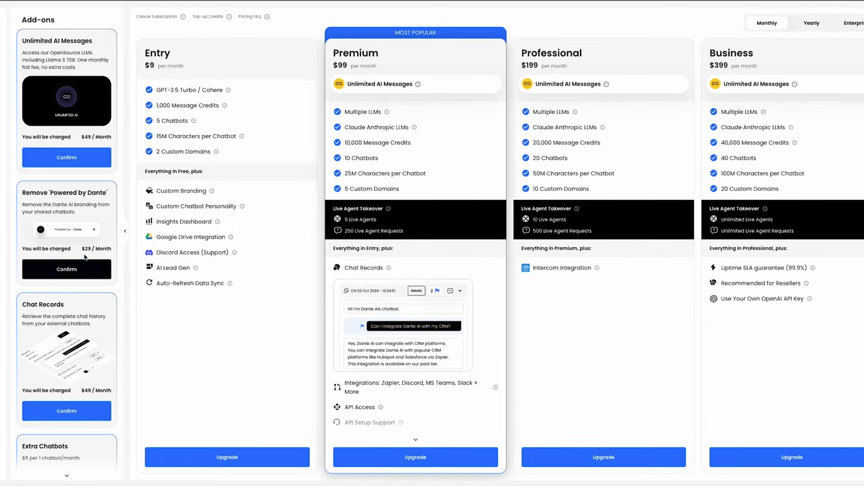
scroll("down", 3)
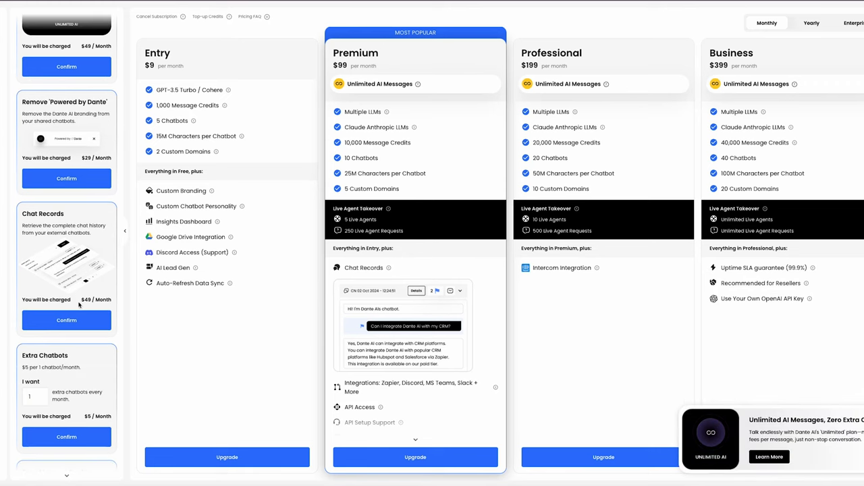
scroll("up", 3)
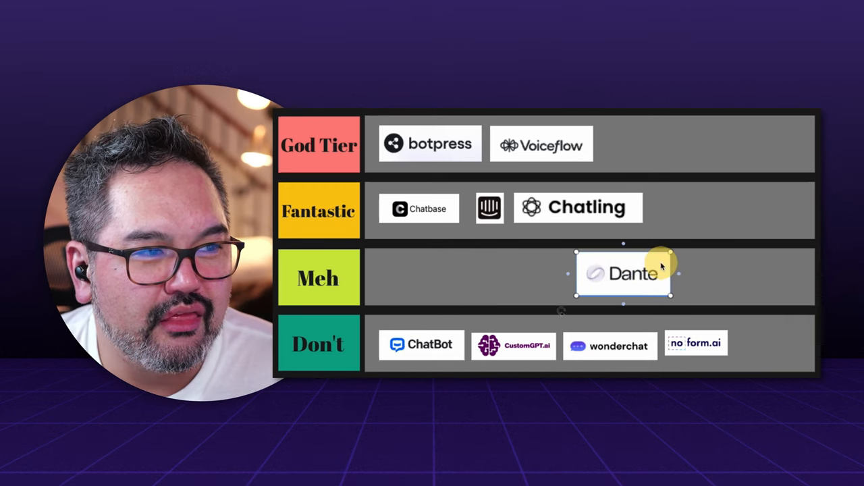
- Drop the Dante logo into the Meh row of the tier list
left_click_drag(623, 273, 429, 277)
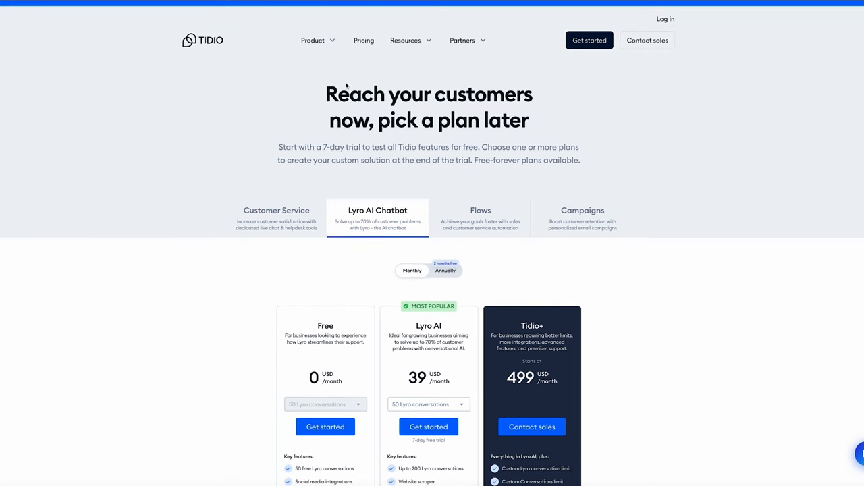
scroll("down", 3)
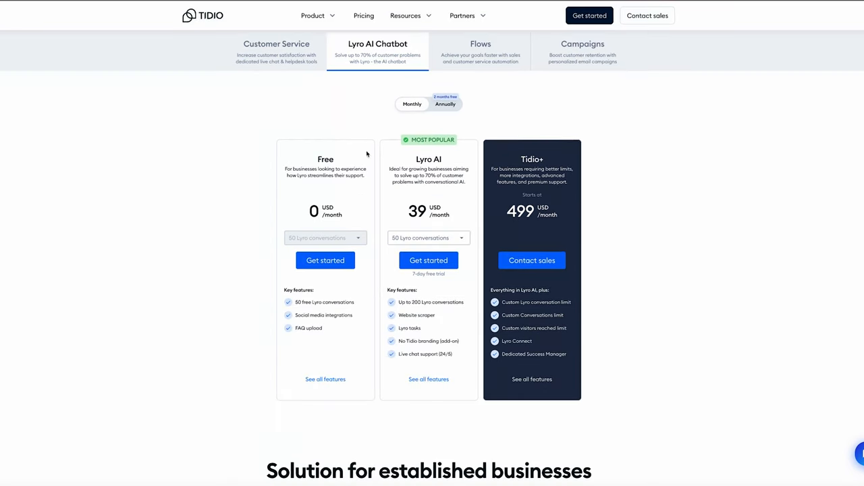
scroll("up", 3)
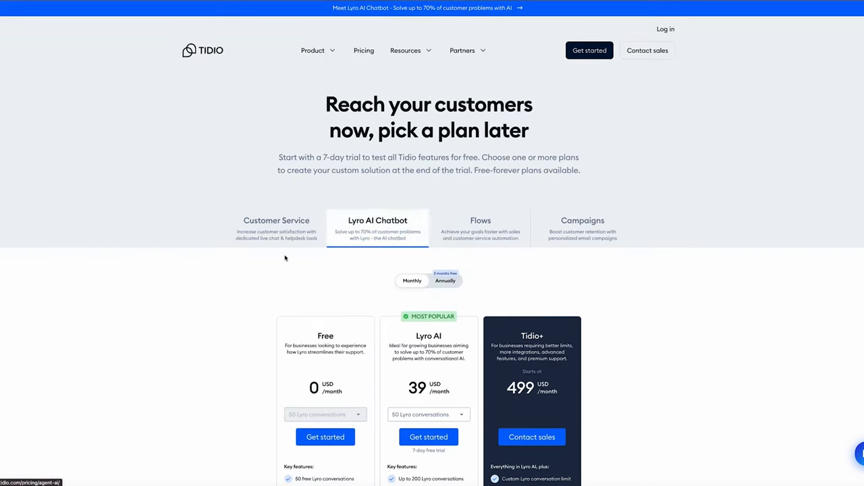
scroll("down", 3)
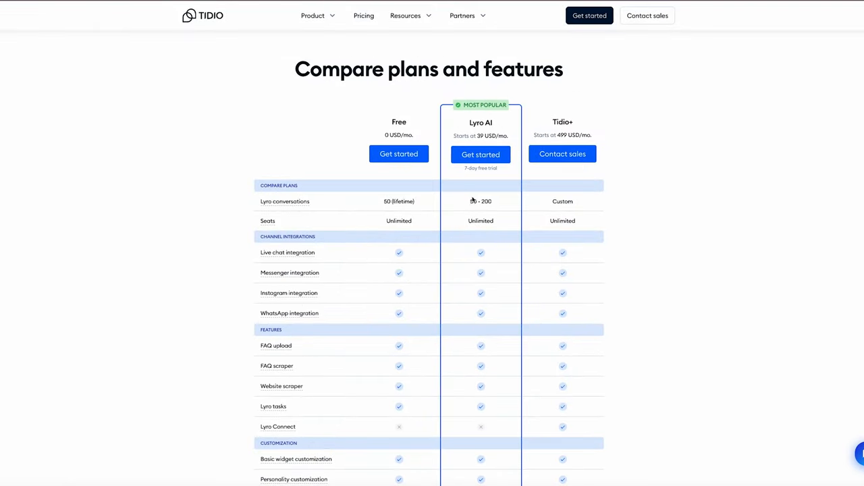
scroll("down", 3)
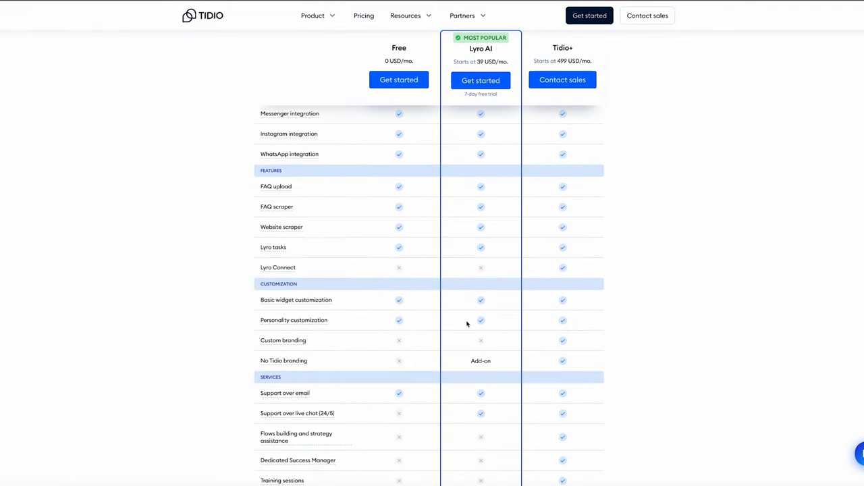
scroll("up", 3)
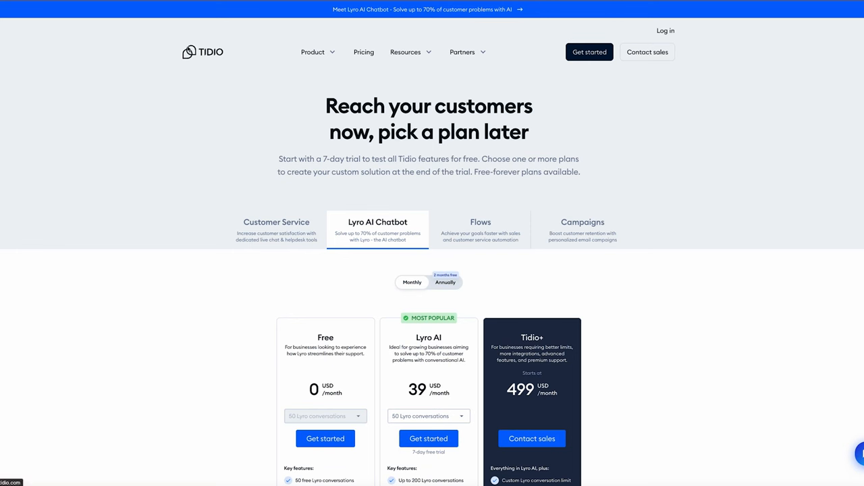
mouse_move(62, 108)
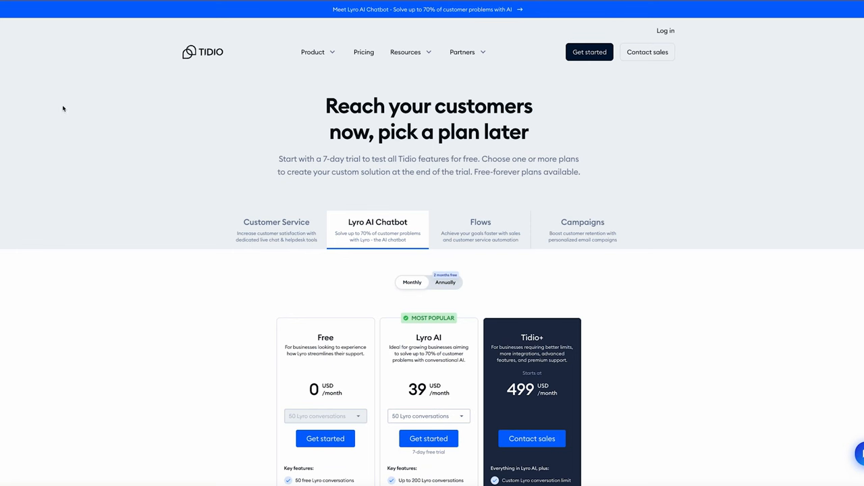
mouse_move(183, 113)
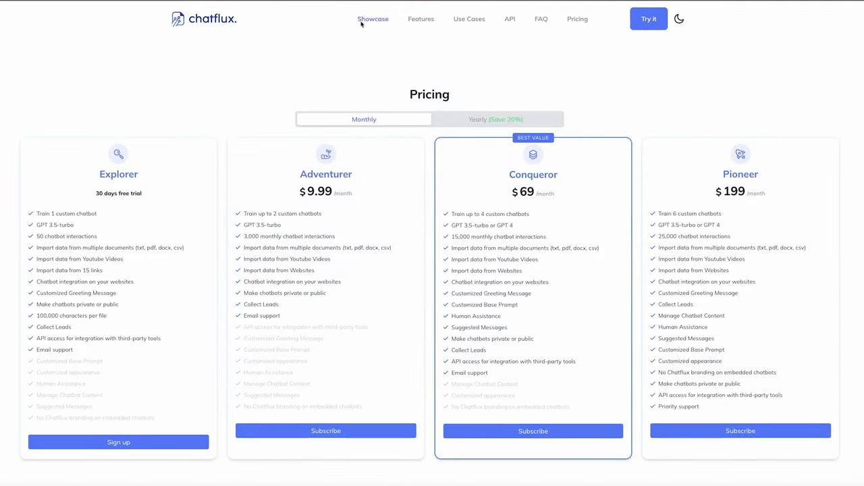
- Show Chatflux pricing with the Explorer, Adventurer, Conqueror and Pioneer plans
left_click(372, 19)
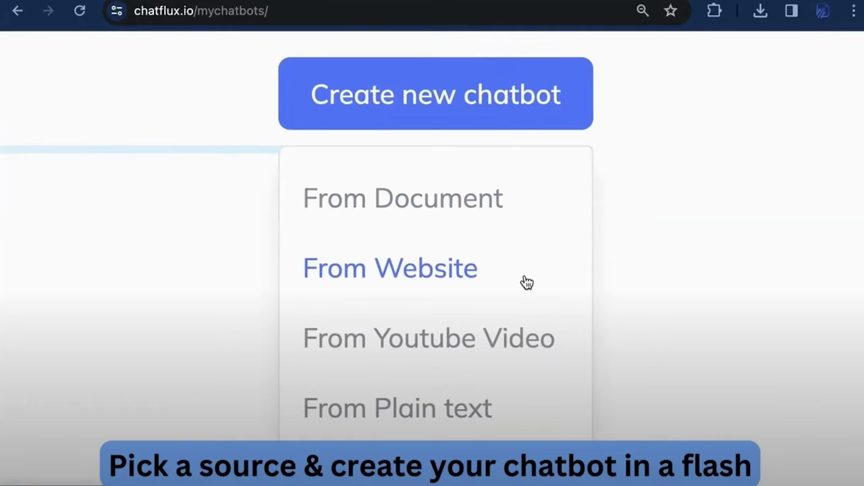
- Create a Chatflux chatbot from the chatflux.io website and train it on the fetched pages
left_click(388, 268)
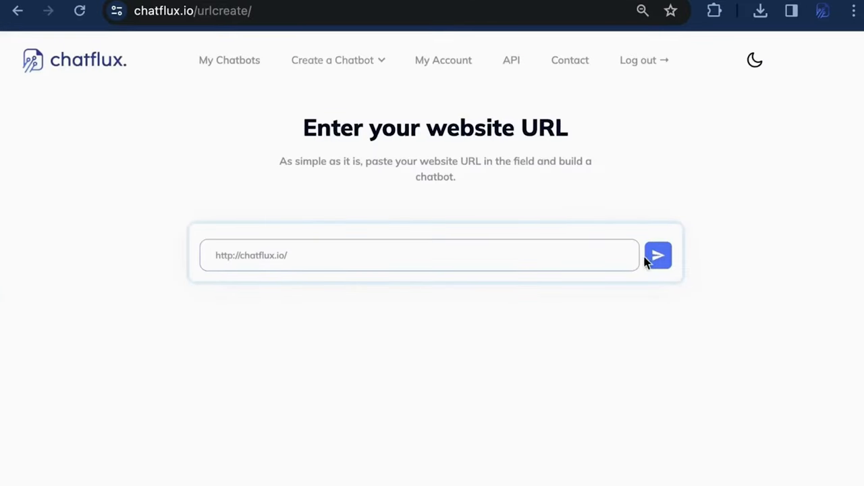
left_click(656, 255)
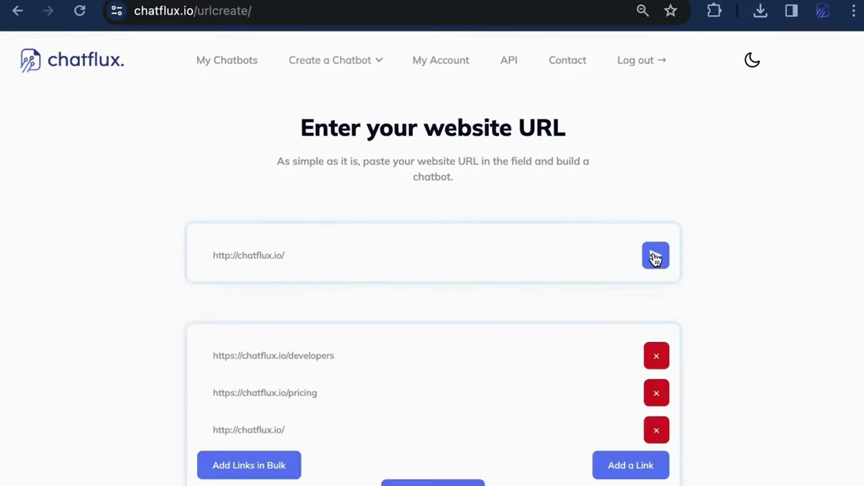
scroll("down", 3)
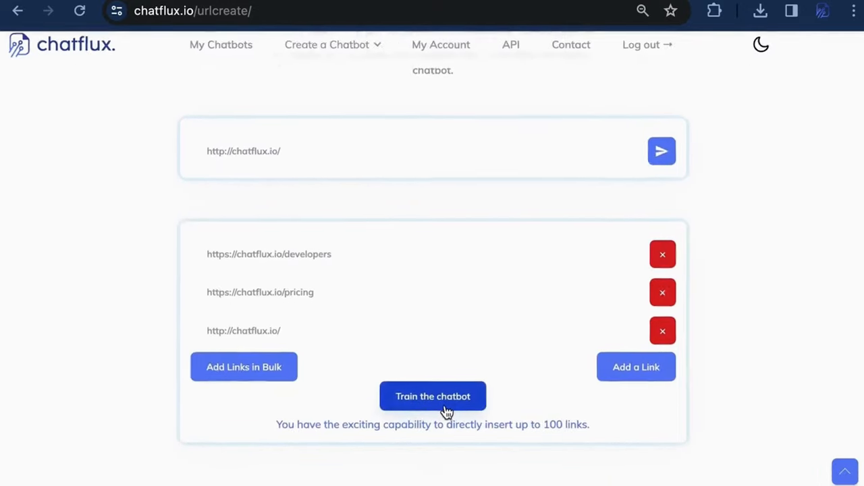
left_click(432, 397)
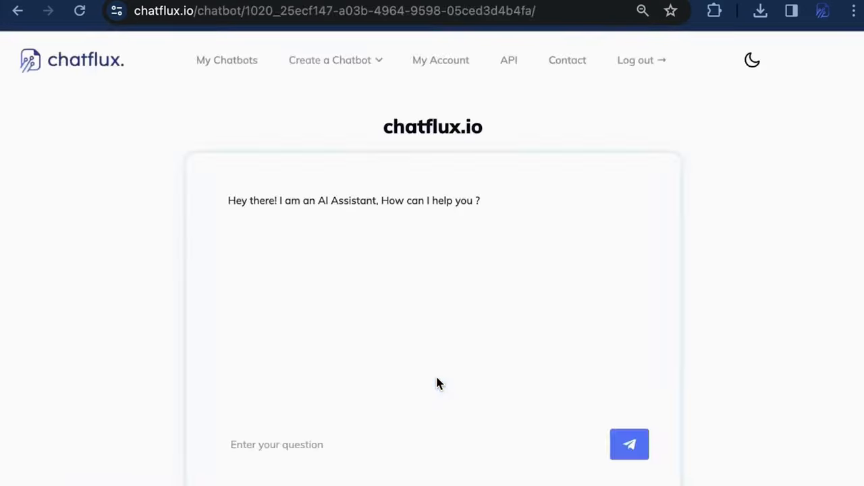
- Return to My Chatbots and bring up the chatflux.io chatbot's display settings
left_click(226, 59)
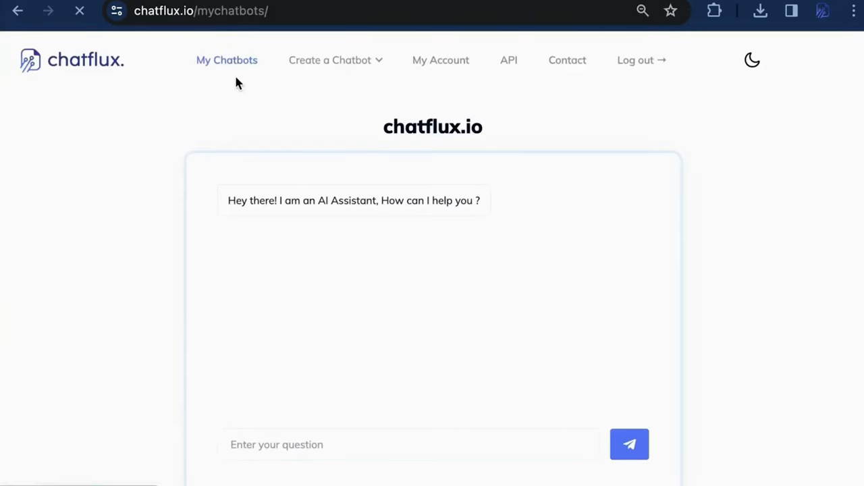
left_click(227, 60)
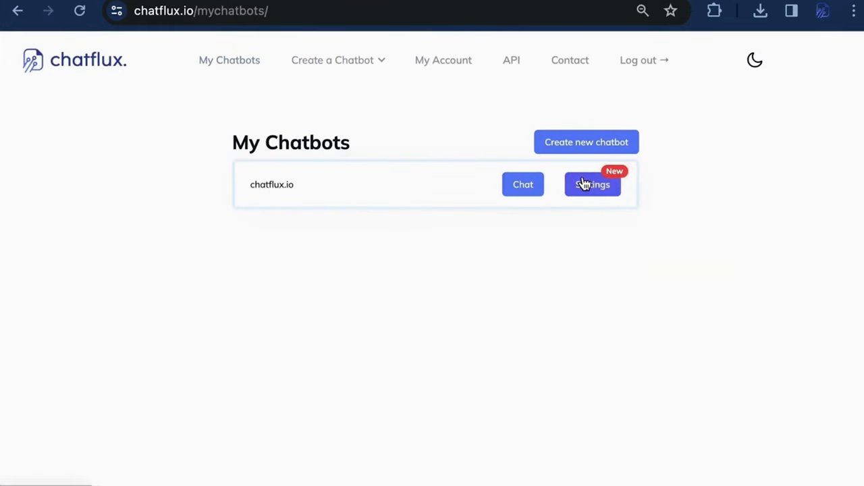
left_click(591, 184)
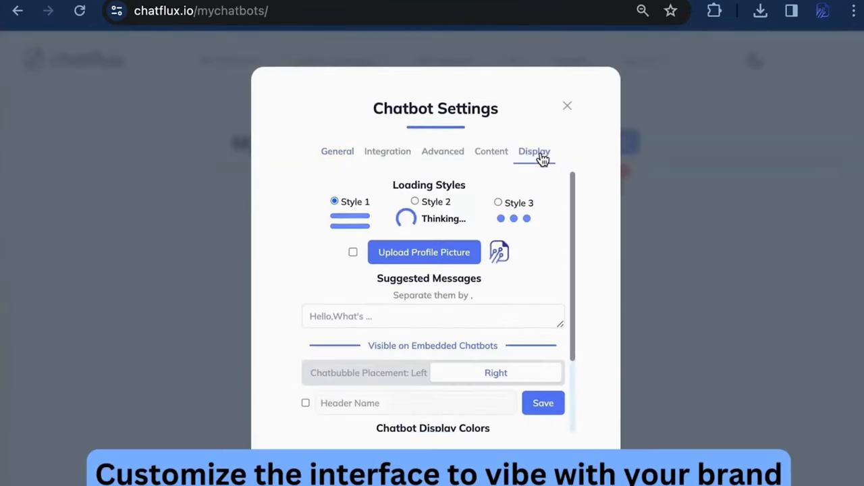
scroll("down", 3)
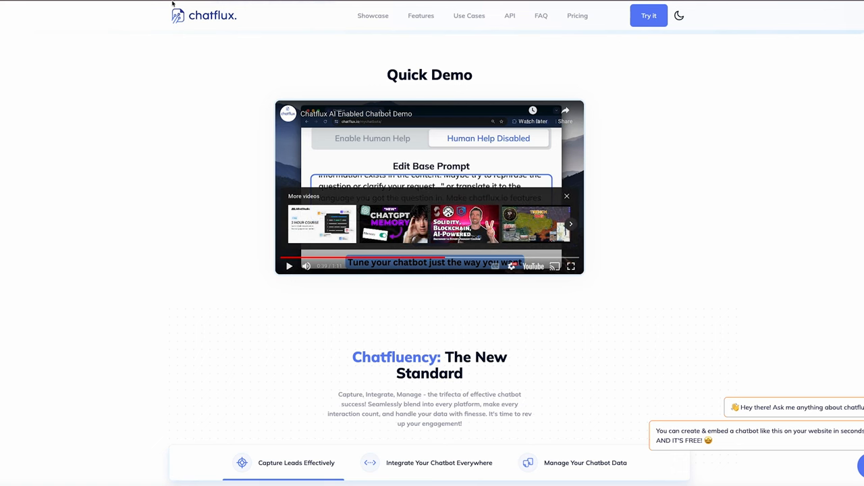
- View the Chatflux homepage pricing plans and the customer reviews beneath them
left_click(577, 16)
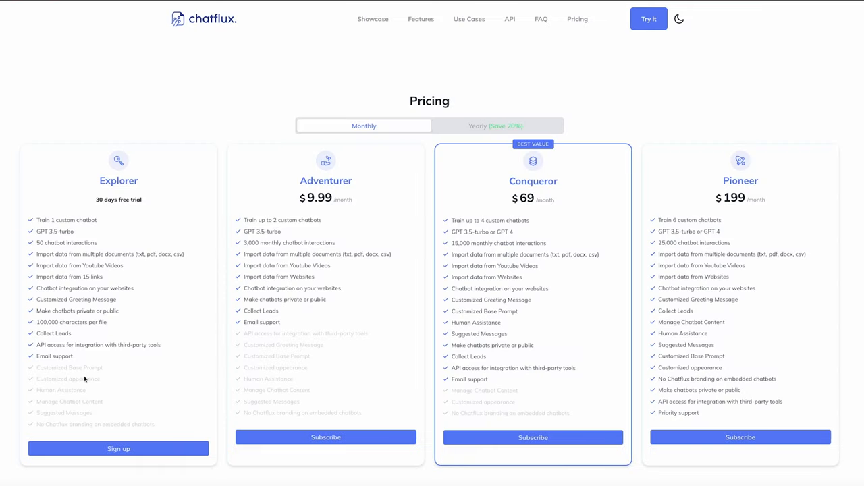
mouse_move(105, 240)
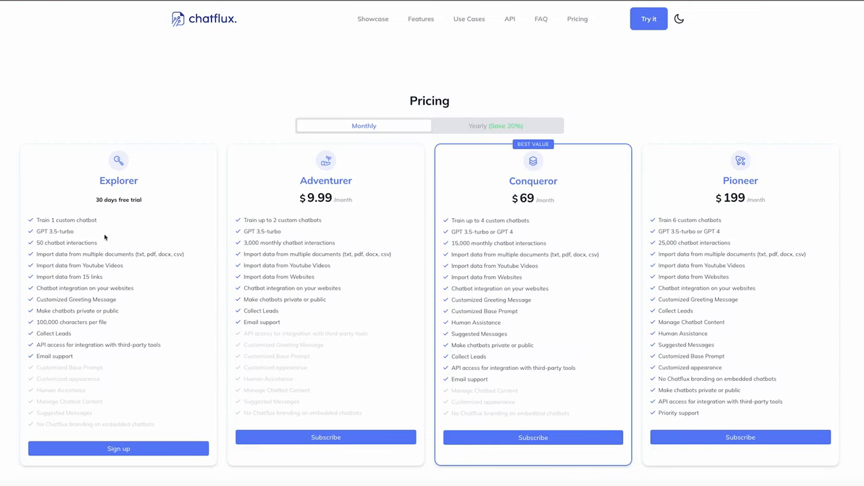
scroll("down", 3)
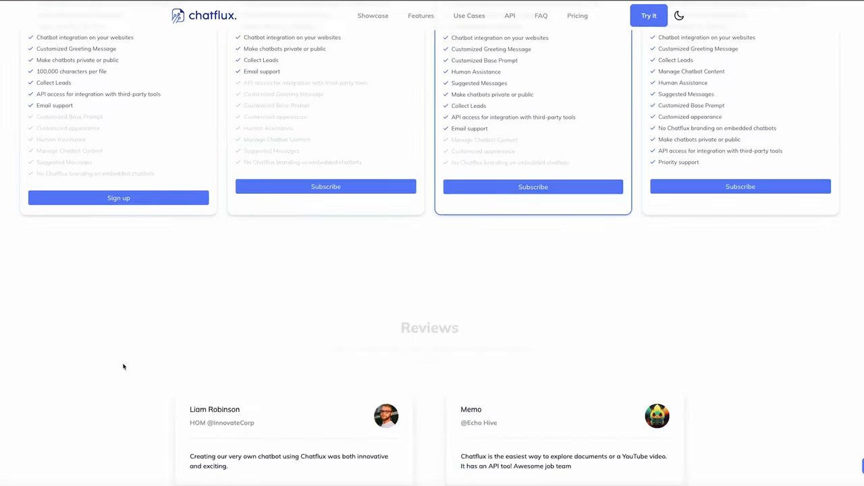
right_click(125, 367)
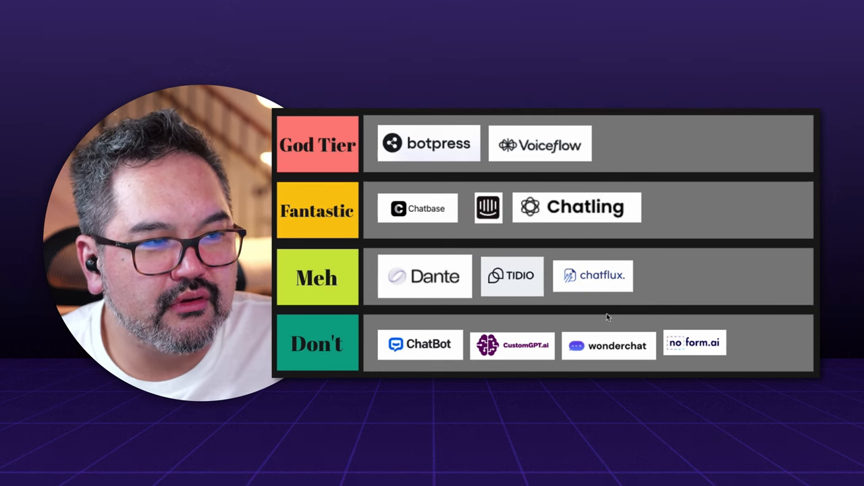
left_click(593, 276)
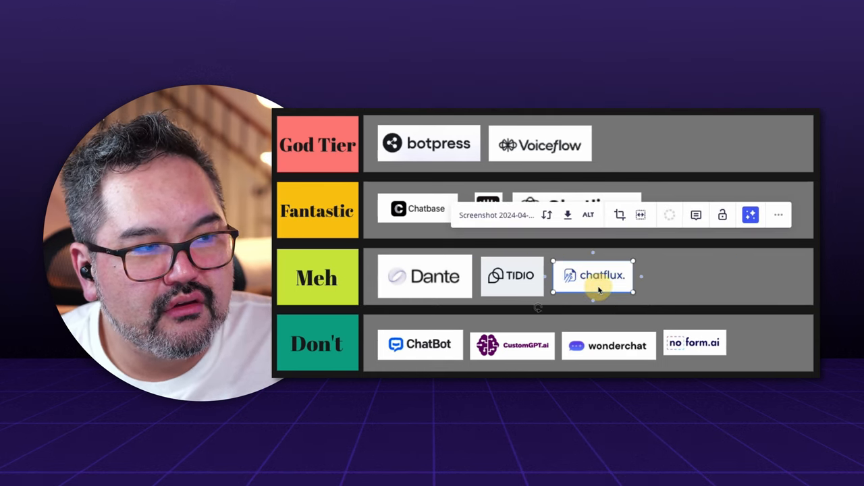
left_click_drag(593, 275, 600, 246)
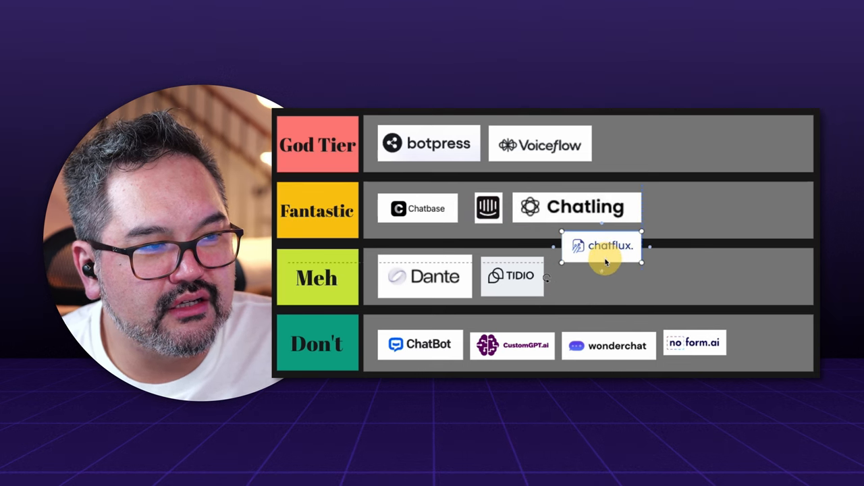
left_click_drag(607, 246, 594, 270)
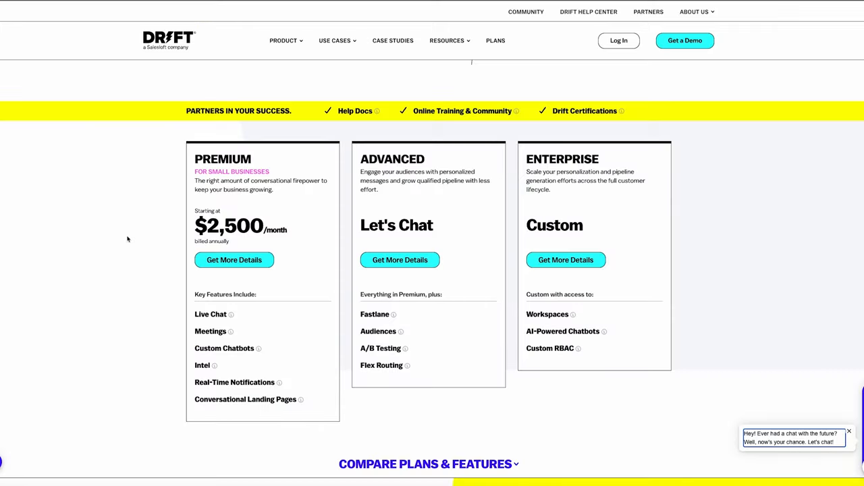
left_click(284, 41)
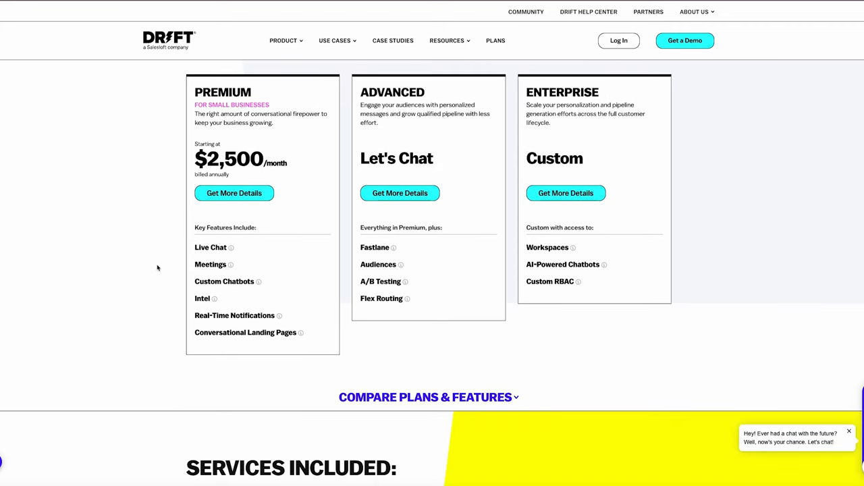
mouse_move(278, 178)
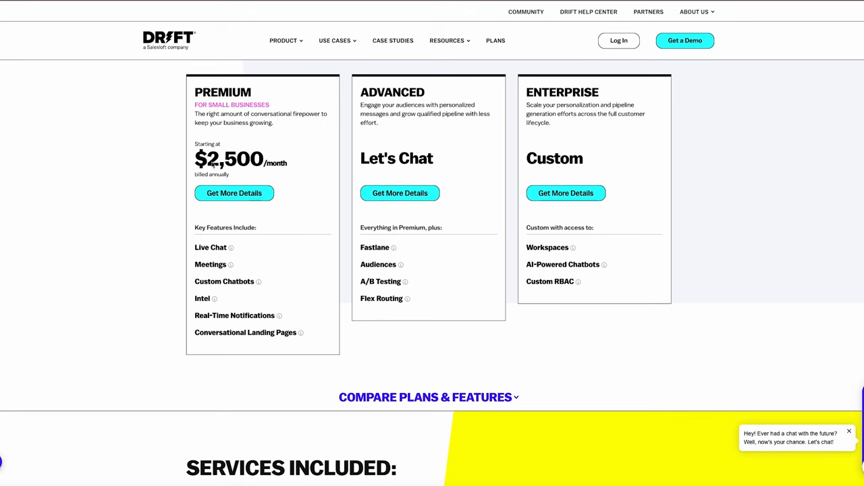
mouse_move(230, 247)
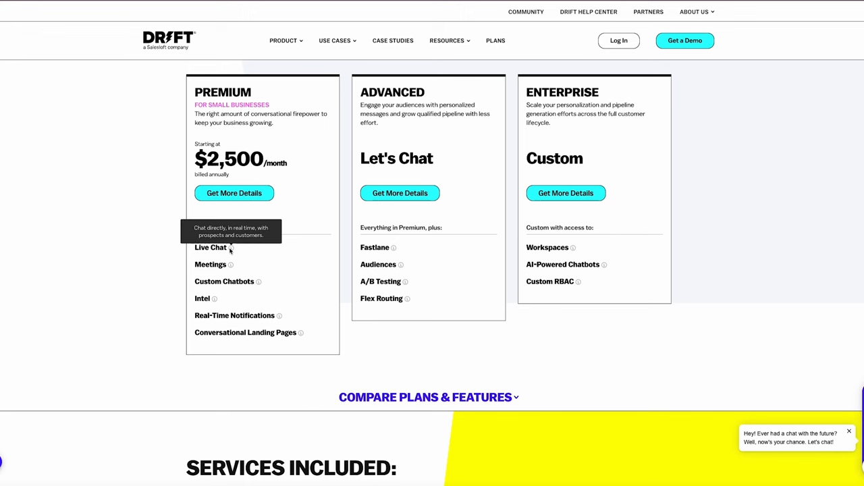
mouse_move(238, 282)
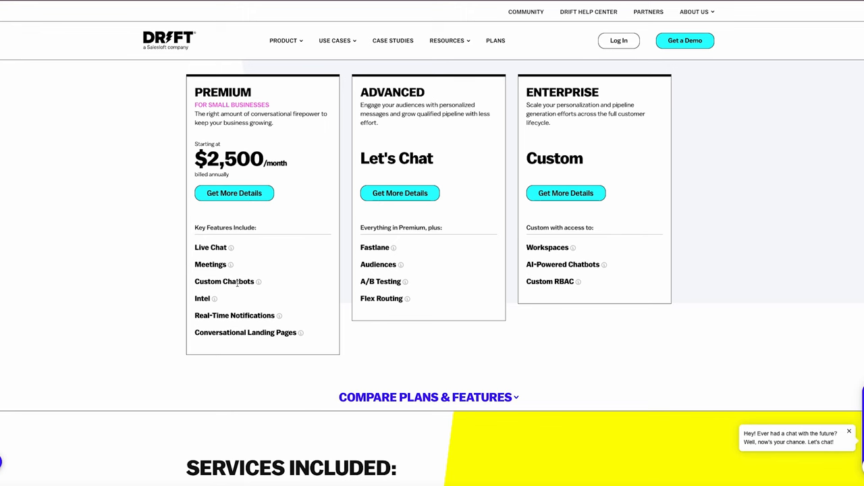
scroll("up", 3)
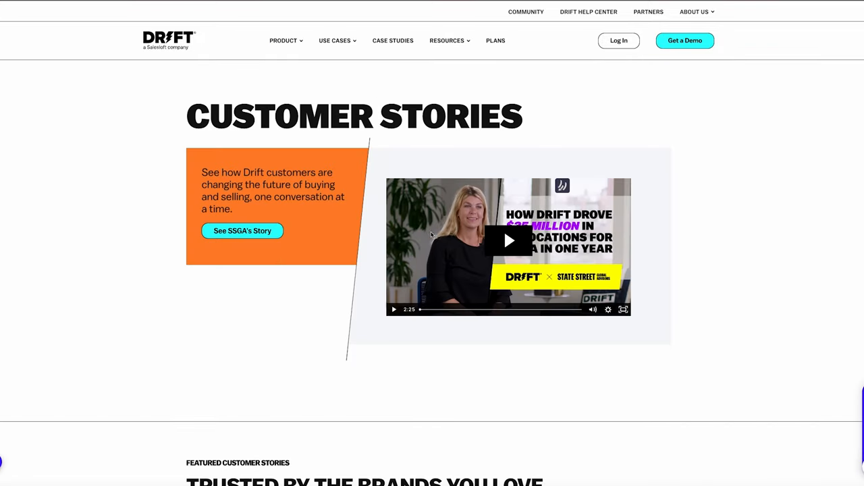
scroll("down", 3)
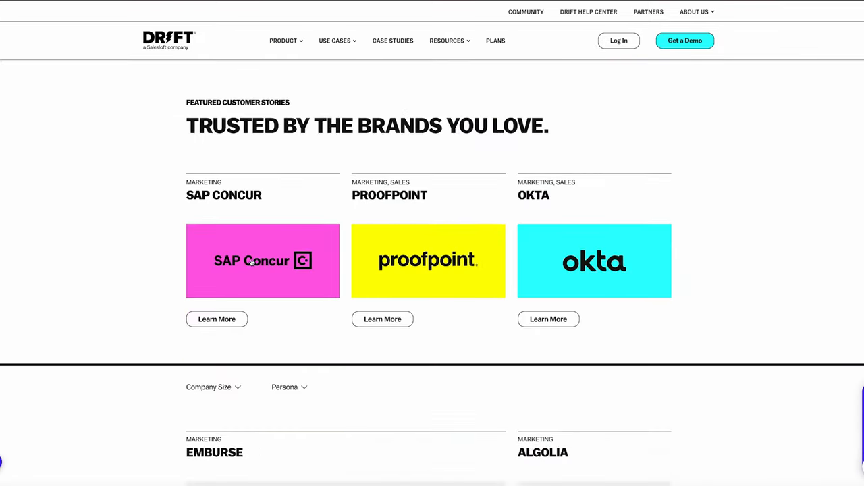
scroll("down", 3)
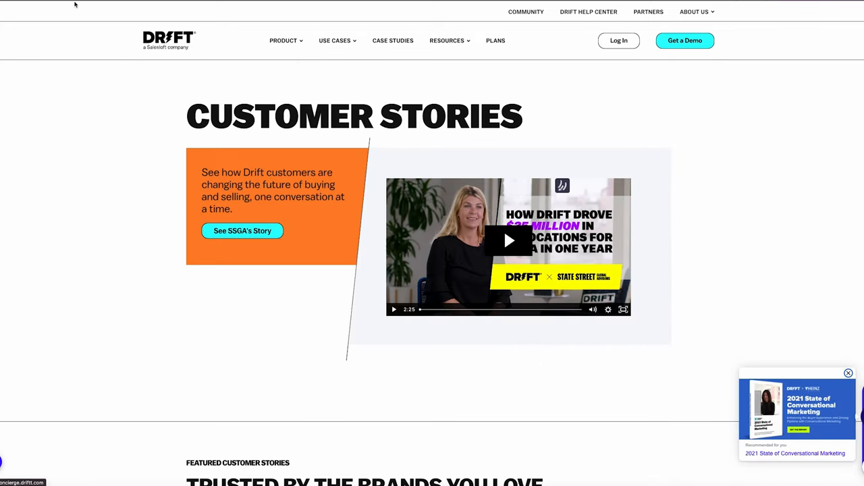
left_click(496, 40)
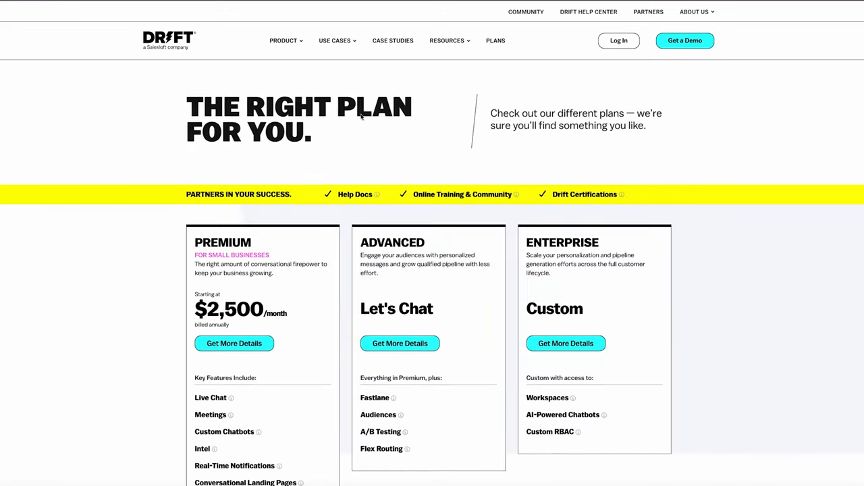